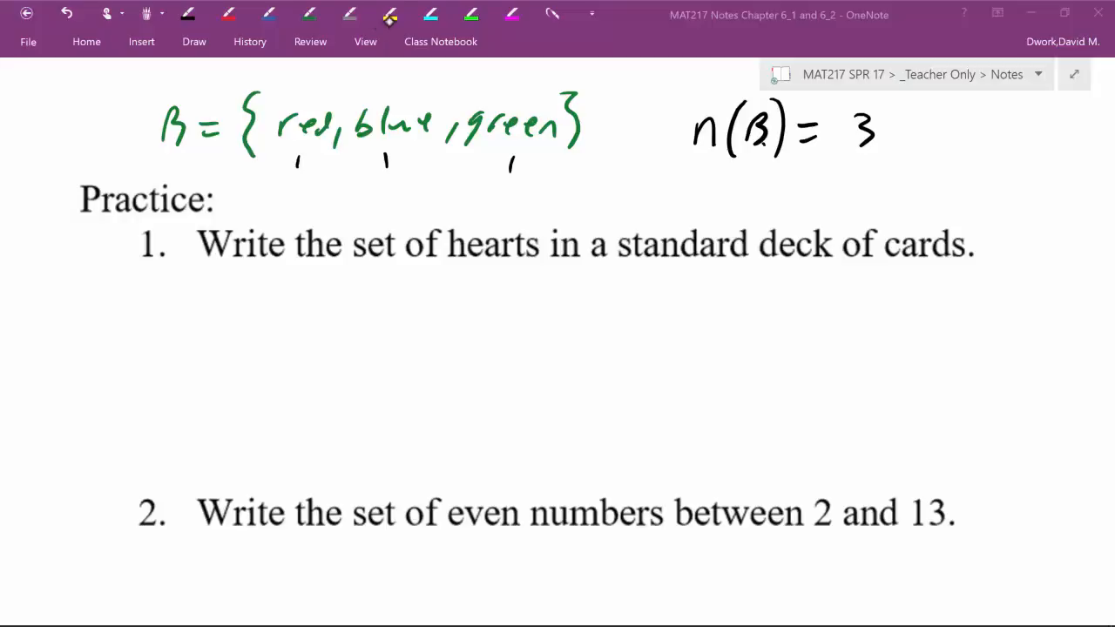
Highlight 'a standard deck of cards' in yellow and write the four suits and ranks
click(389, 14)
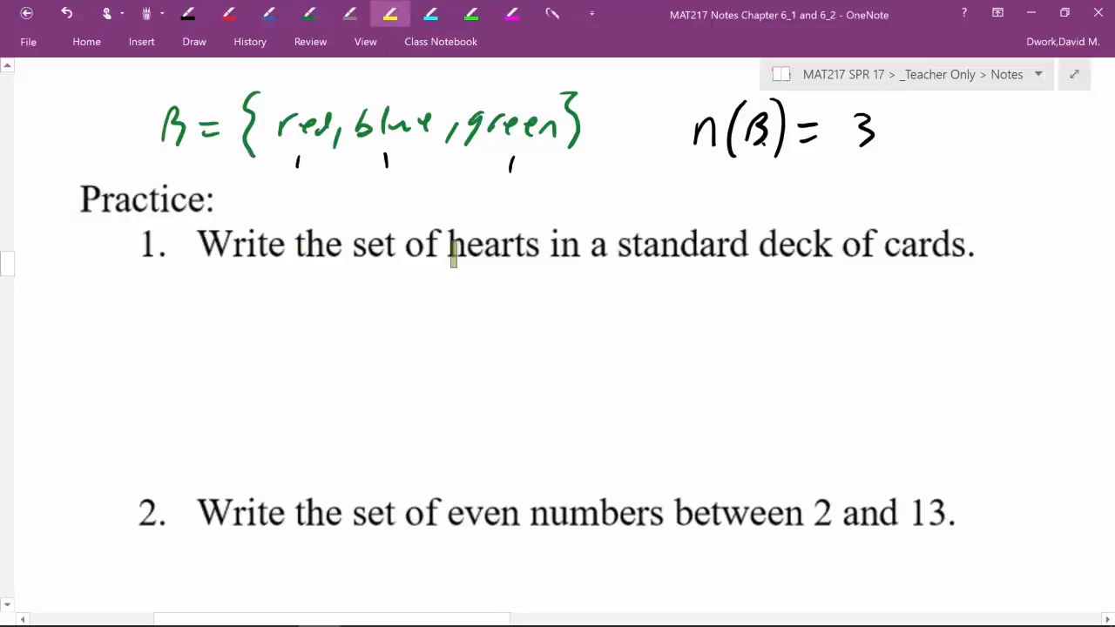
drag(619, 244, 962, 244)
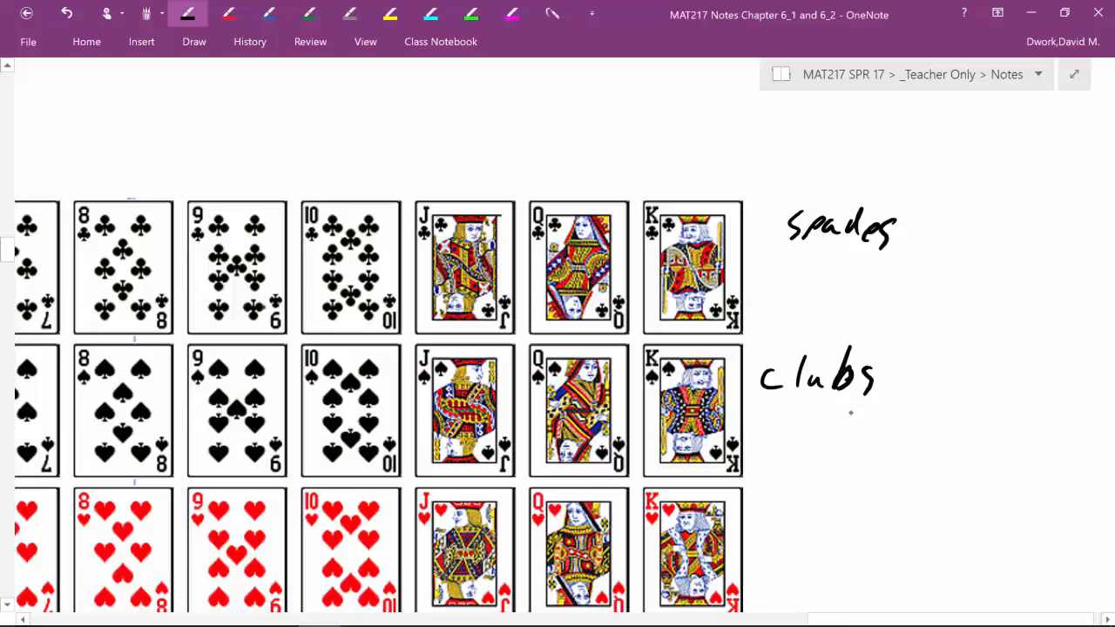
text(Her)
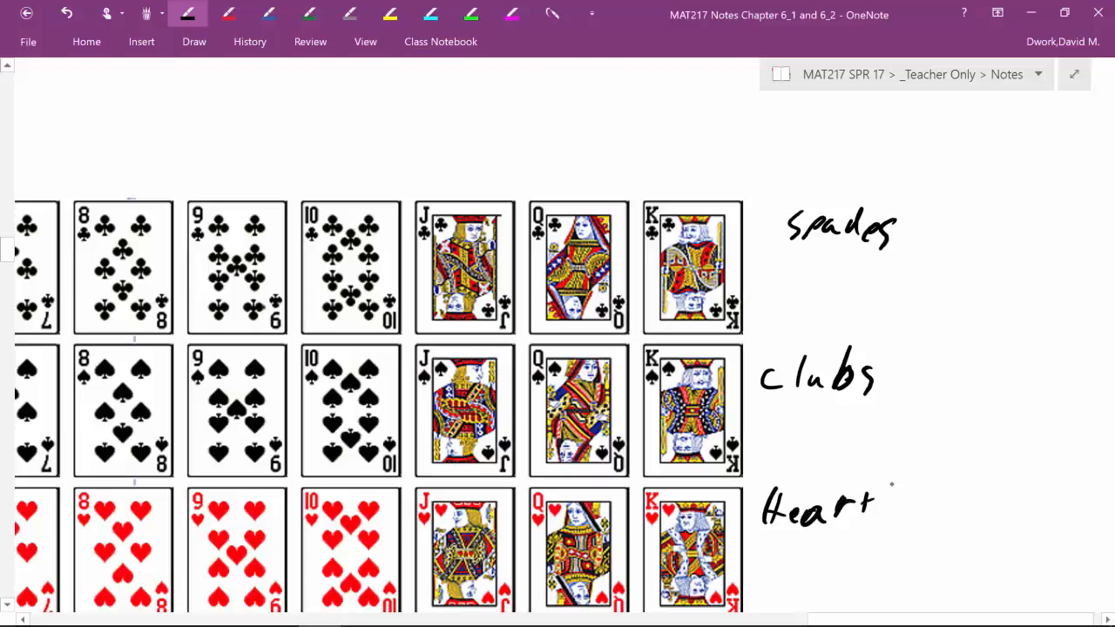
scroll(down, 3)
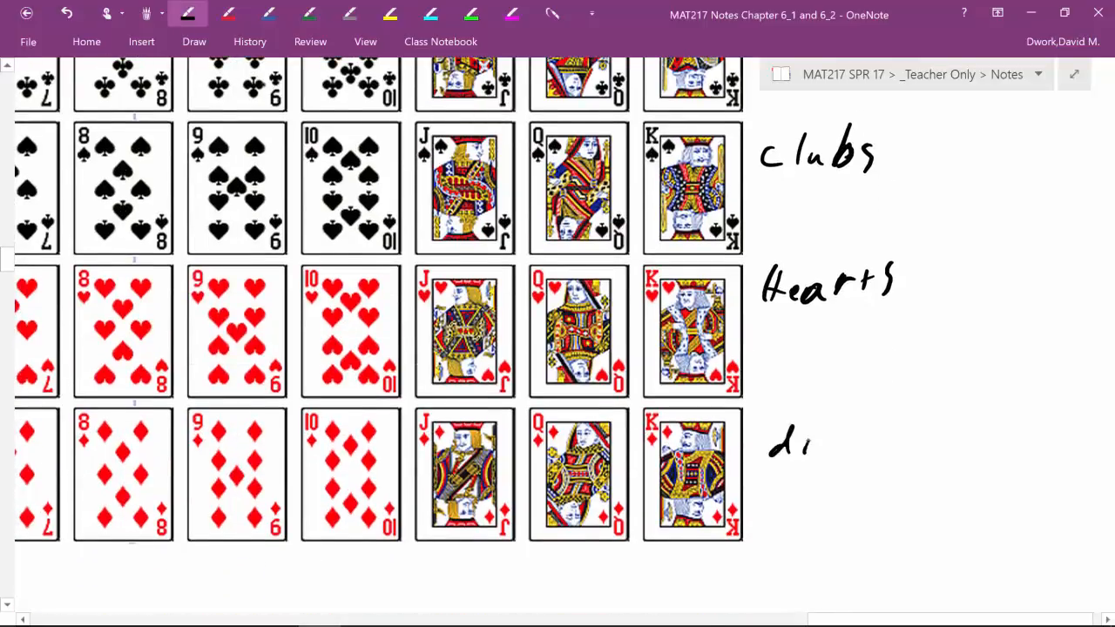
text(diamonds)
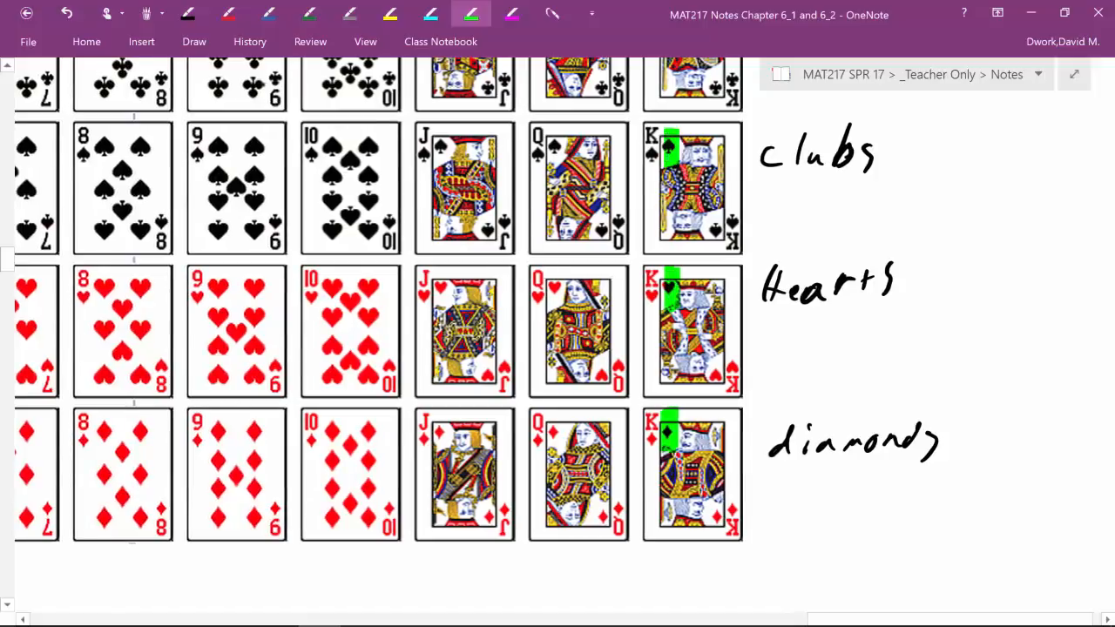
scroll(down, 3)
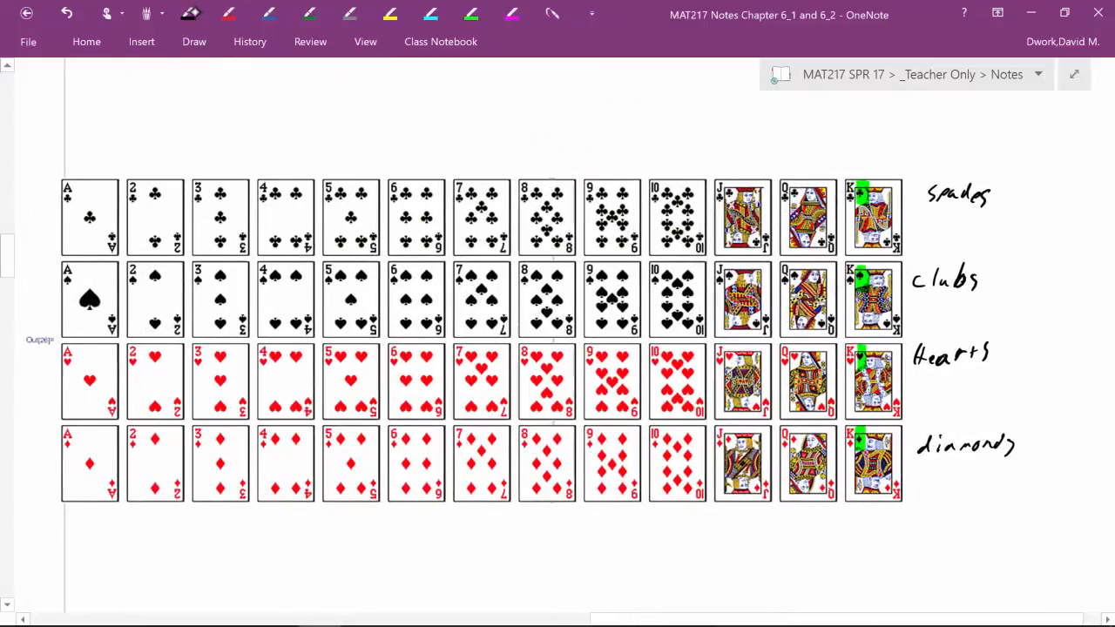
click(188, 13)
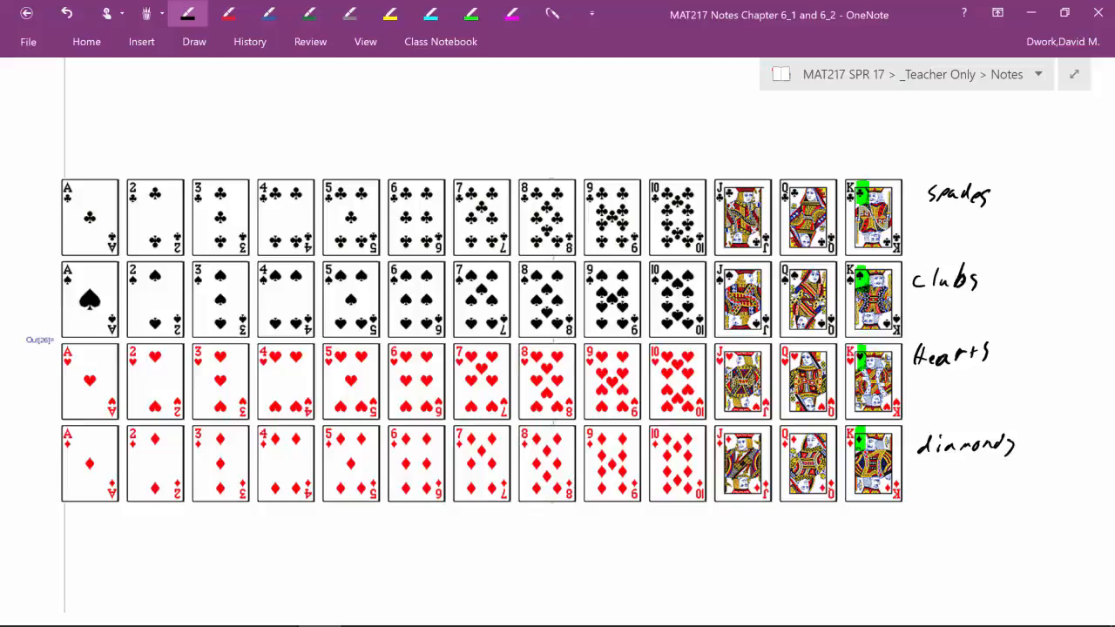
scroll(up, 3)
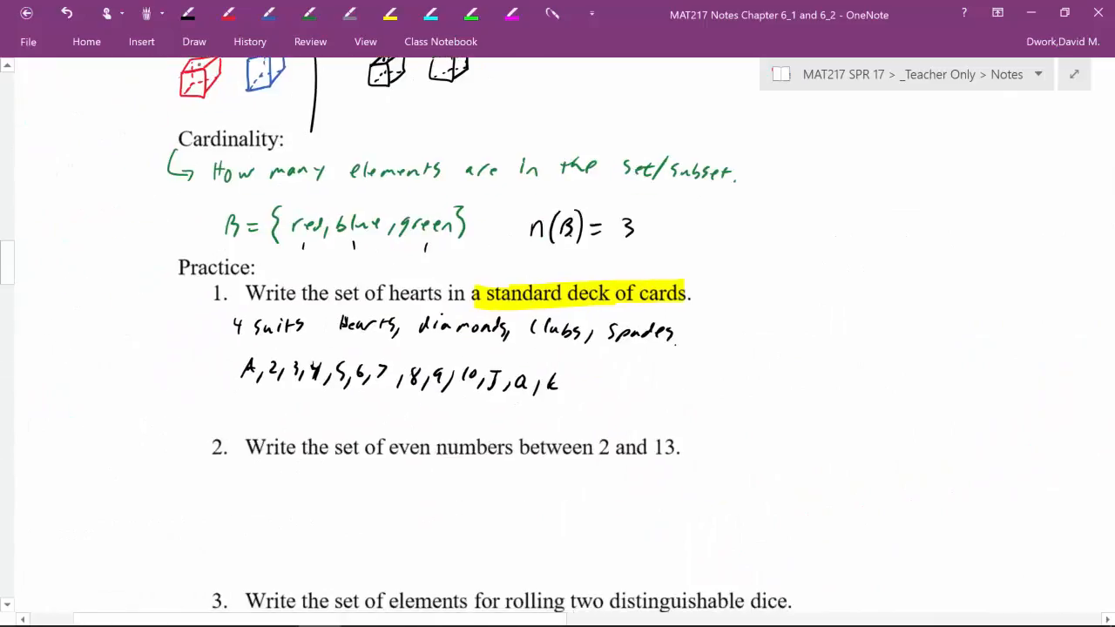
Write the hearts set H = {AH, 2H, 3H, 4H, …, QH, KH} under problem 1
click(188, 14)
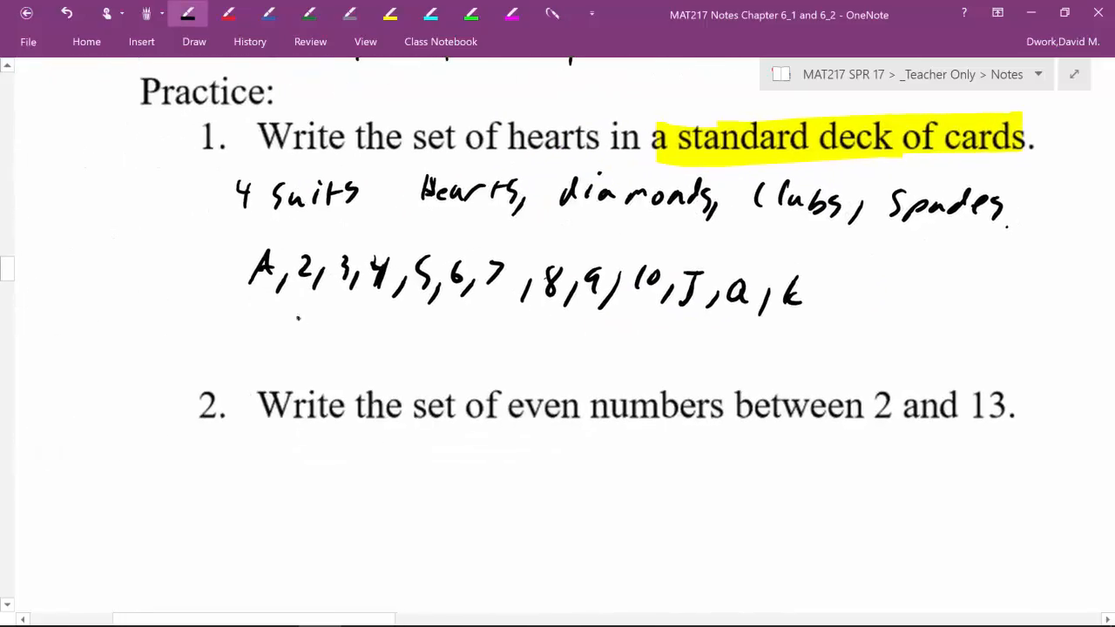
drag(279, 357, 353, 349)
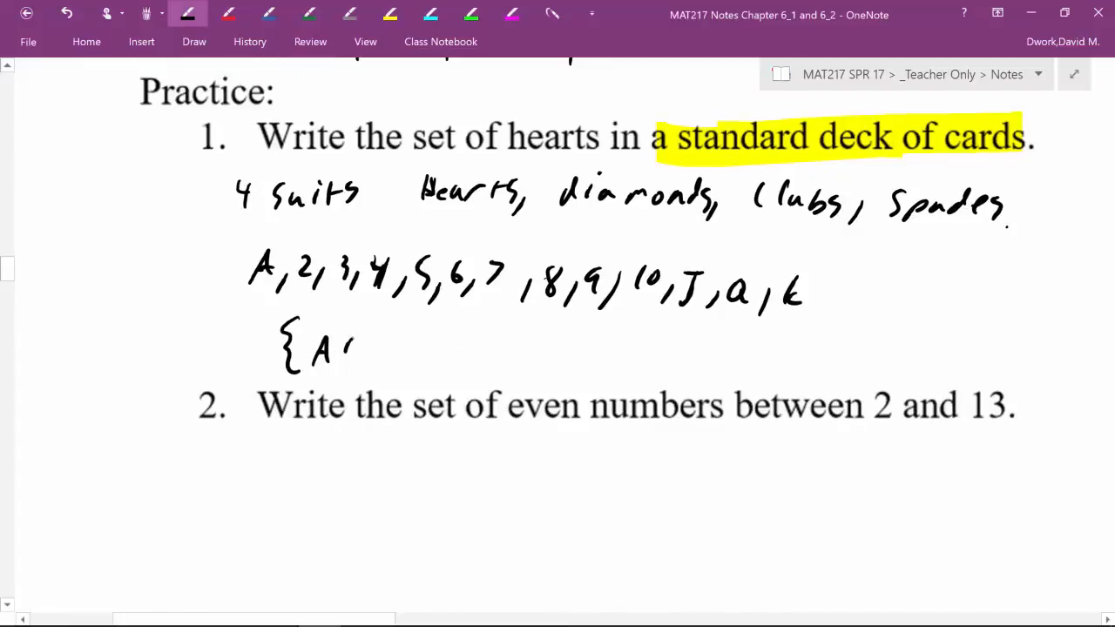
drag(349, 348, 471, 348)
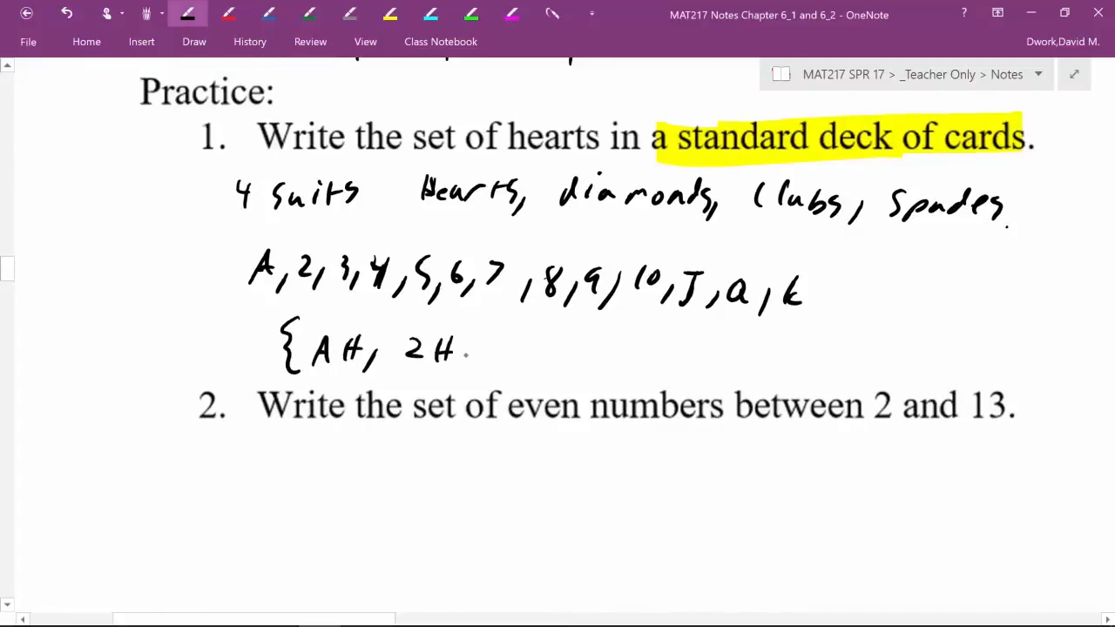
drag(488, 349, 575, 357)
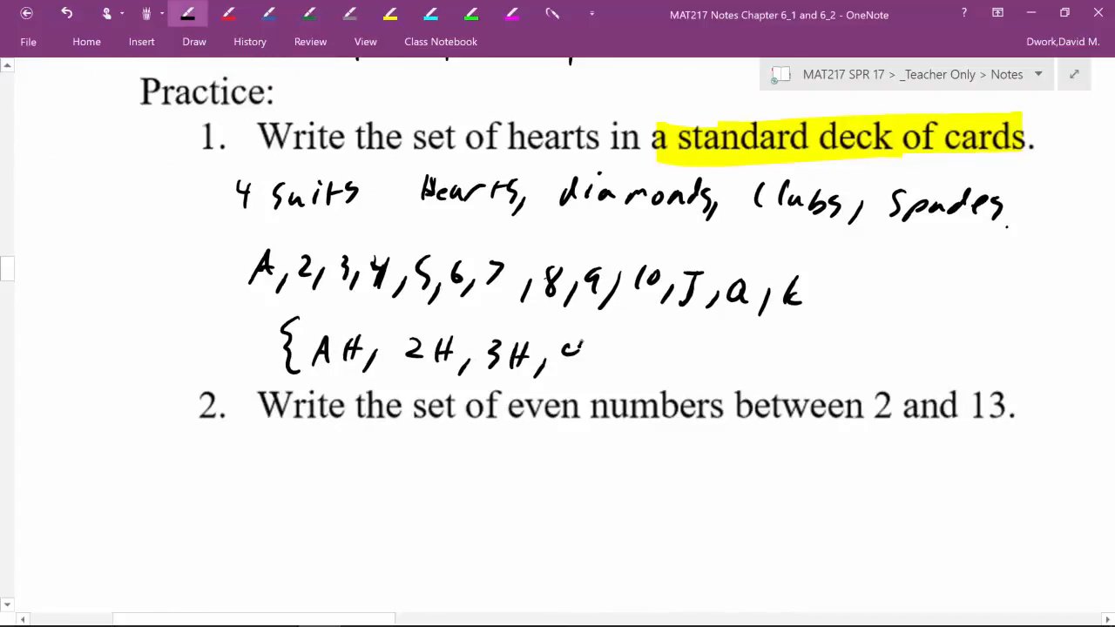
drag(566, 349, 680, 366)
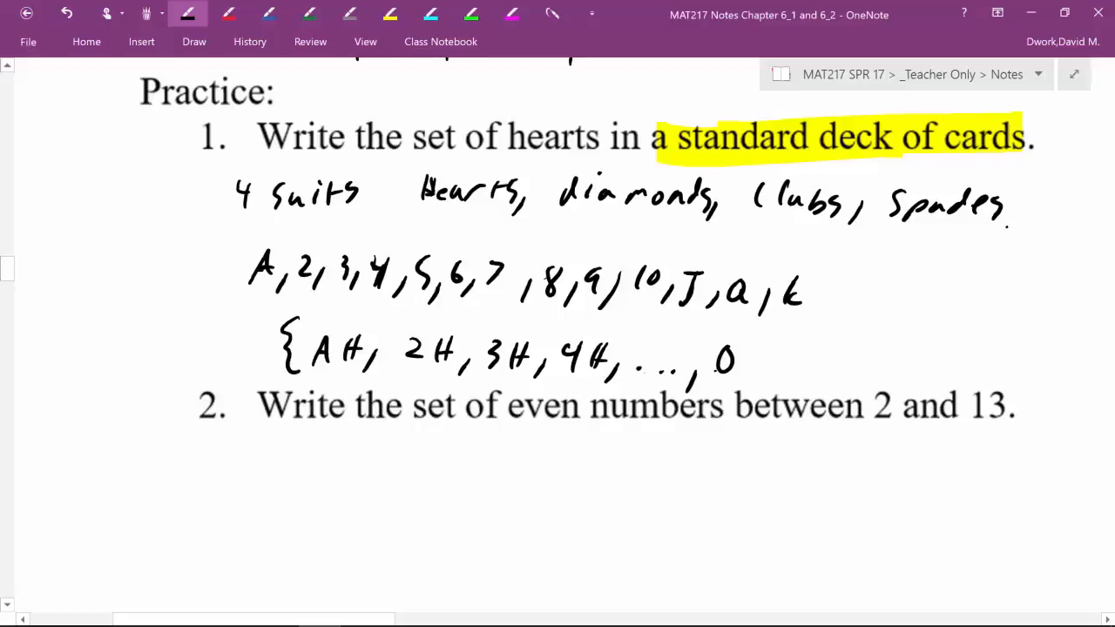
drag(714, 366, 780, 366)
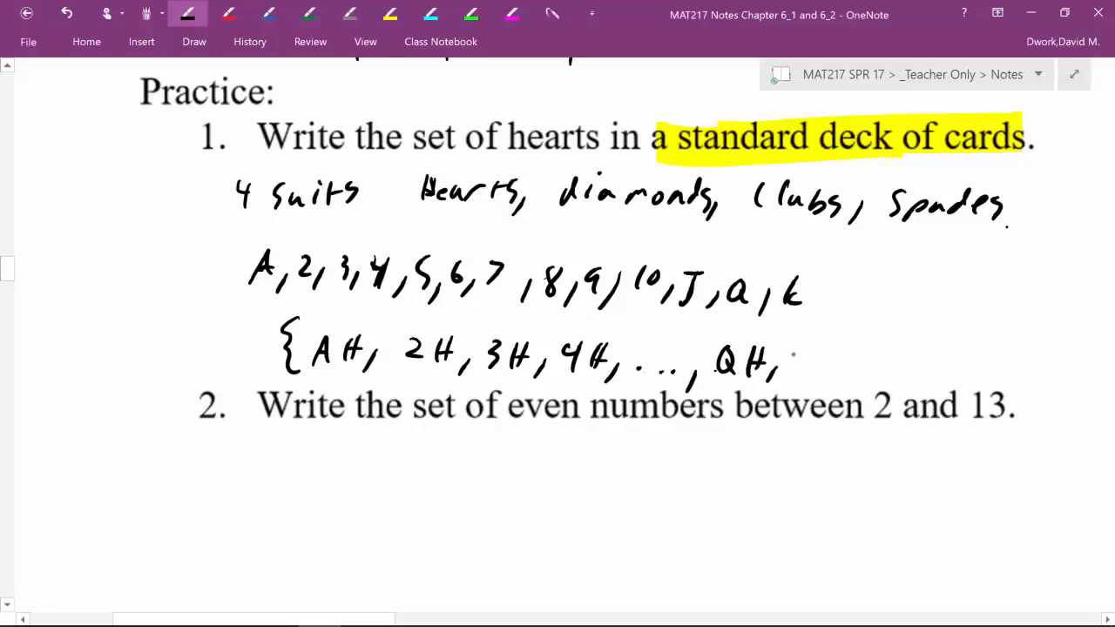
drag(793, 361, 836, 362)
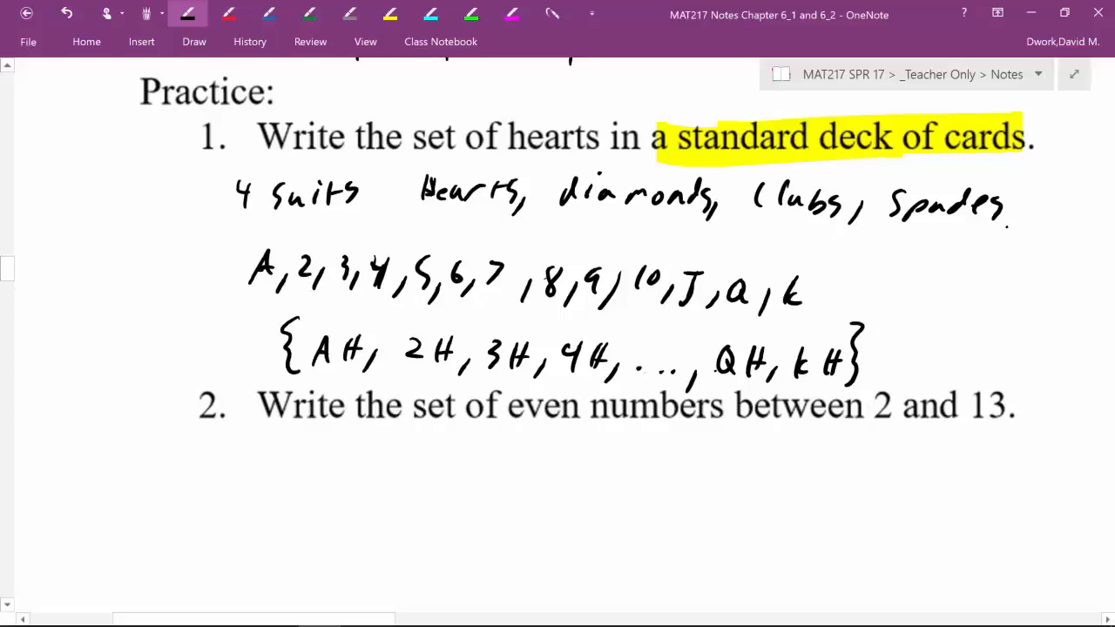
Colour-highlight the first set elements and begin writing n(H) =
click(471, 14)
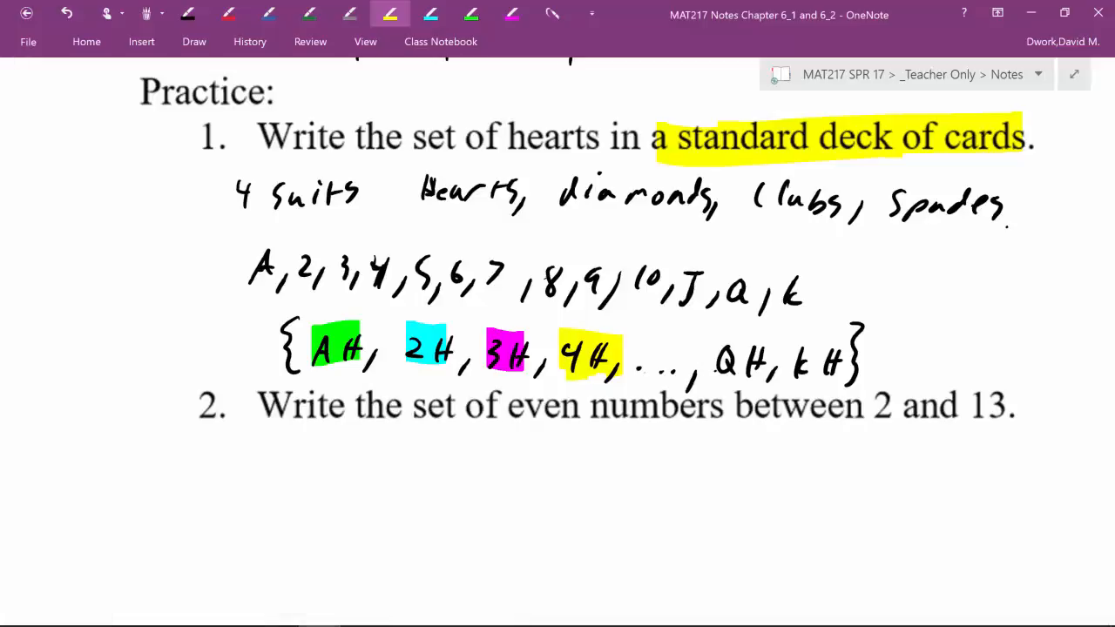
click(683, 361)
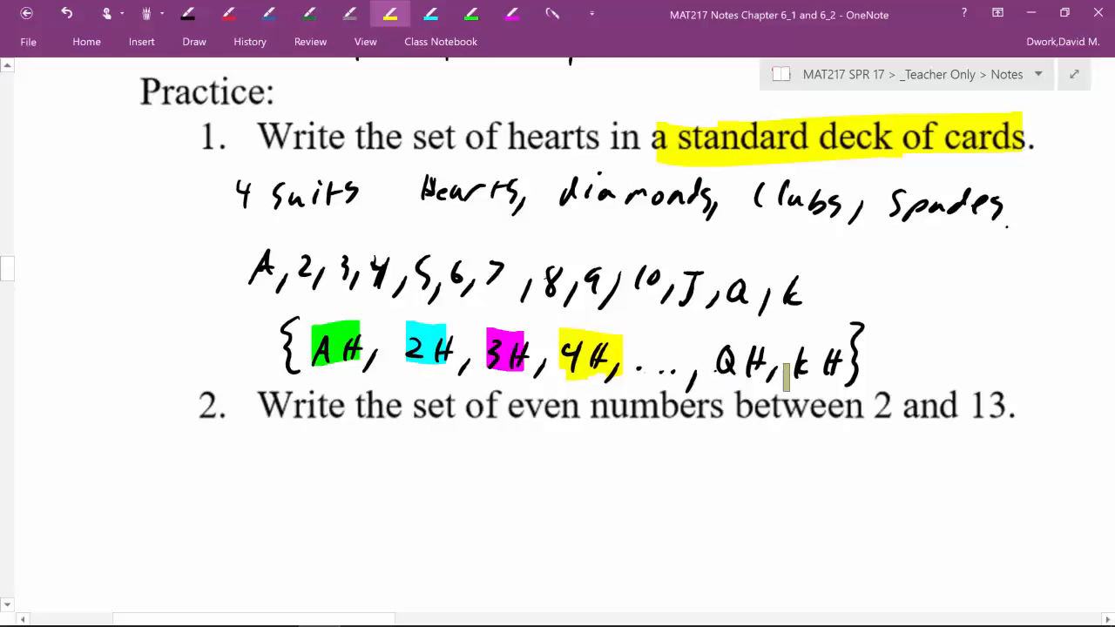
scroll(up, 3)
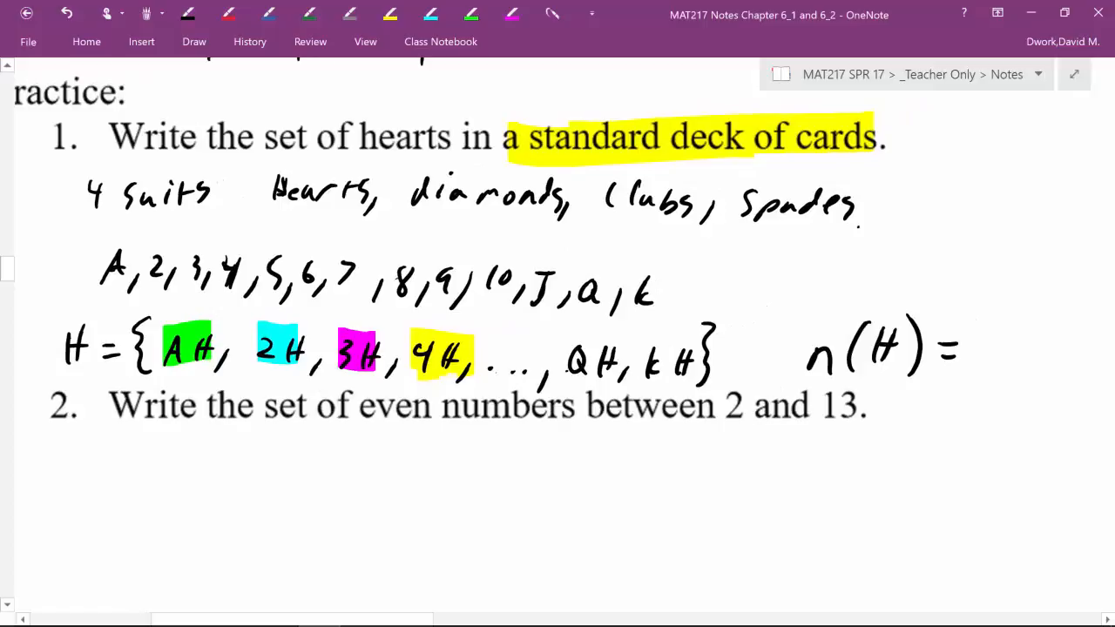
click(188, 14)
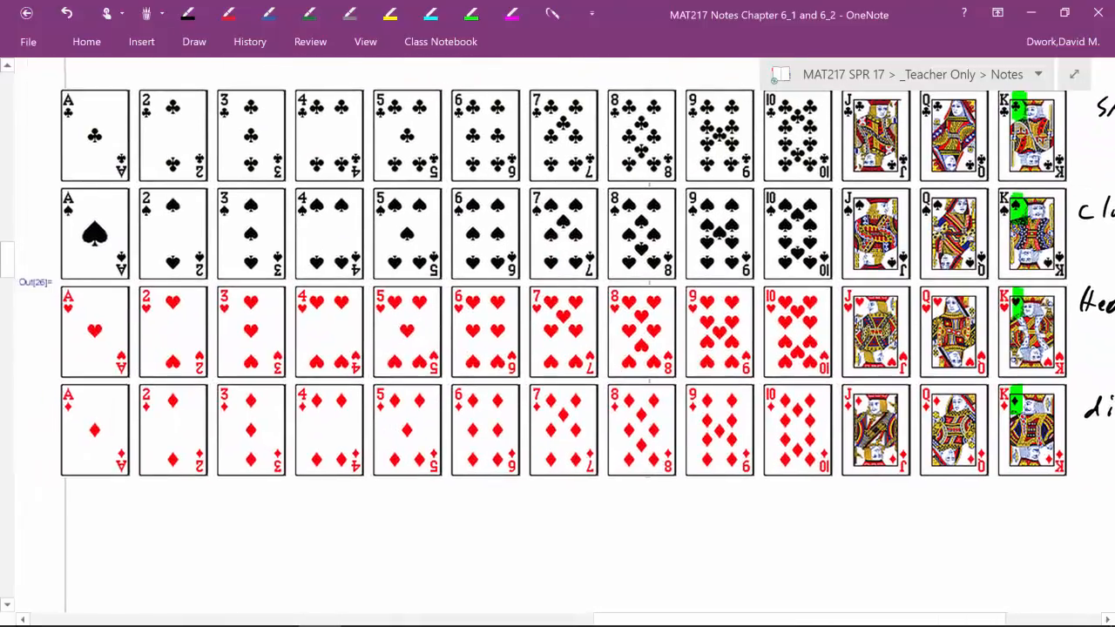
Write 13 after n(H) = beside the hearts set
click(187, 14)
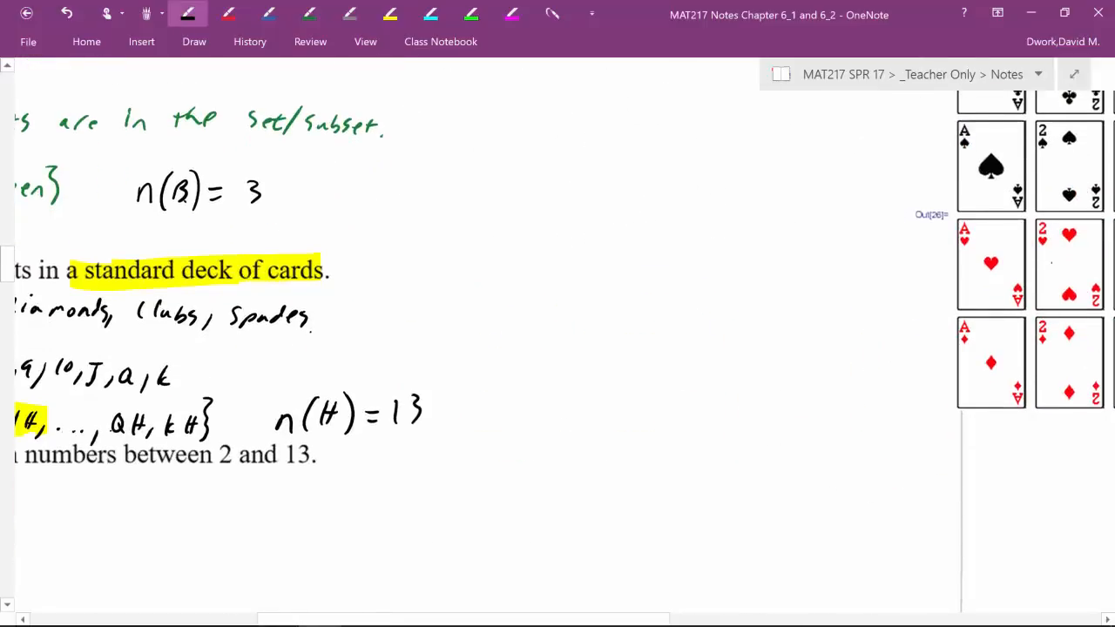
scroll(up, 3)
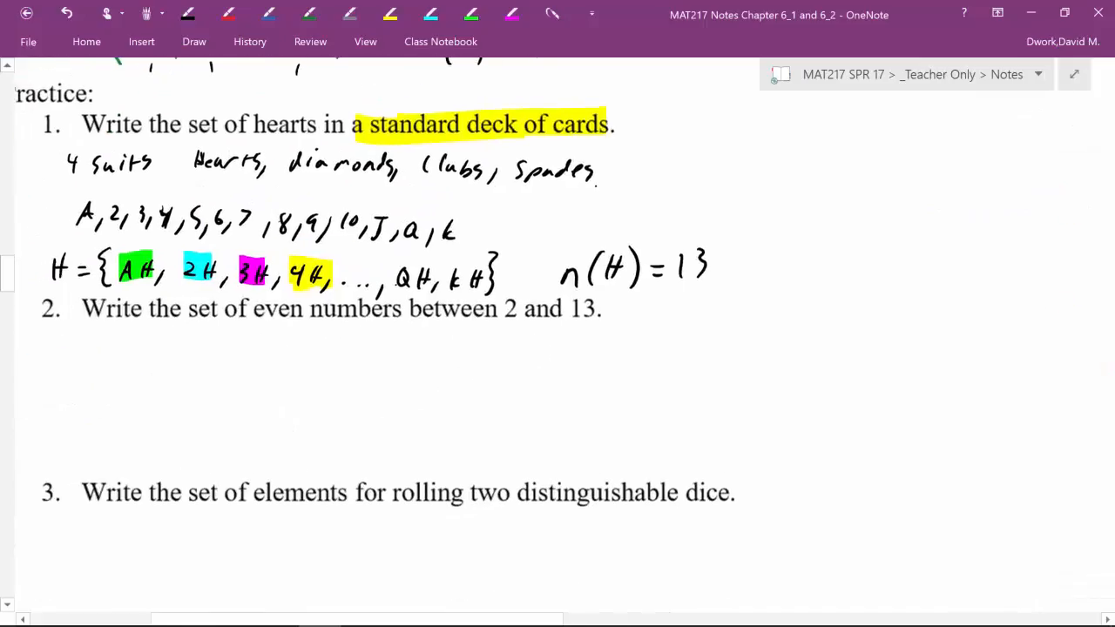
scroll(up, 3)
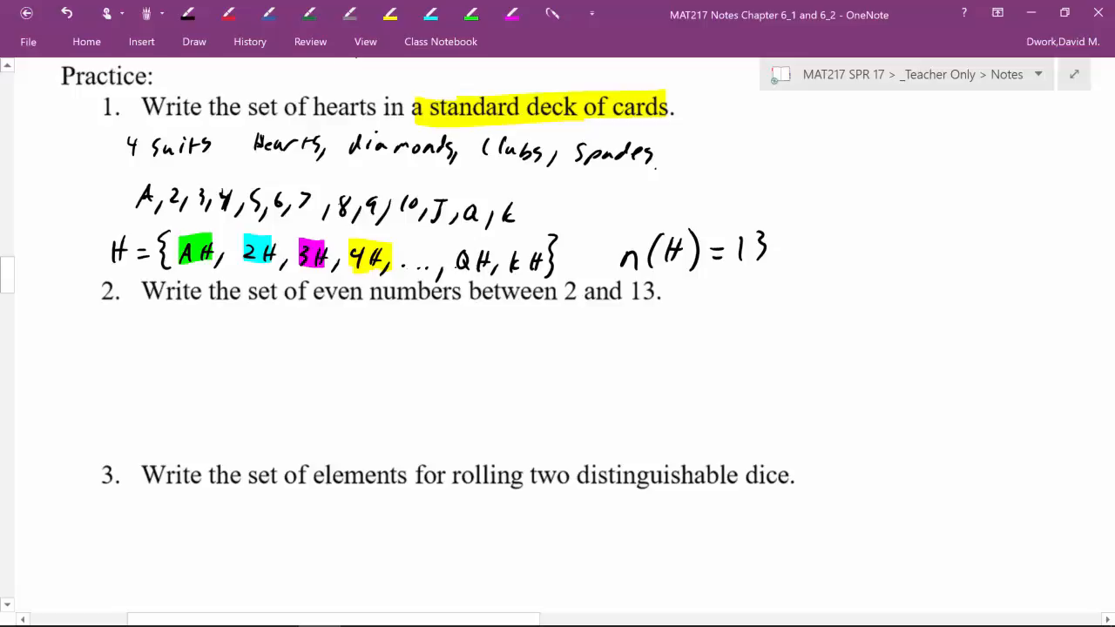
Write E = {2, 4, 6, 8, 10, 12} and n(E) = 6 under problem 2
click(187, 14)
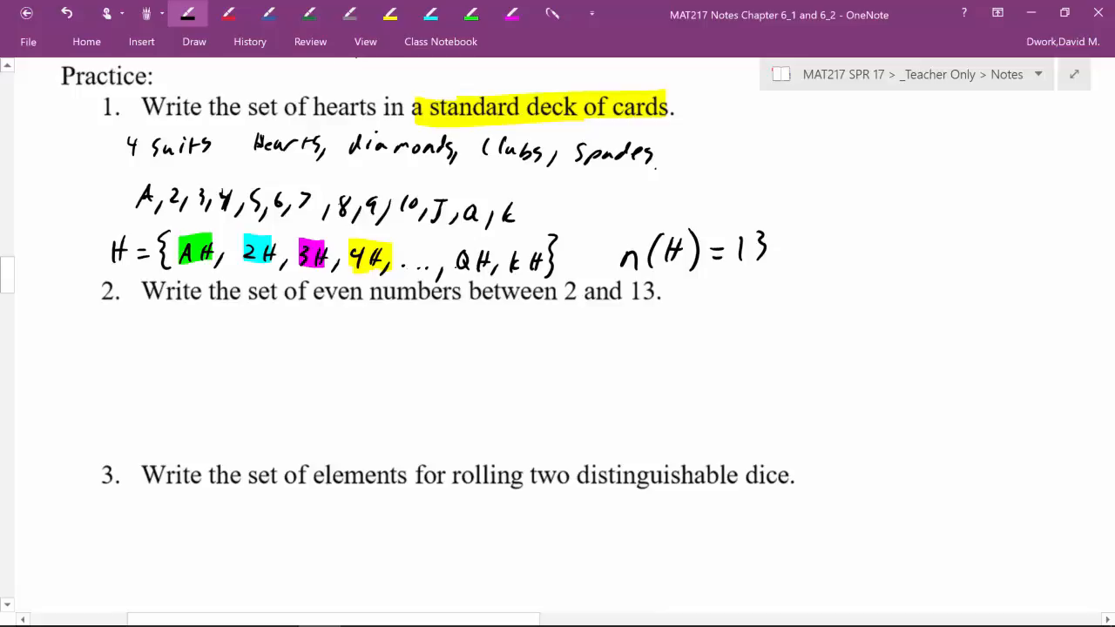
click(150, 347)
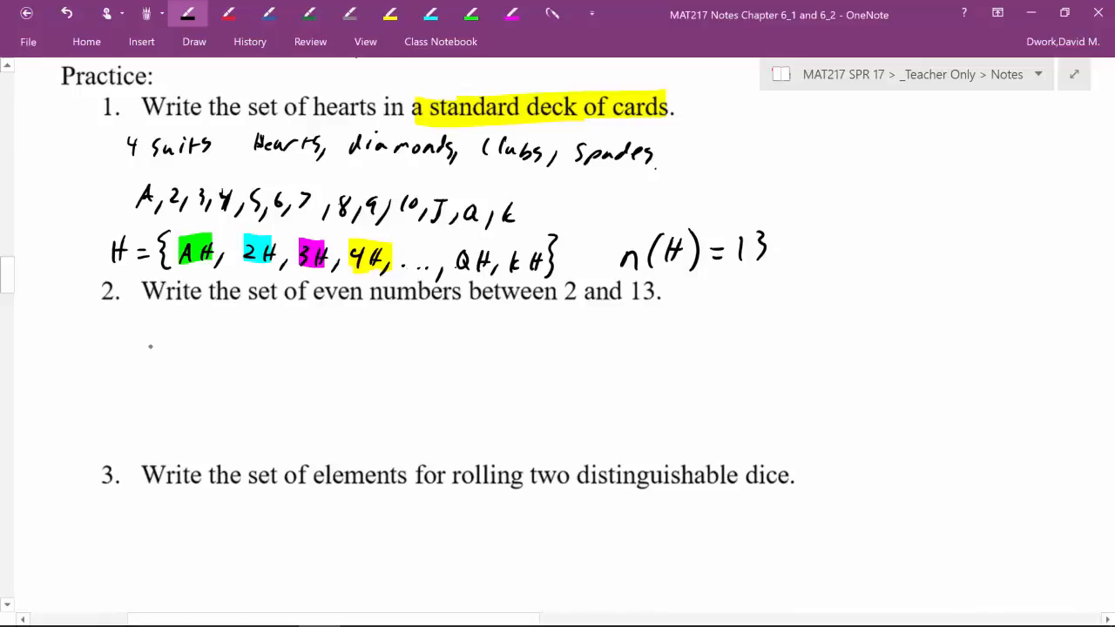
drag(139, 357, 200, 357)
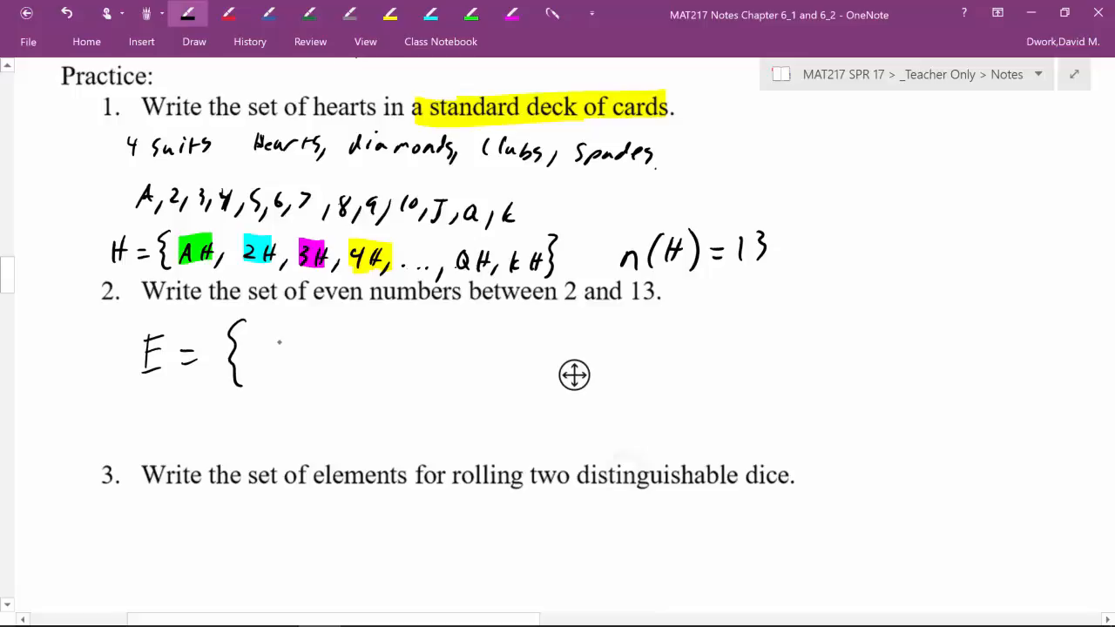
drag(261, 357, 375, 357)
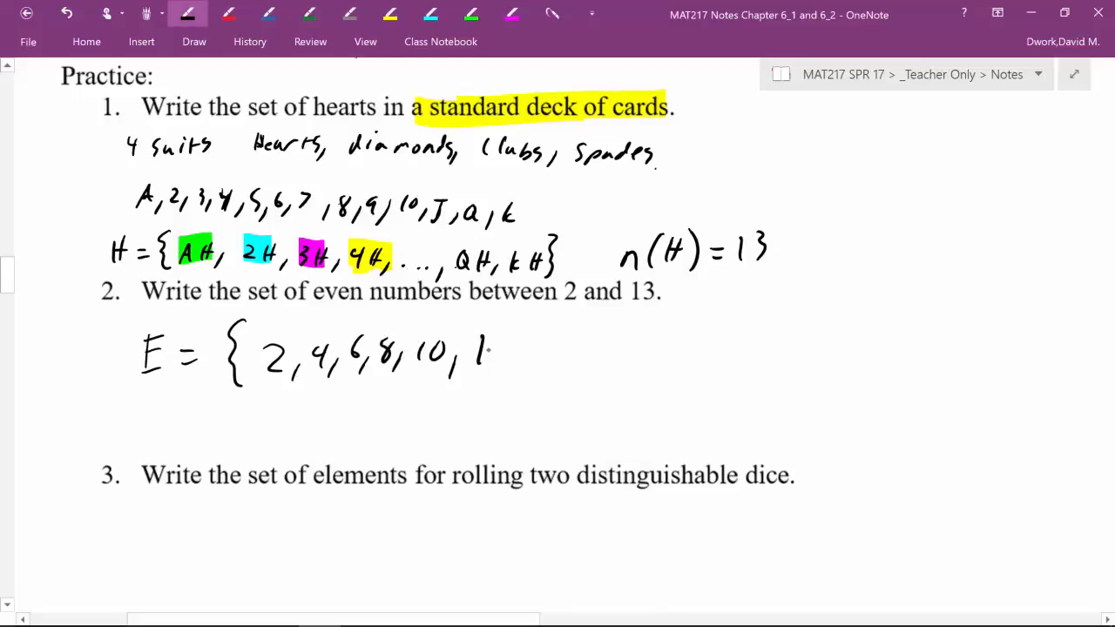
drag(487, 348, 535, 365)
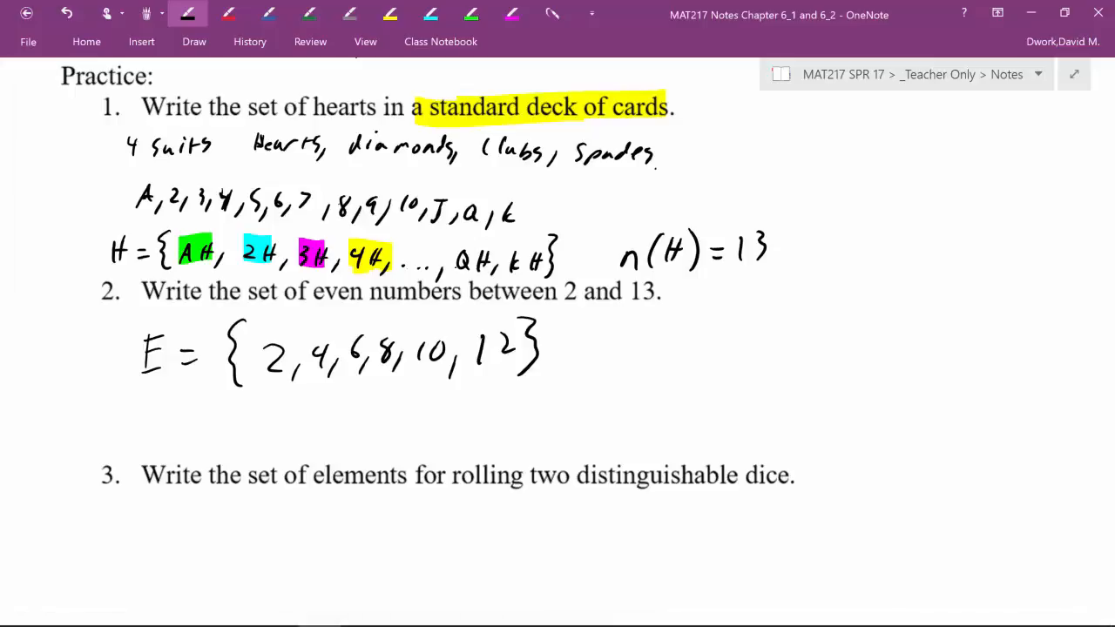
drag(174, 427, 253, 453)
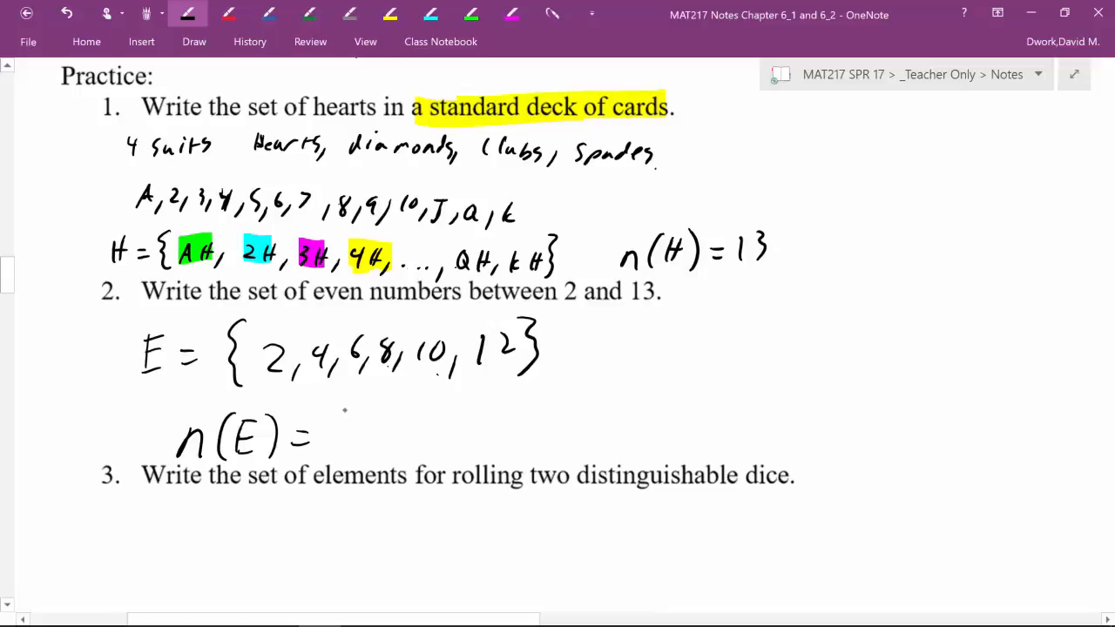
scroll(down, 3)
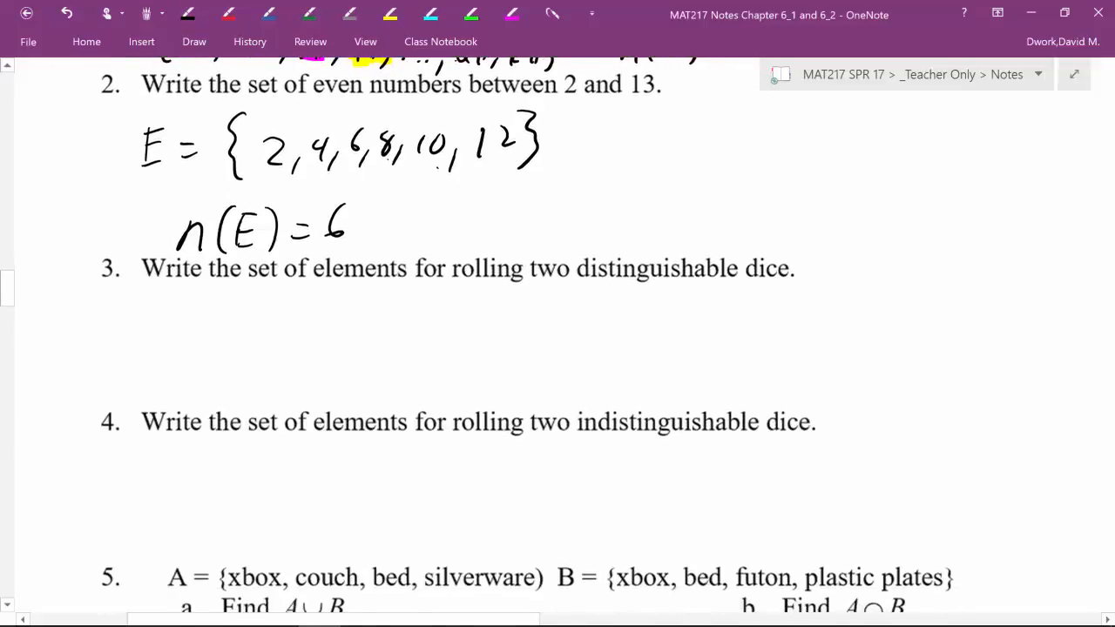
Underline 'distinguishable' and write the first outcome row 11–16 inside a brace
scroll(up, 3)
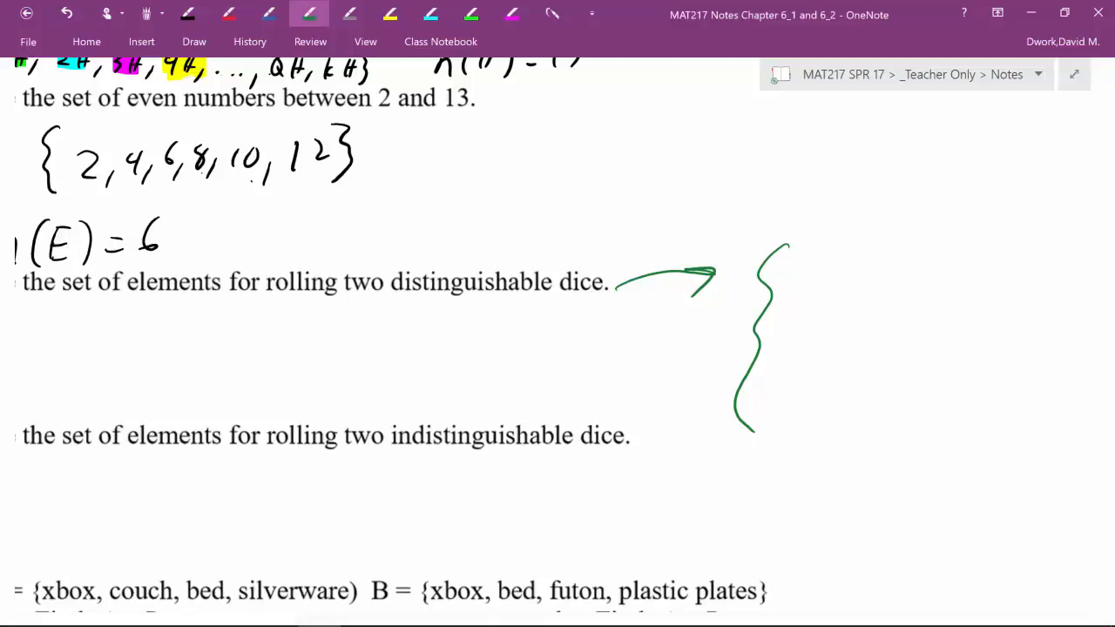
scroll(up, 3)
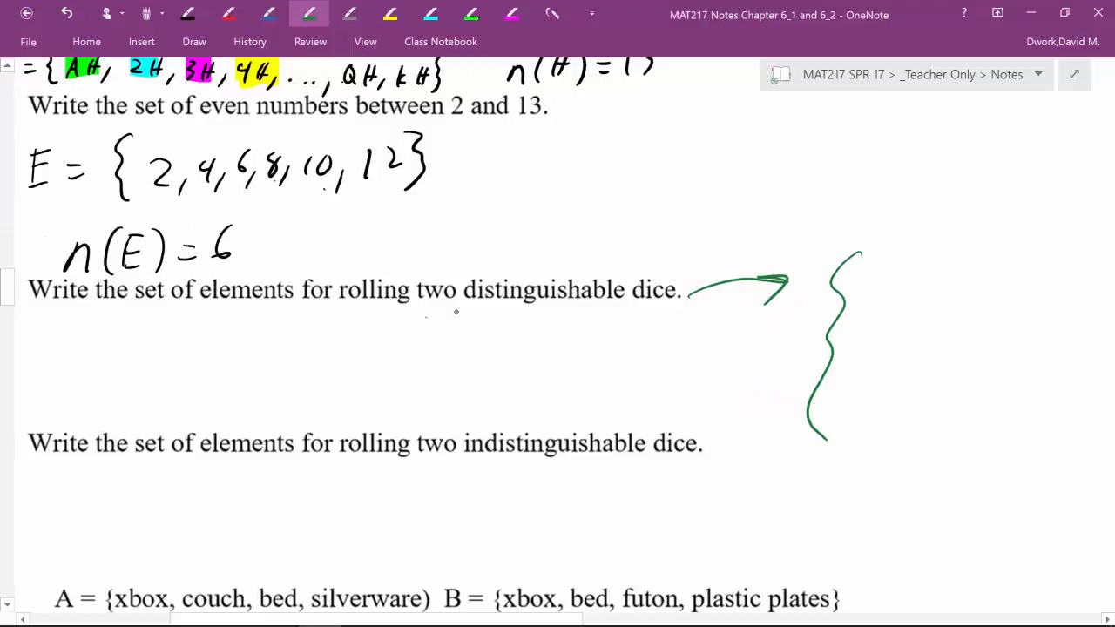
drag(470, 316, 619, 311)
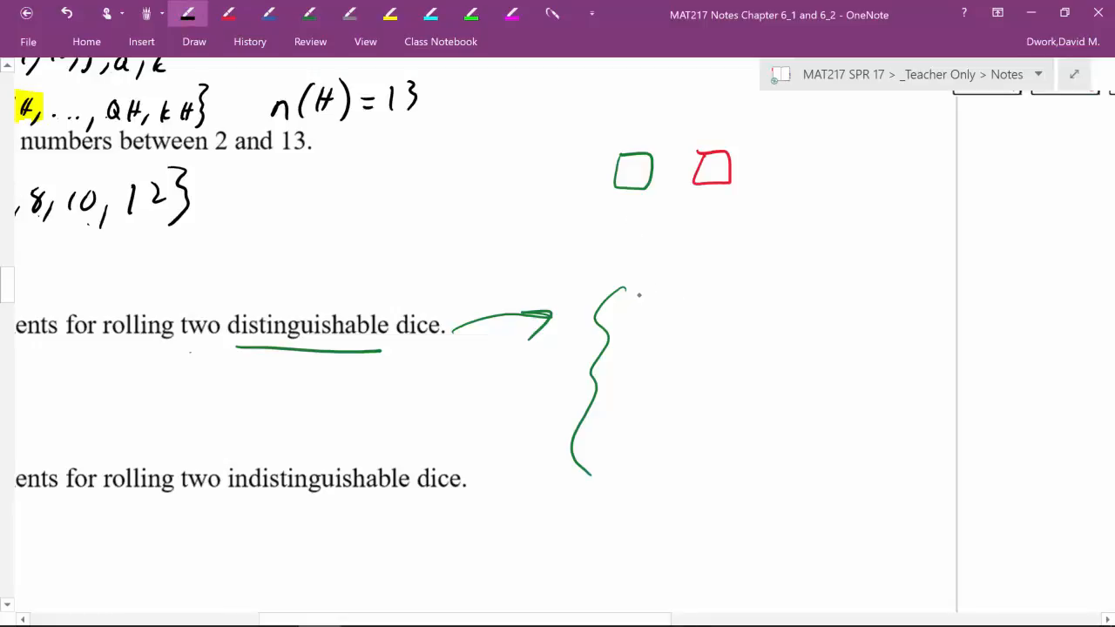
drag(635, 301, 671, 326)
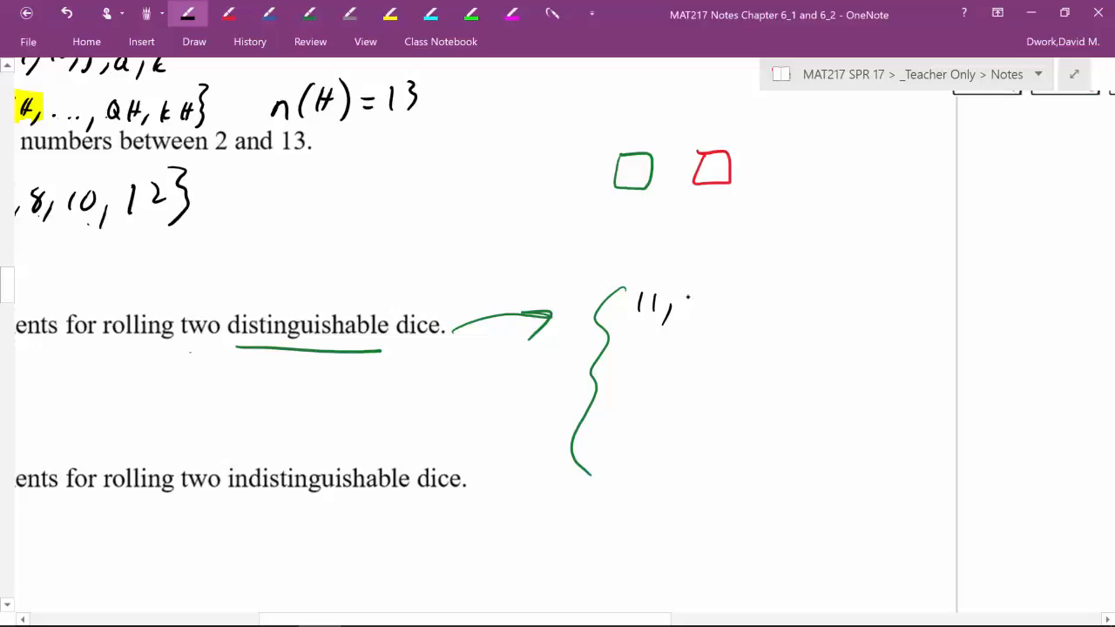
drag(684, 305, 766, 305)
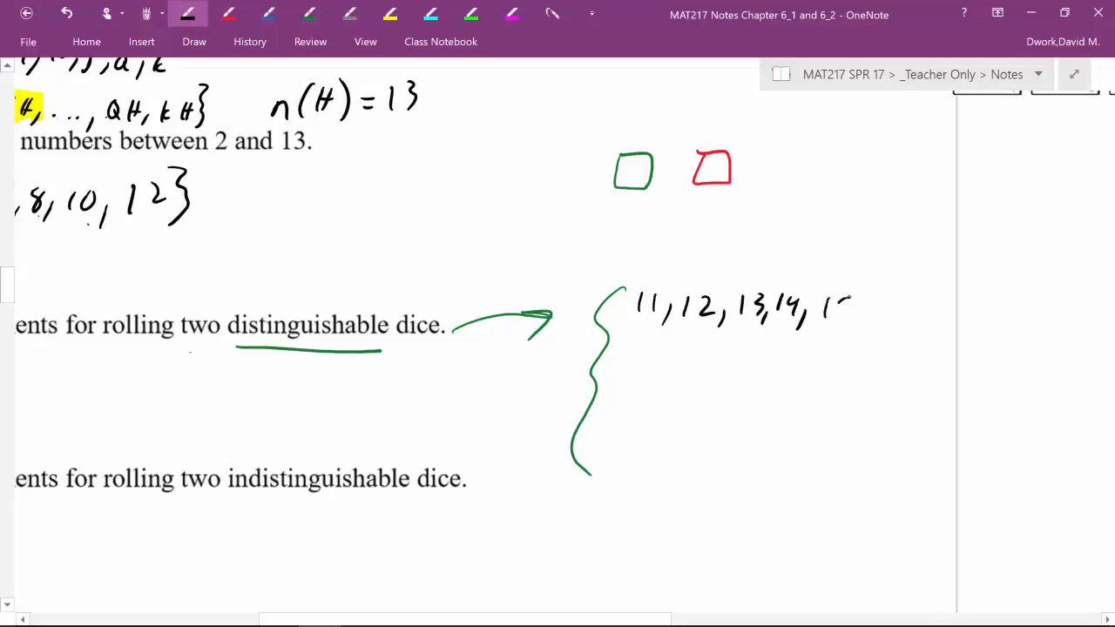
text(15, 16)
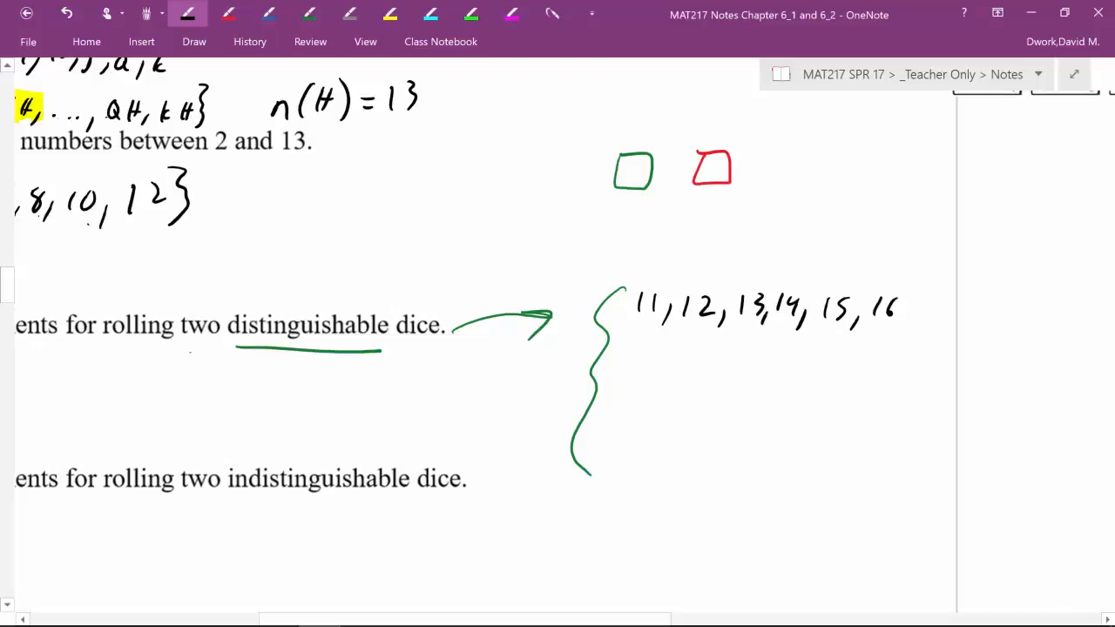
Write the second outcome row 21–26 in blue and highlight key items in yellow
click(268, 14)
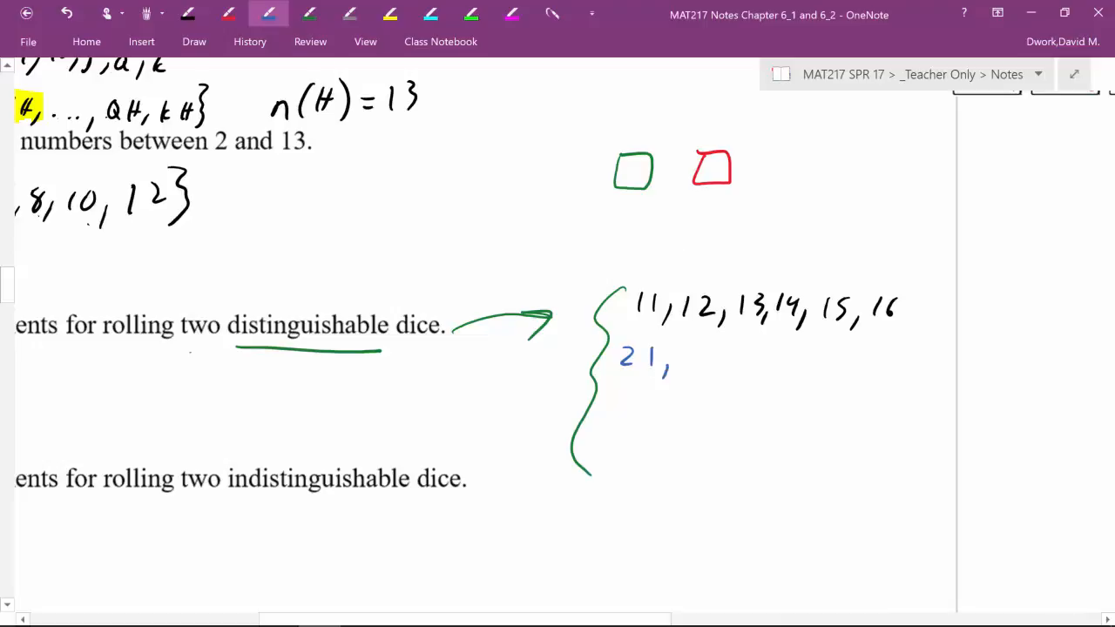
drag(688, 349, 684, 370)
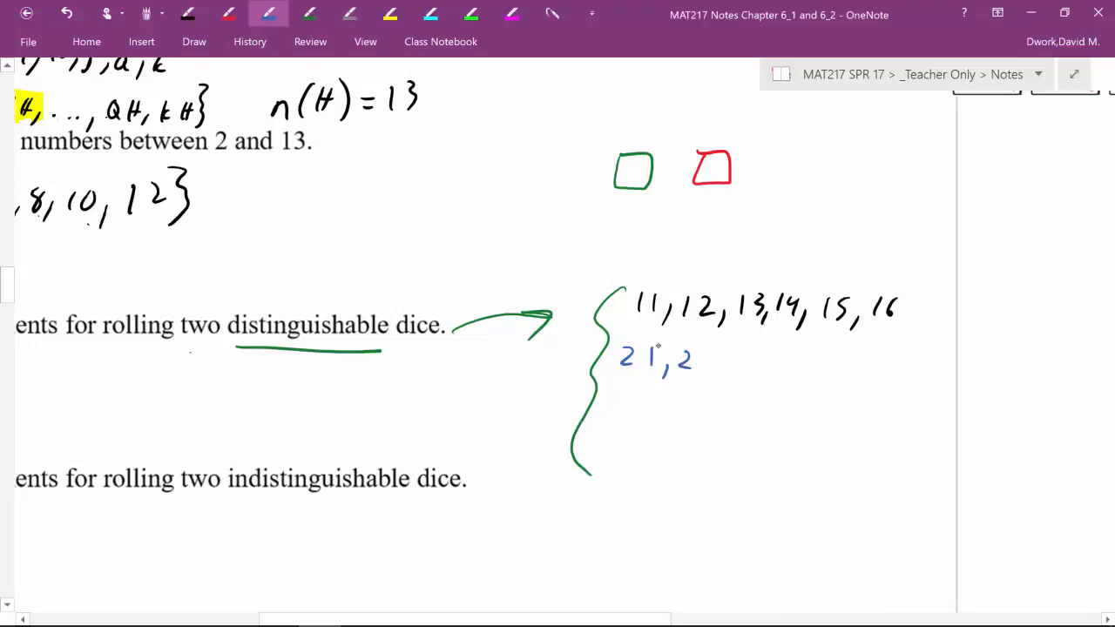
drag(693, 361, 753, 366)
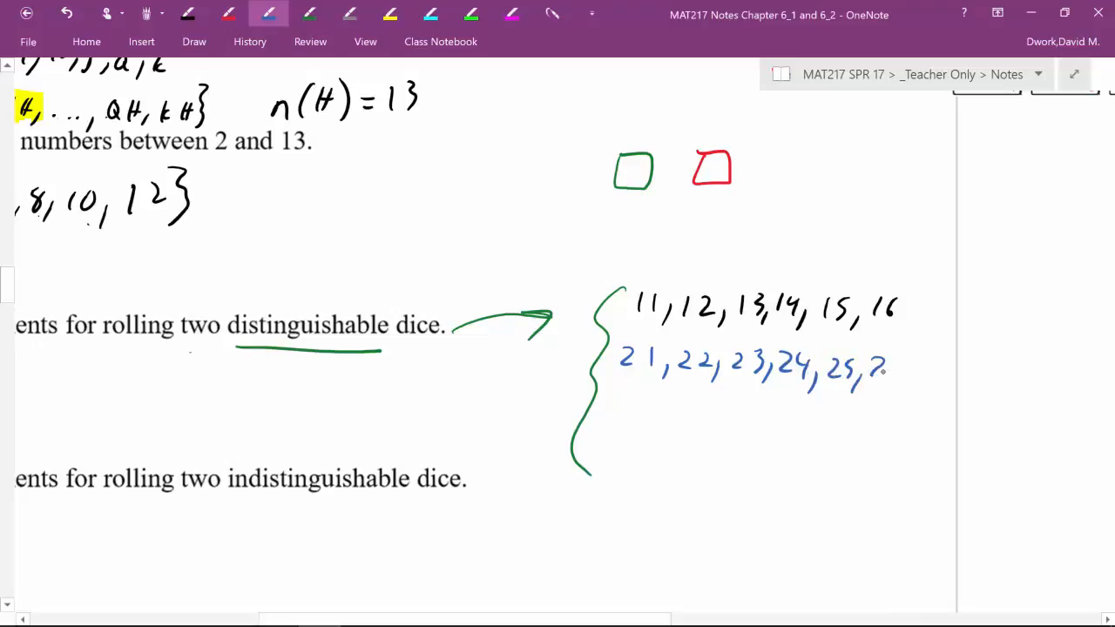
drag(879, 366, 902, 365)
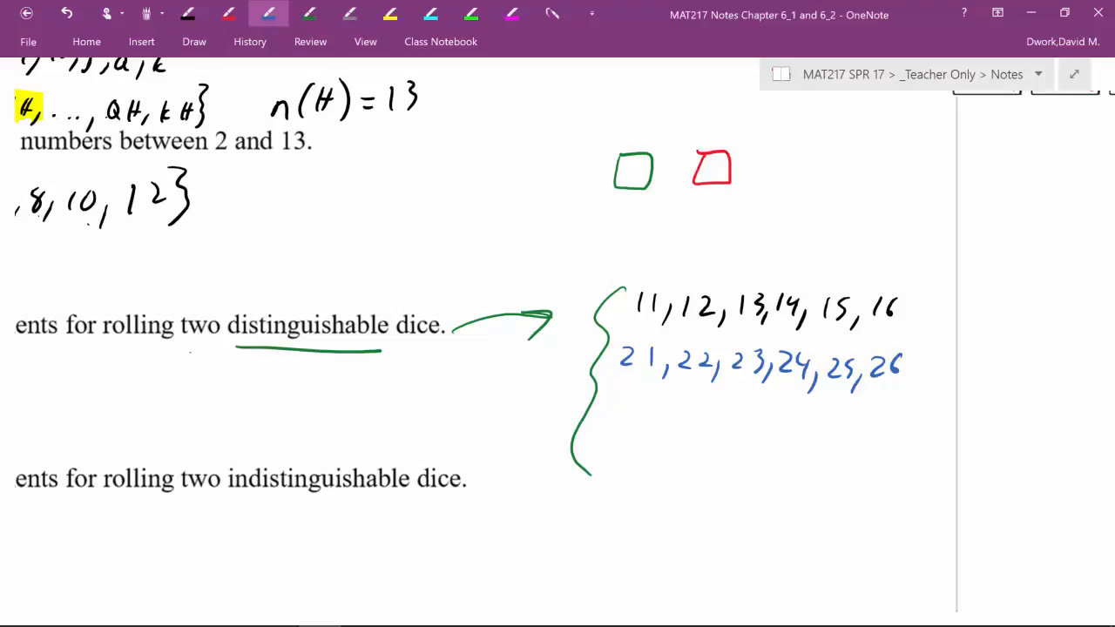
click(631, 409)
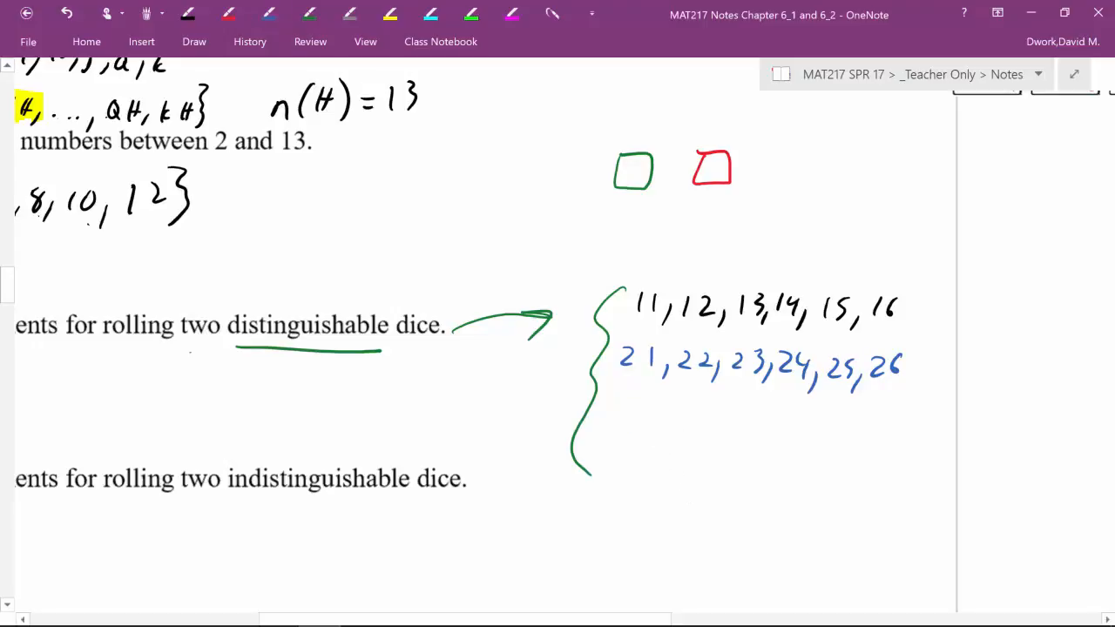
click(268, 14)
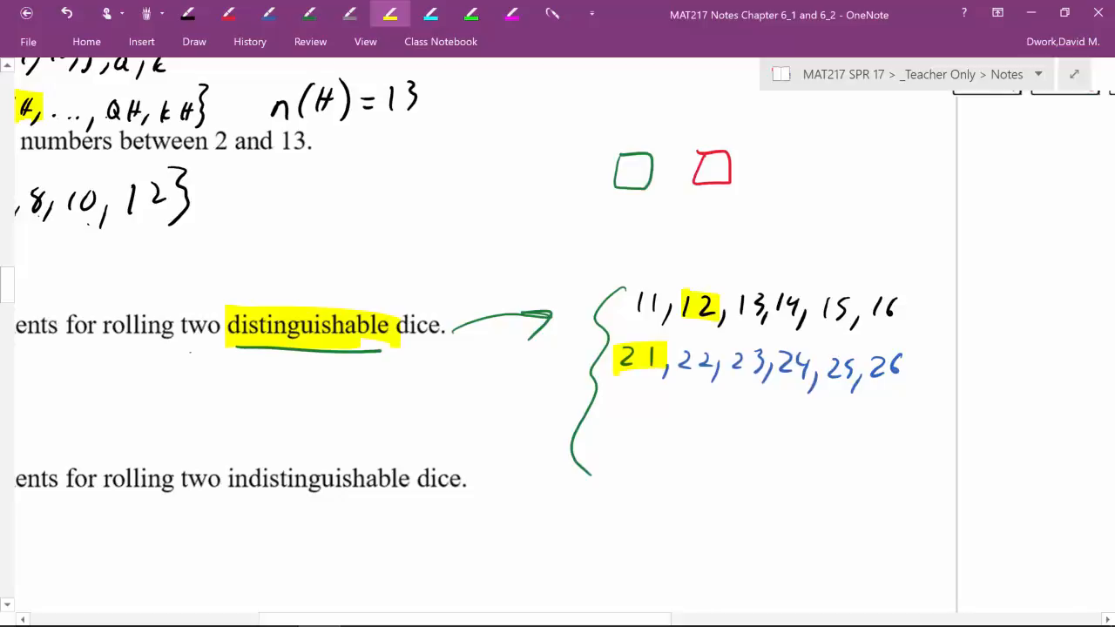
Draw black arrows from the dice sketches to outcomes 12 and 21
click(228, 14)
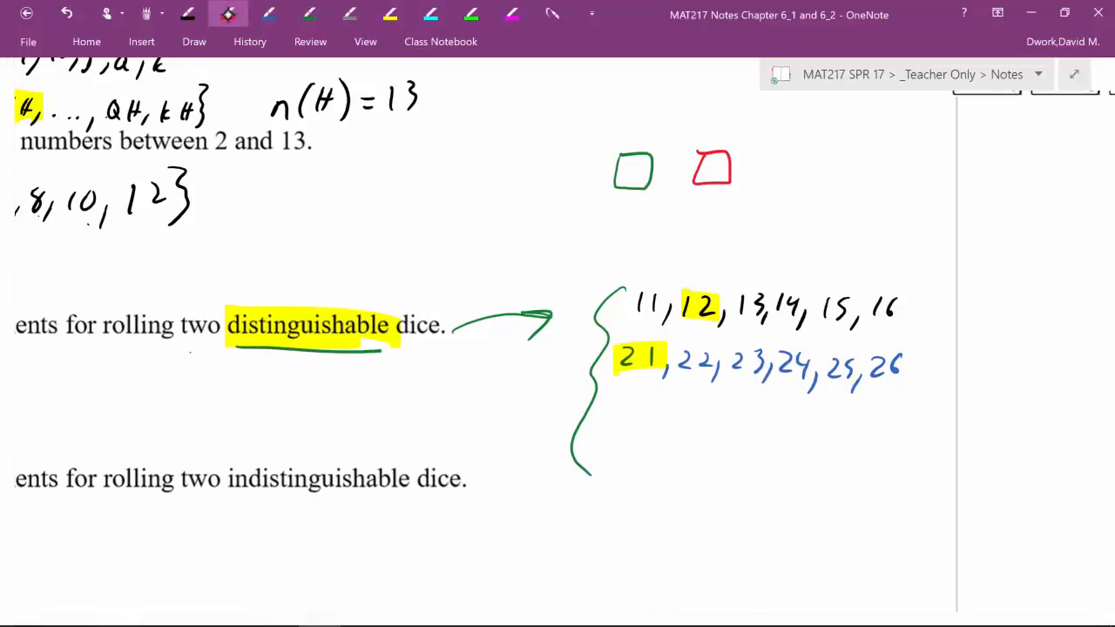
click(188, 15)
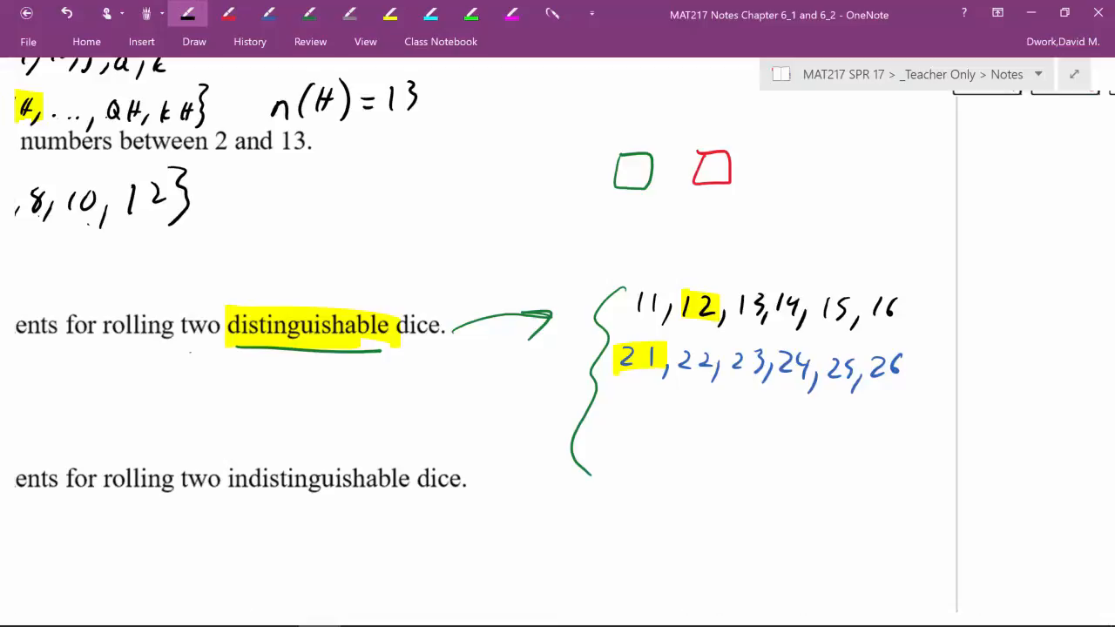
drag(651, 200, 683, 270)
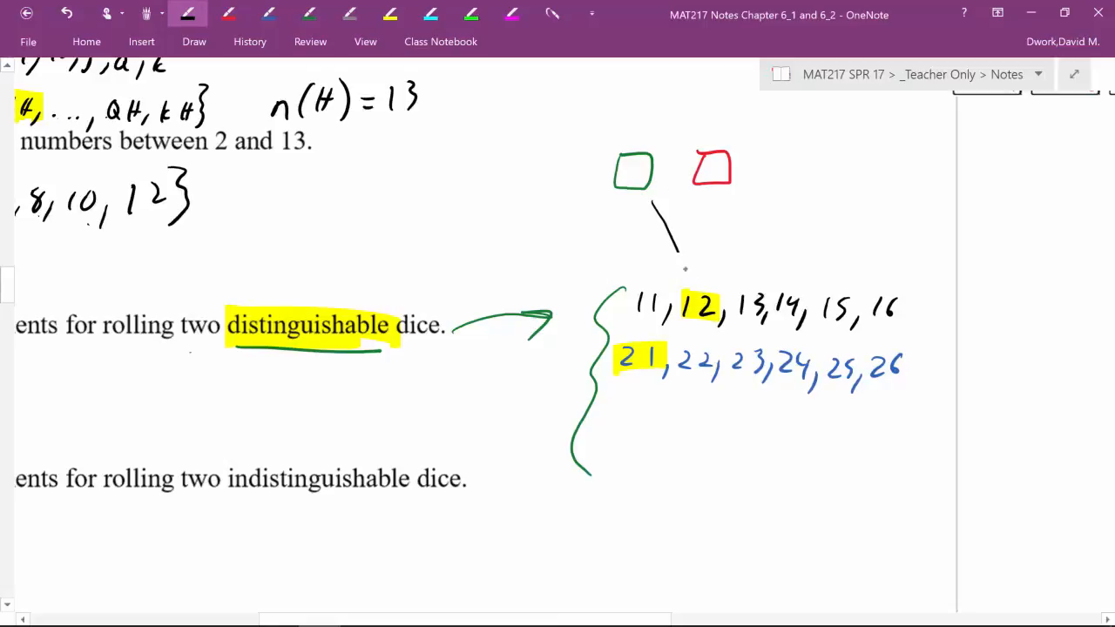
drag(714, 187, 721, 288)
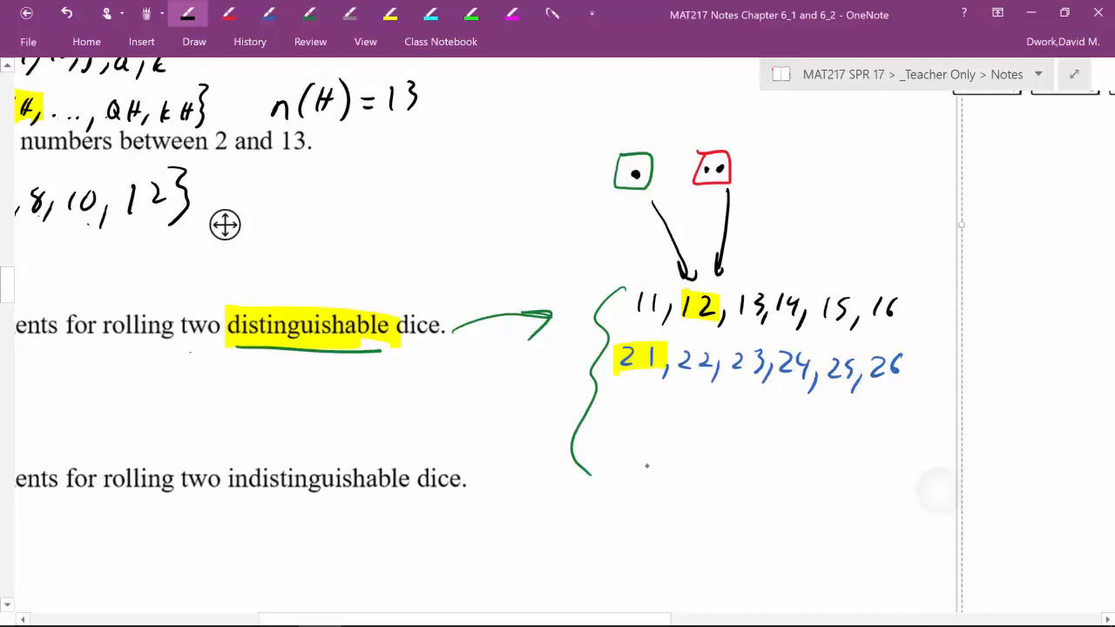
drag(627, 387, 644, 518)
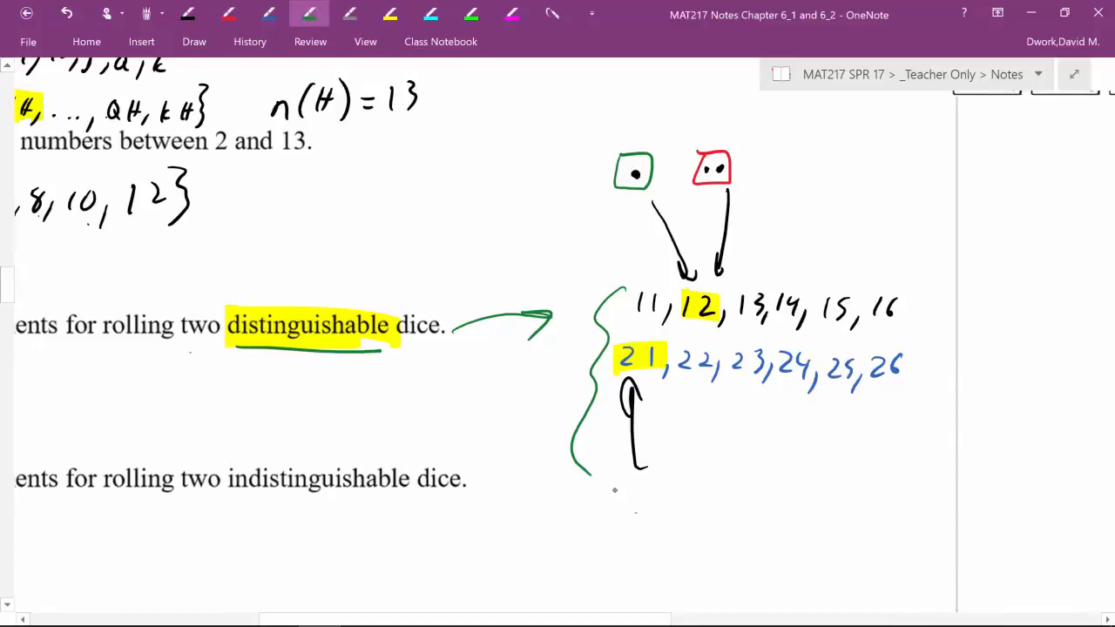
drag(614, 488, 653, 518)
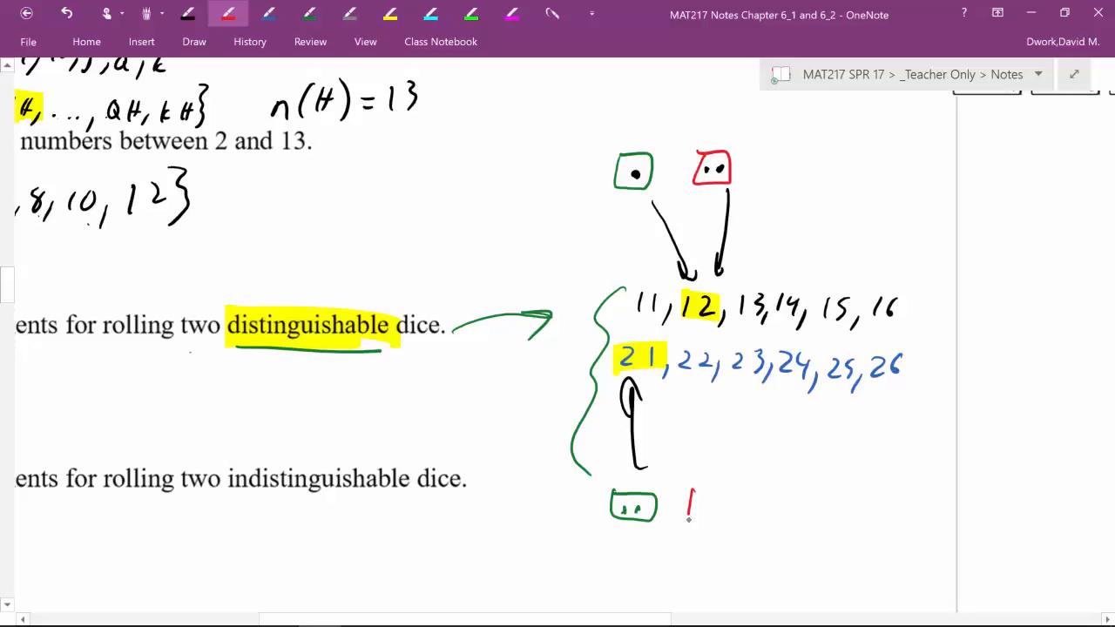
Erase the dice sketches and arrows, then return to black ink
drag(690, 492, 719, 521)
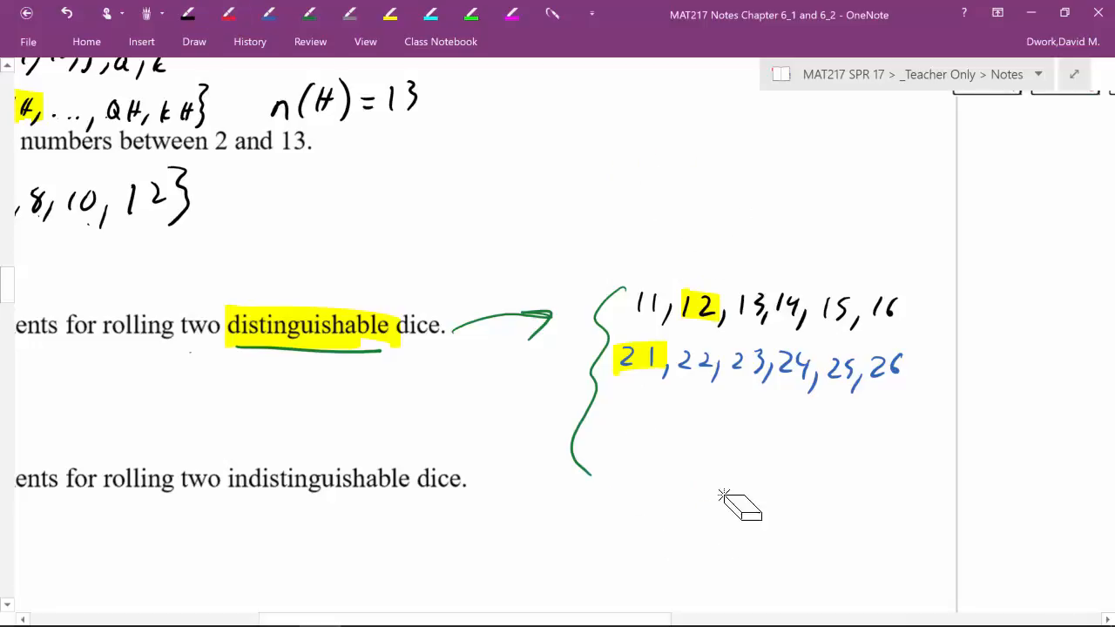
click(228, 14)
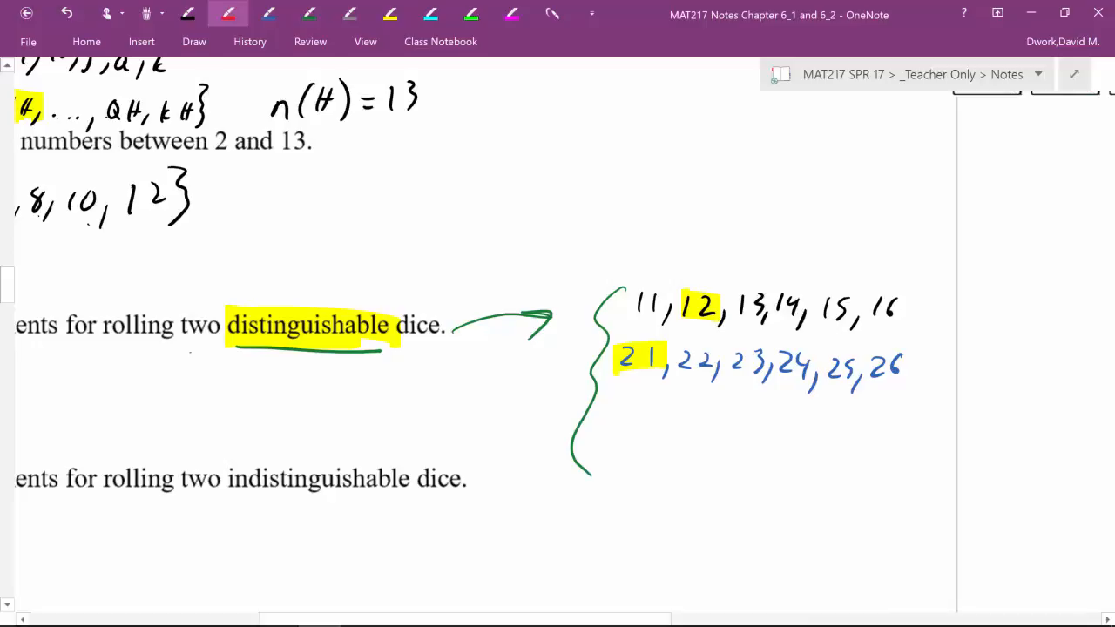
click(188, 13)
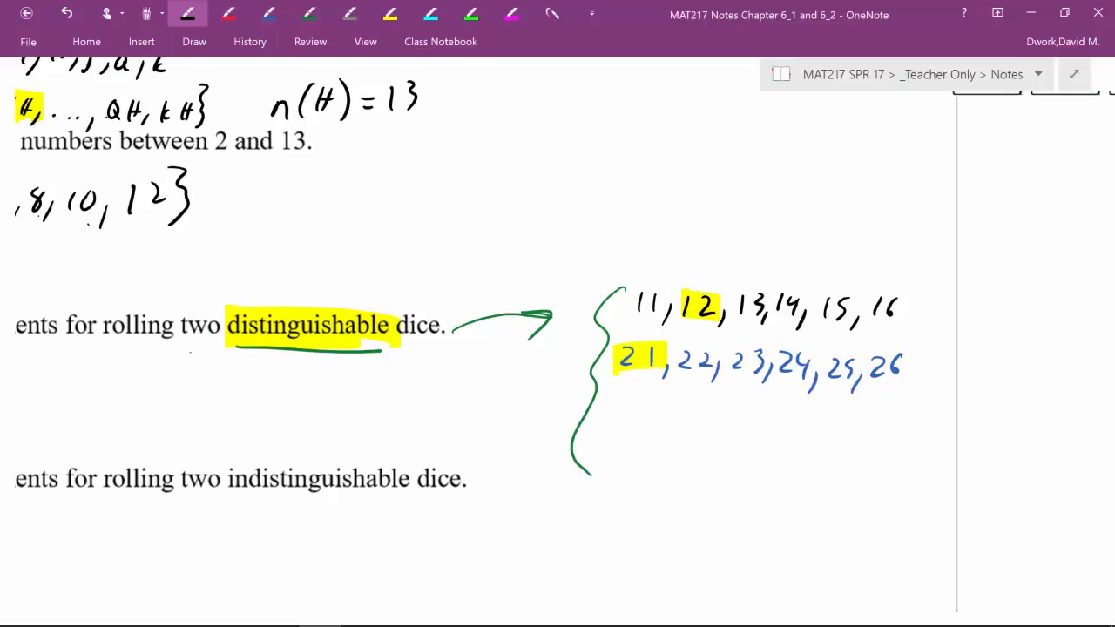
Write outcome rows 31–36 through 61–66, close the brace, and label it D =
drag(614, 396, 662, 423)
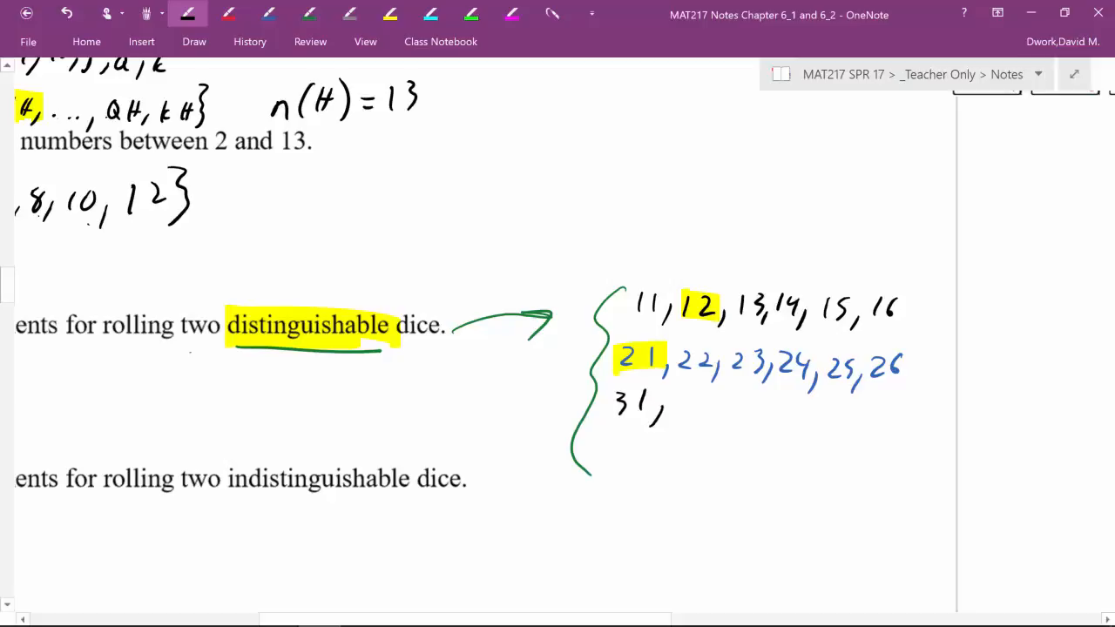
drag(679, 405, 715, 414)
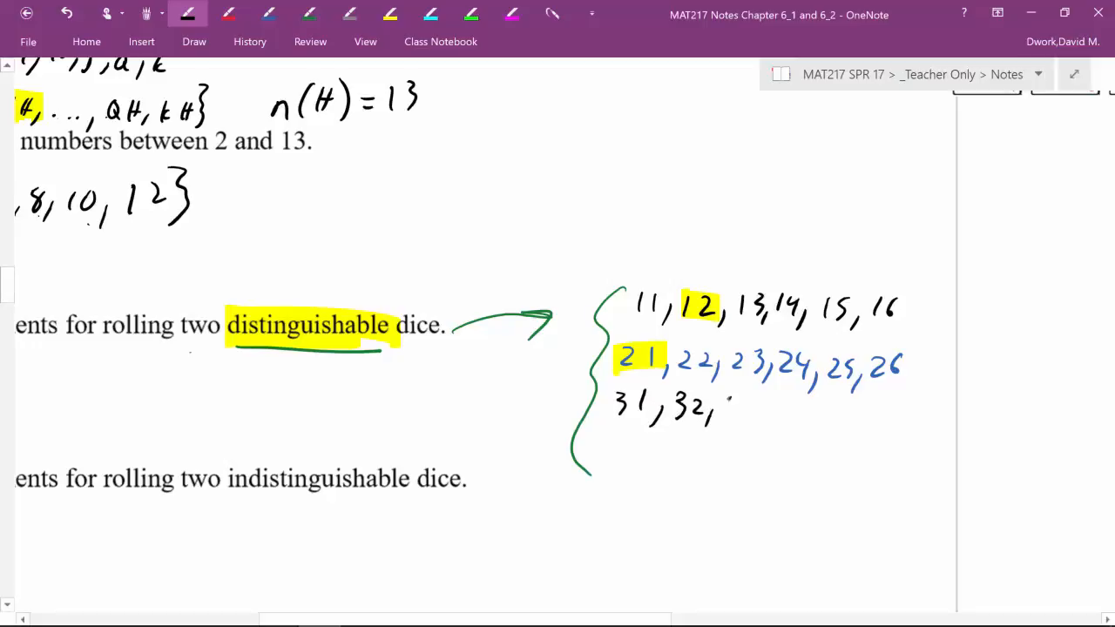
drag(727, 410, 758, 410)
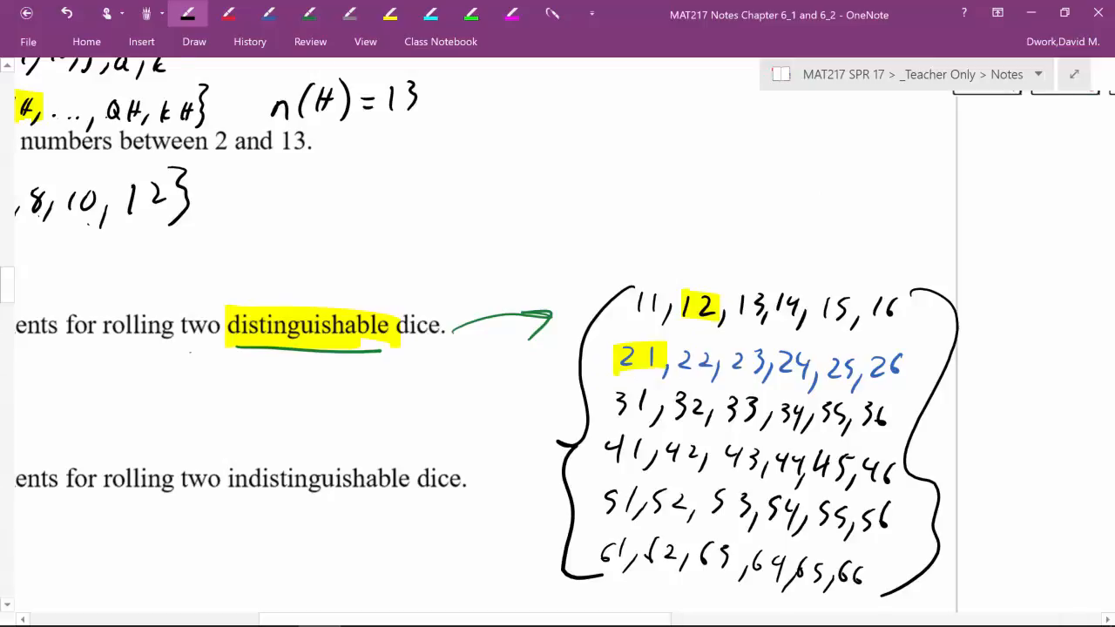
scroll(up, 3)
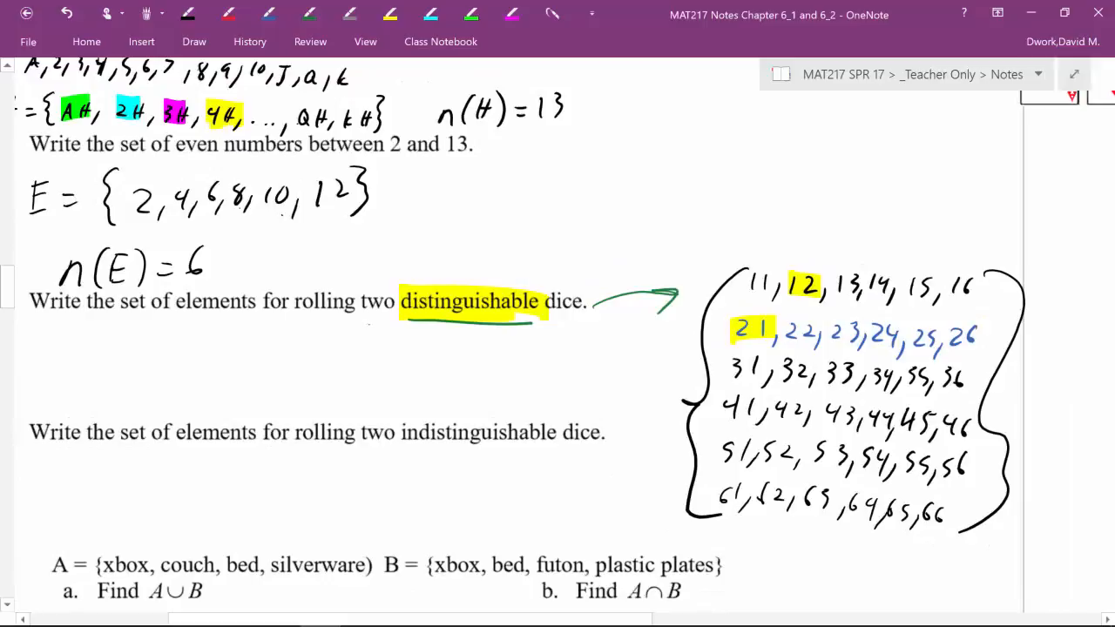
drag(635, 402, 662, 399)
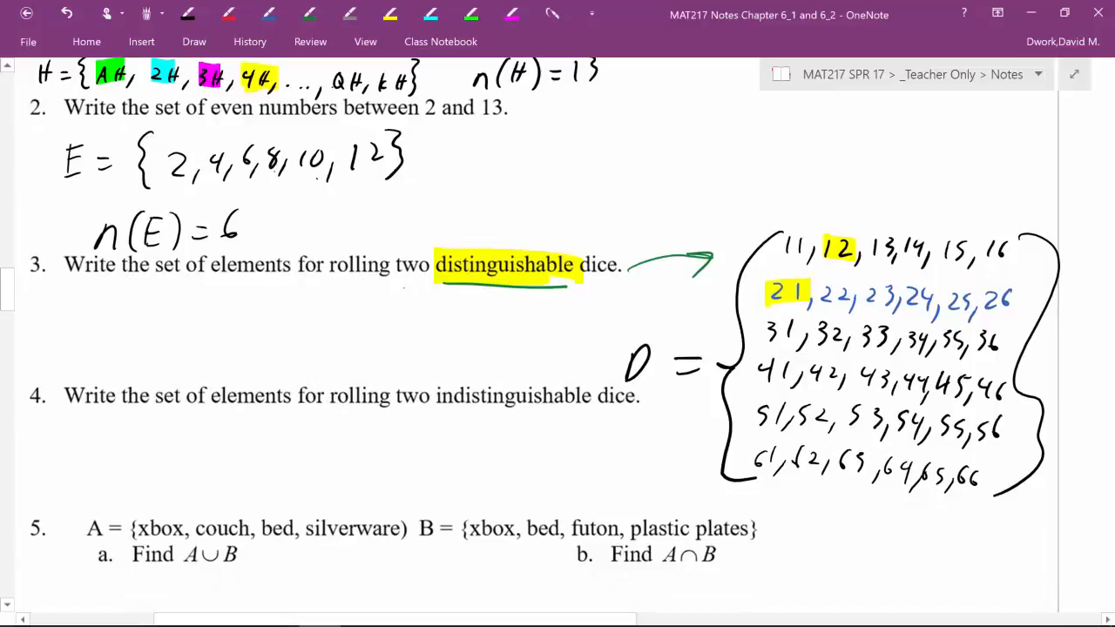
Highlight 'indistinguishable' in green and erase repeated outcomes such as 21, 31, 32
click(470, 14)
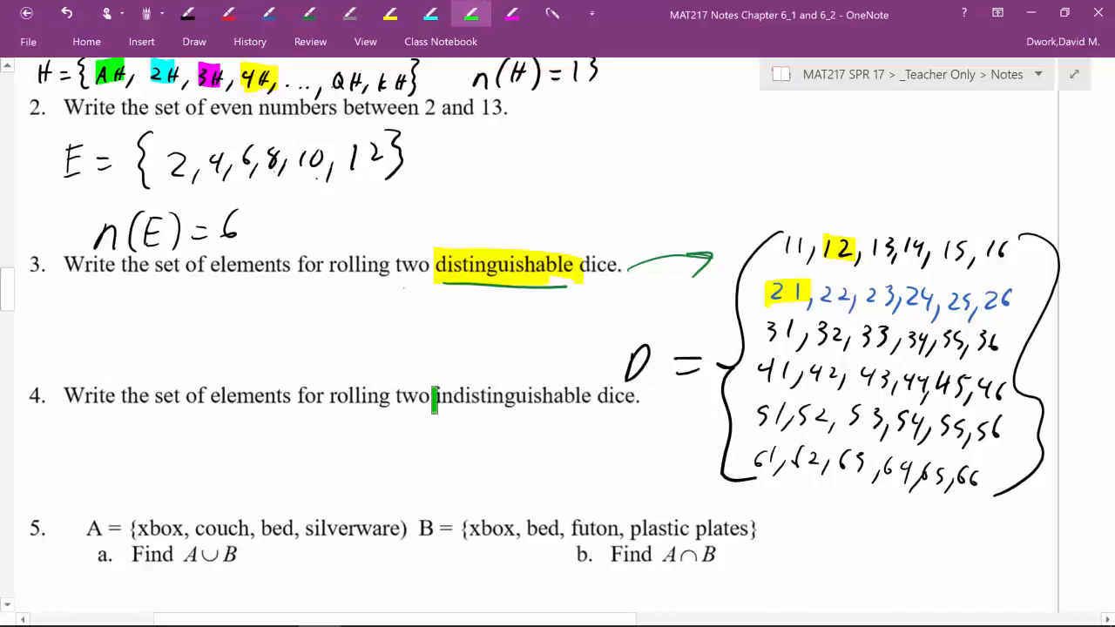
drag(435, 396, 592, 395)
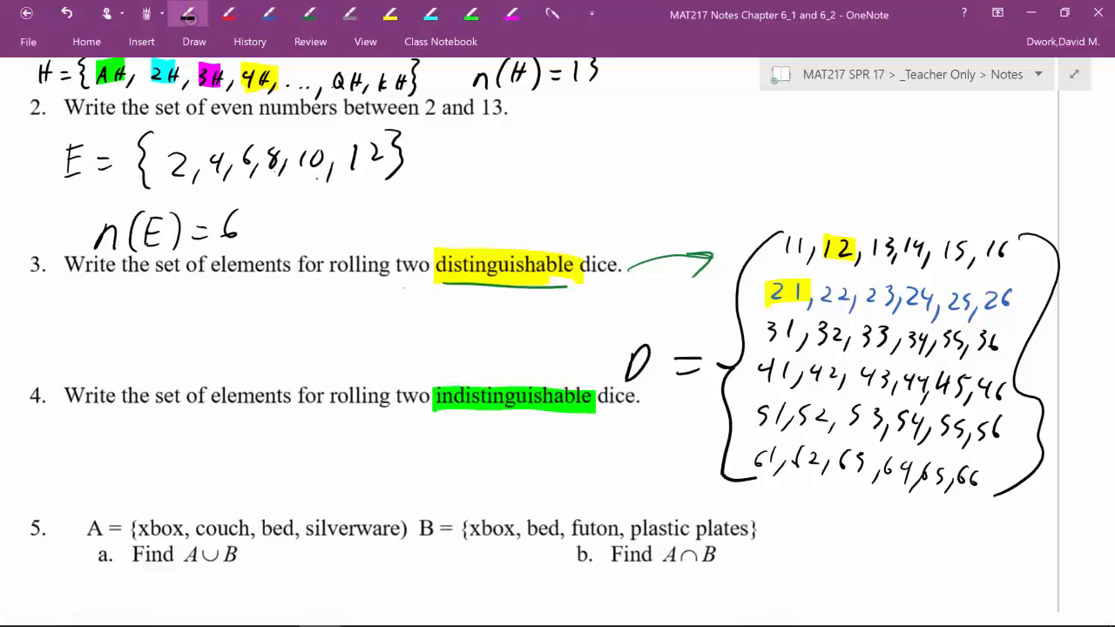
scroll(down, 3)
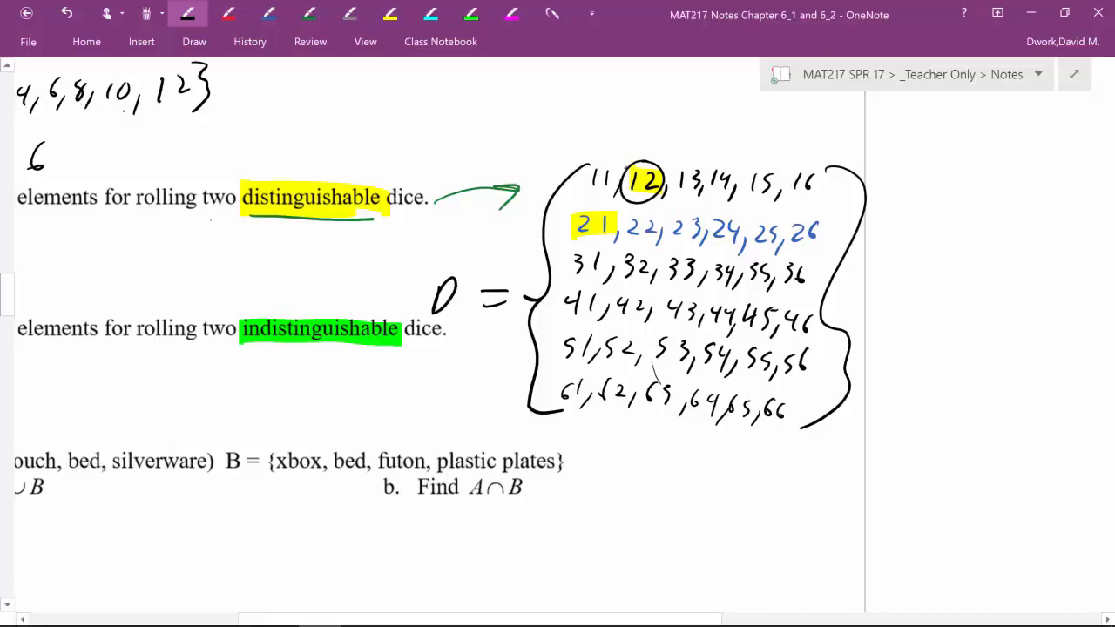
drag(575, 213, 601, 239)
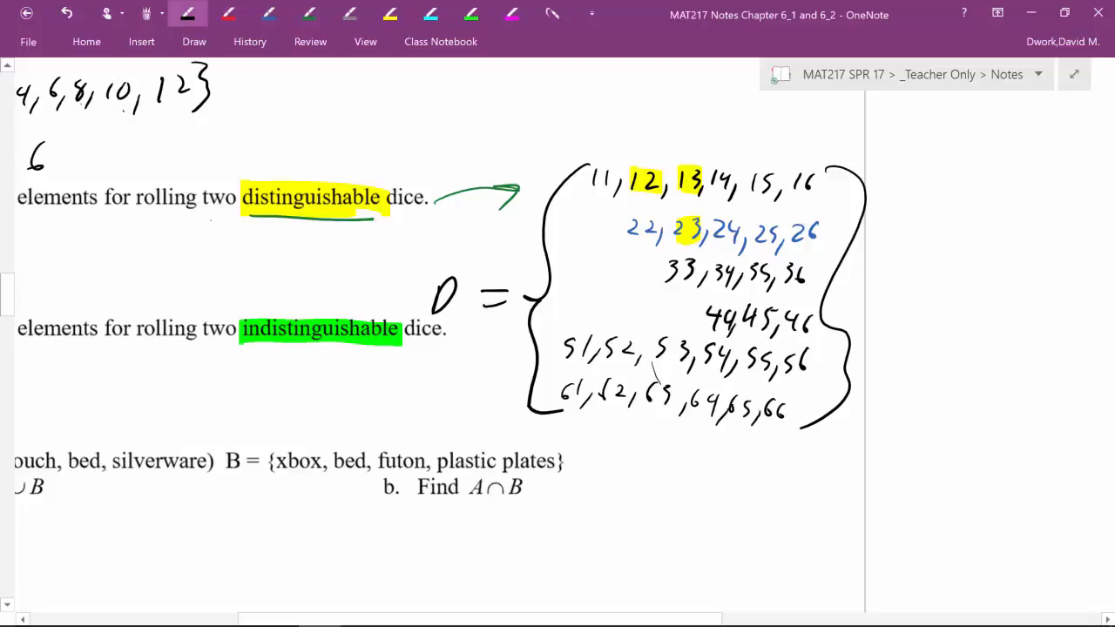
Erase remaining duplicates and the old brace, redraw a taller brace, and label it I
drag(562, 348, 662, 352)
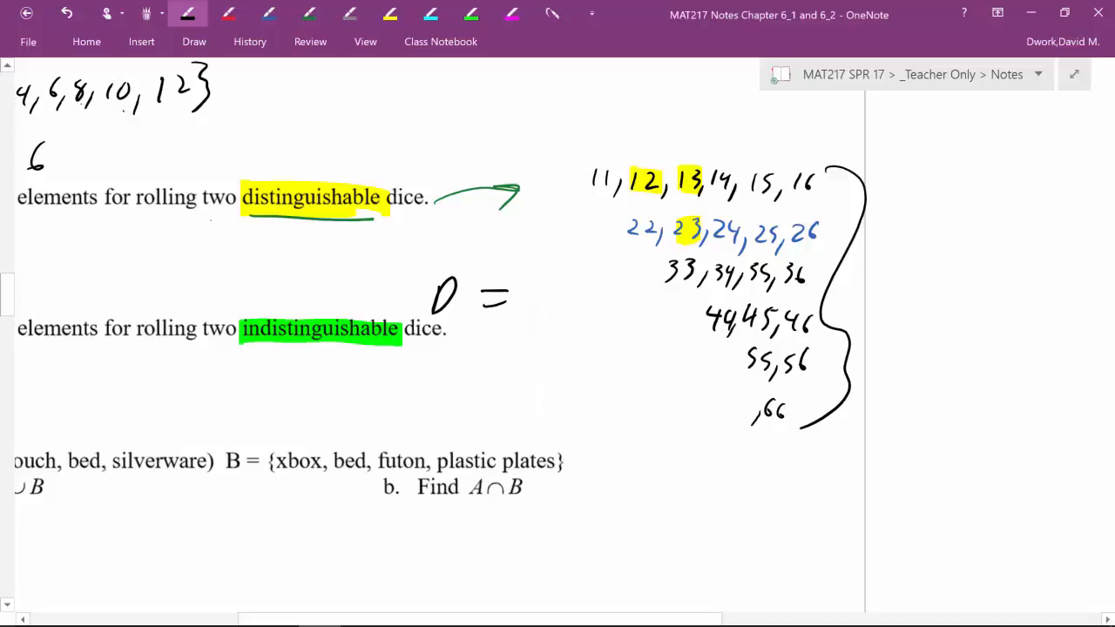
drag(570, 157, 571, 418)
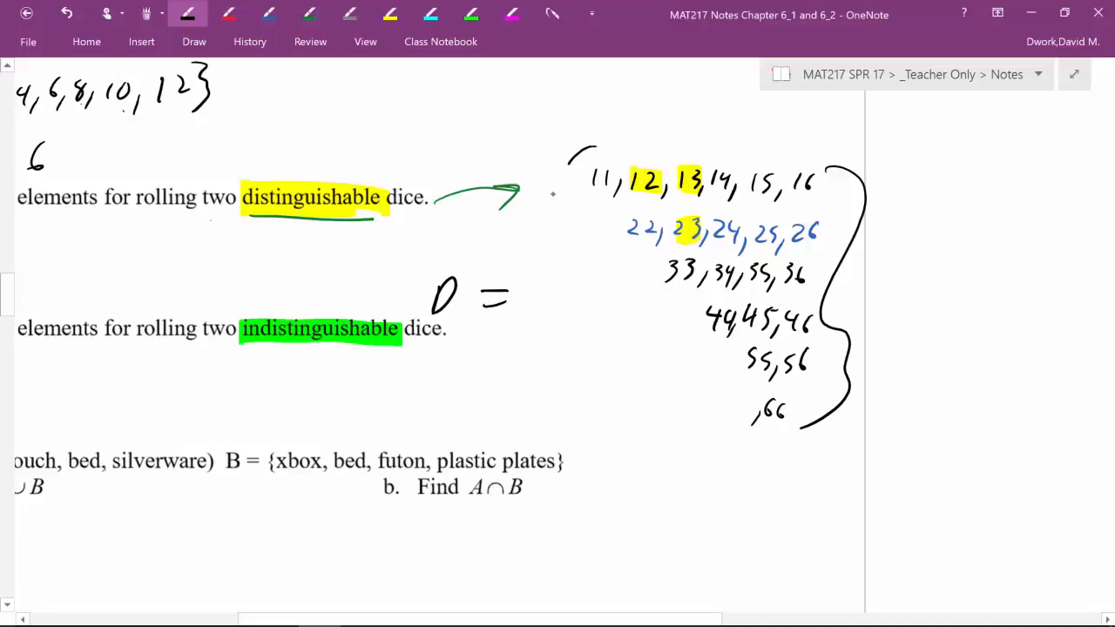
drag(579, 152, 567, 414)
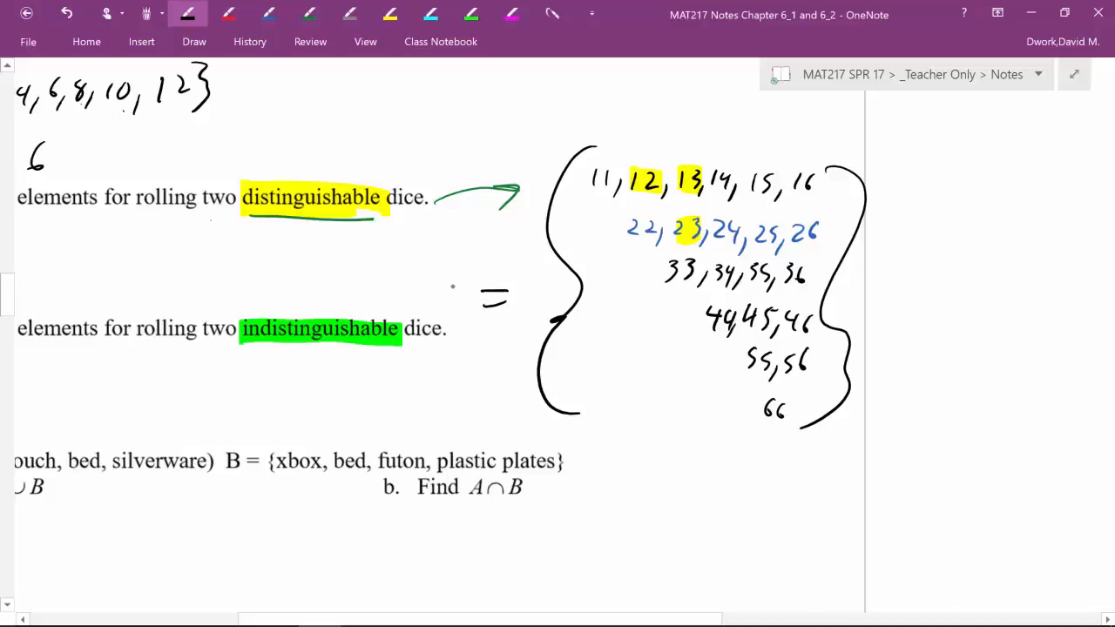
drag(445, 283, 457, 326)
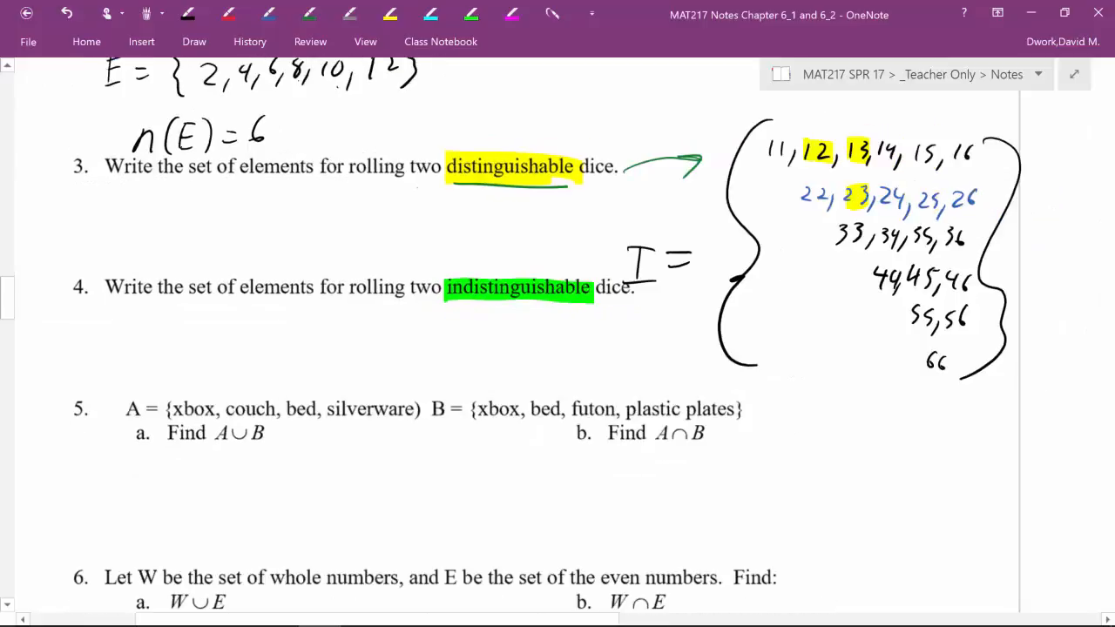
Write A ∪ B = {xbox, couch, bed, silver, futon, plastic plates} in green, ticking each item
scroll(down, 3)
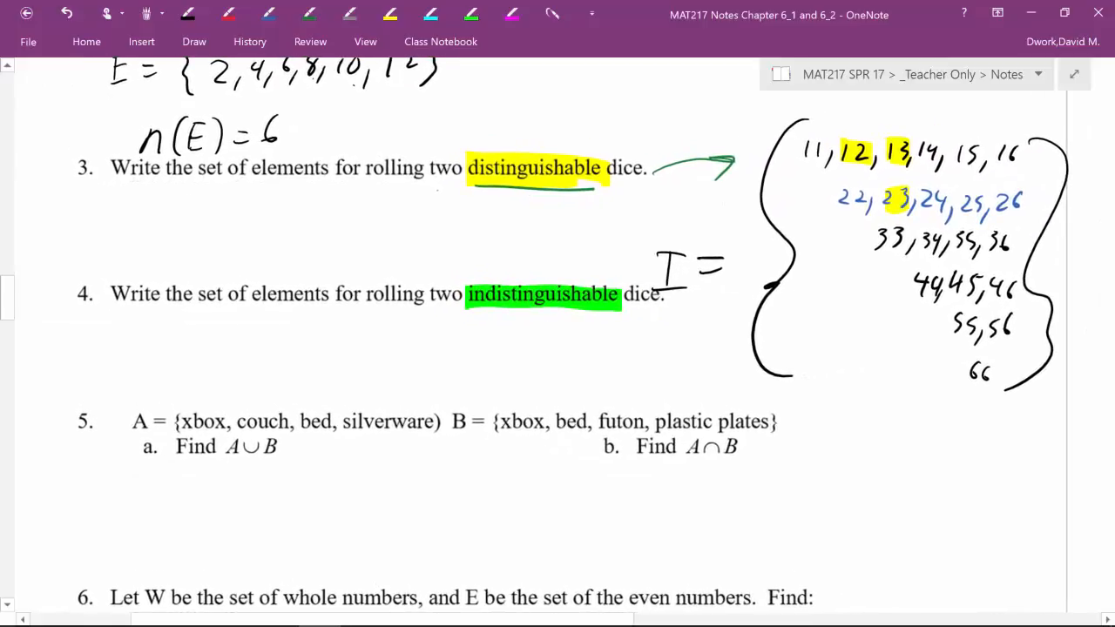
scroll(down, 3)
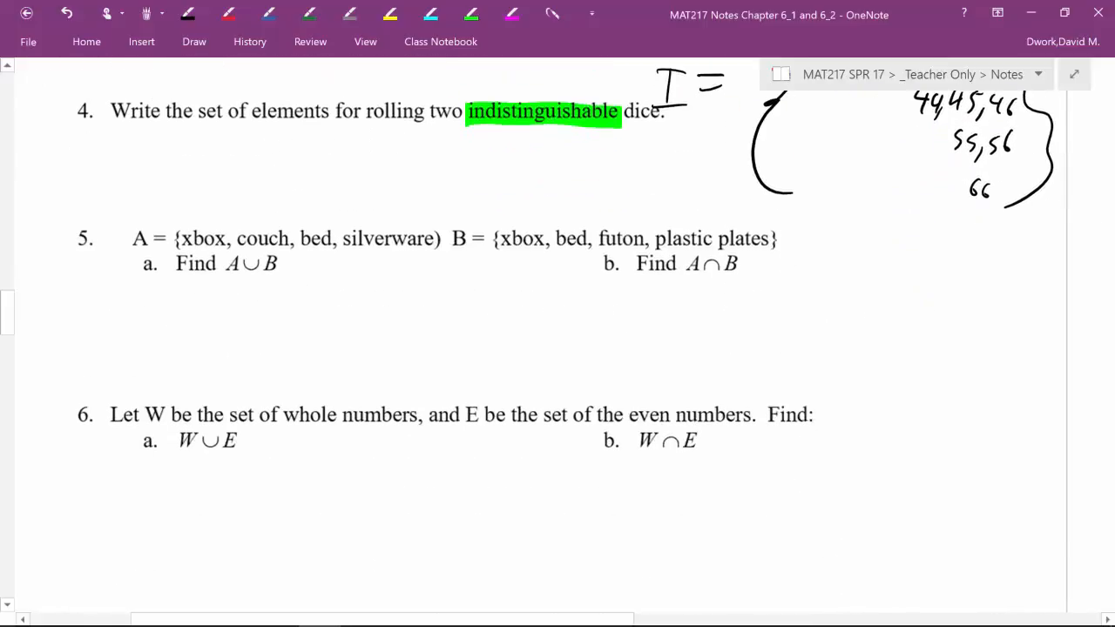
scroll(up, 3)
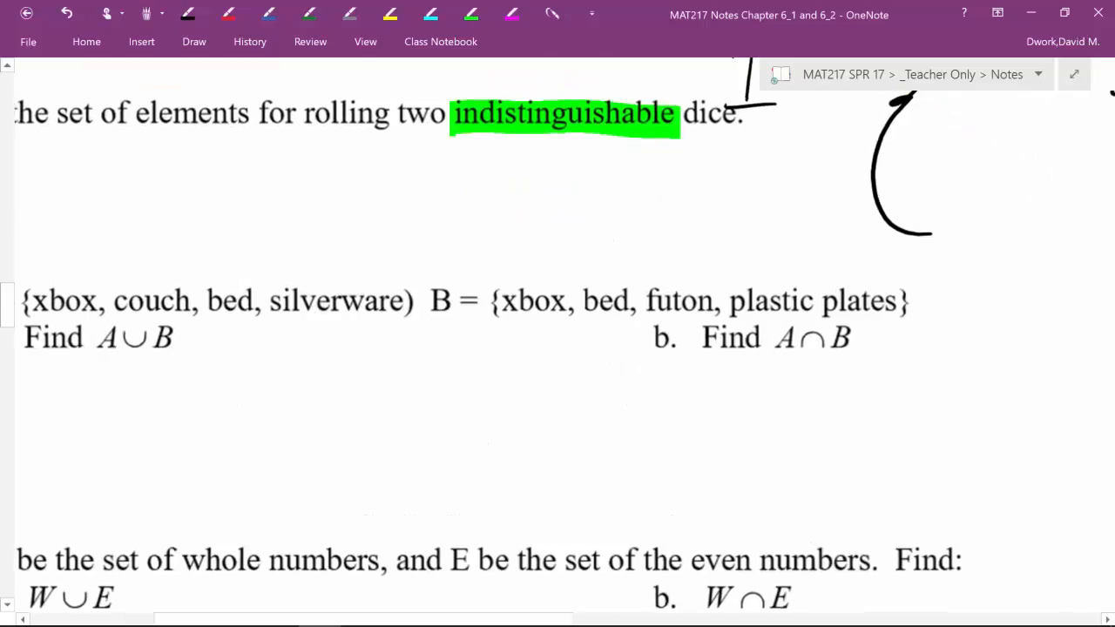
scroll(up, 3)
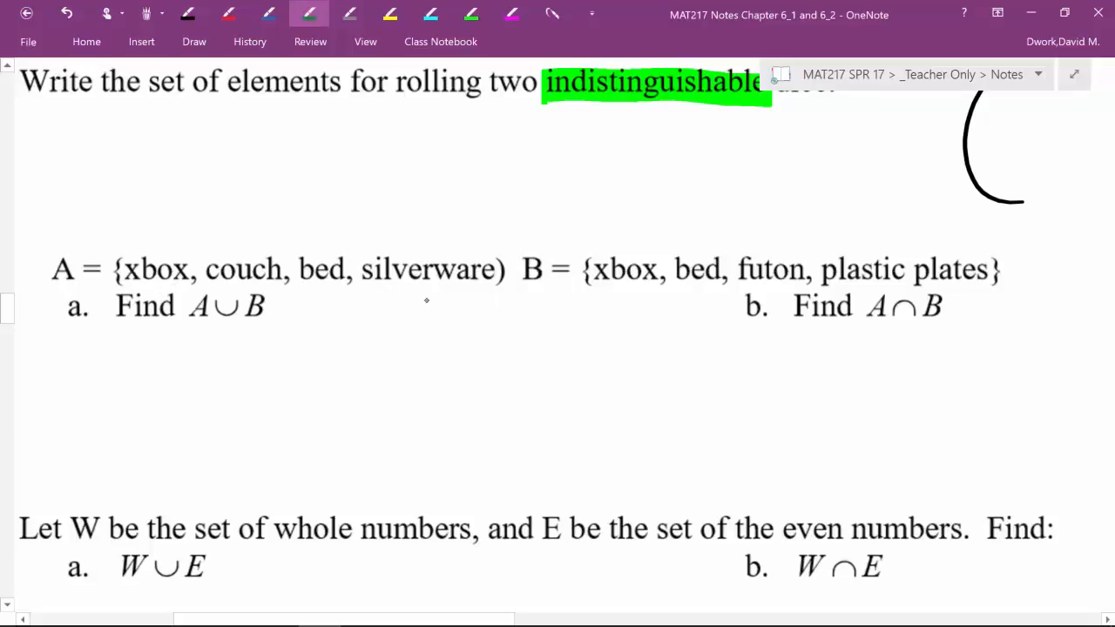
mouse_move(426, 300)
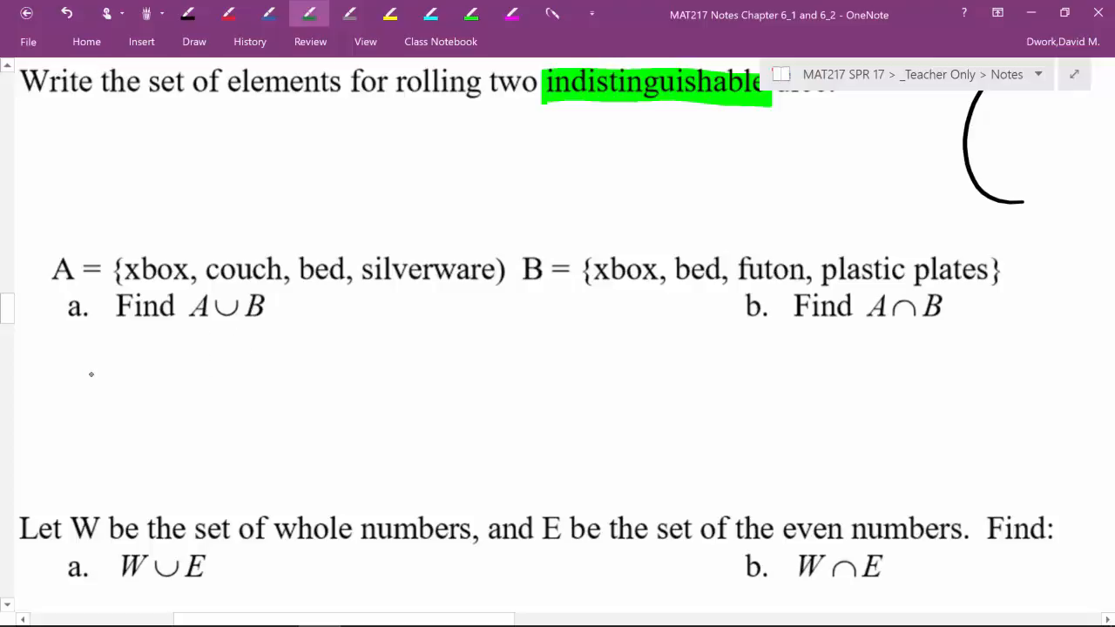
drag(87, 375, 157, 462)
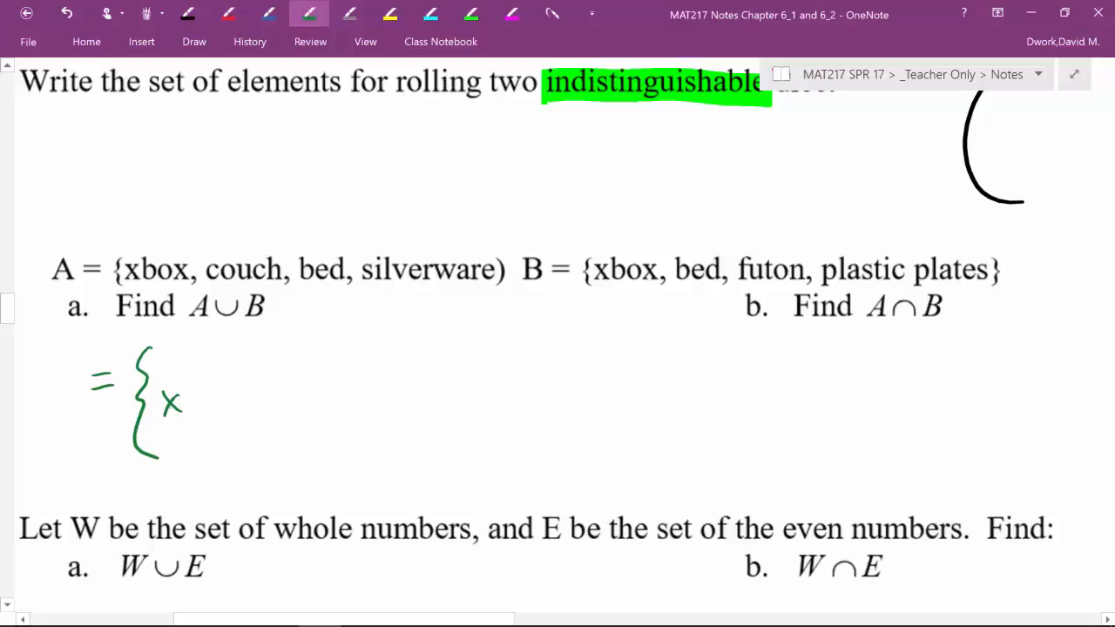
drag(161, 405, 253, 414)
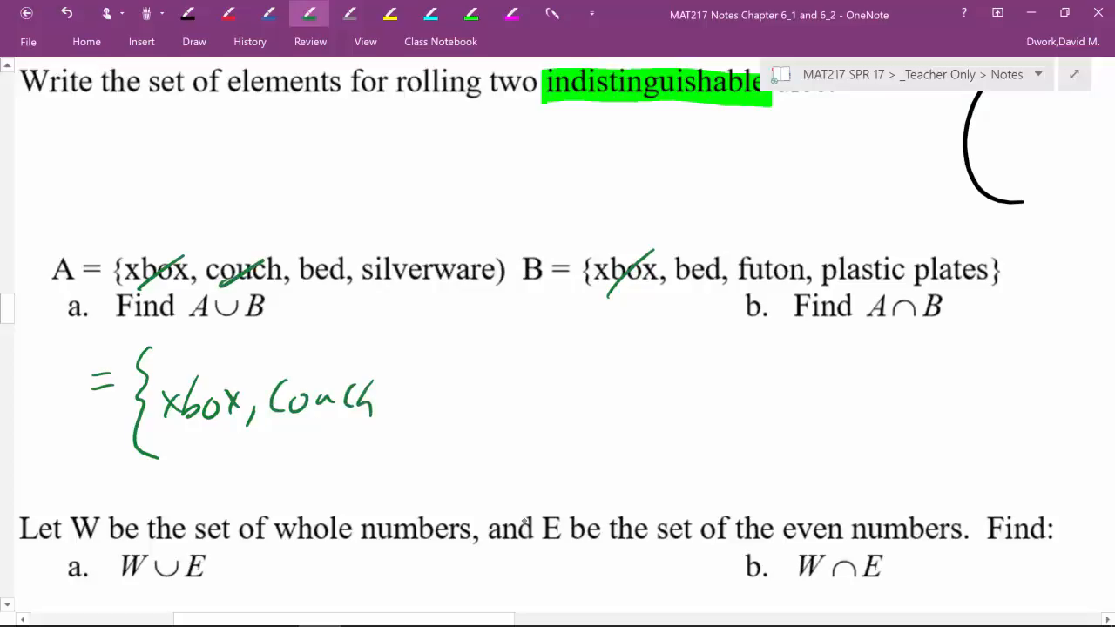
drag(392, 401, 397, 427)
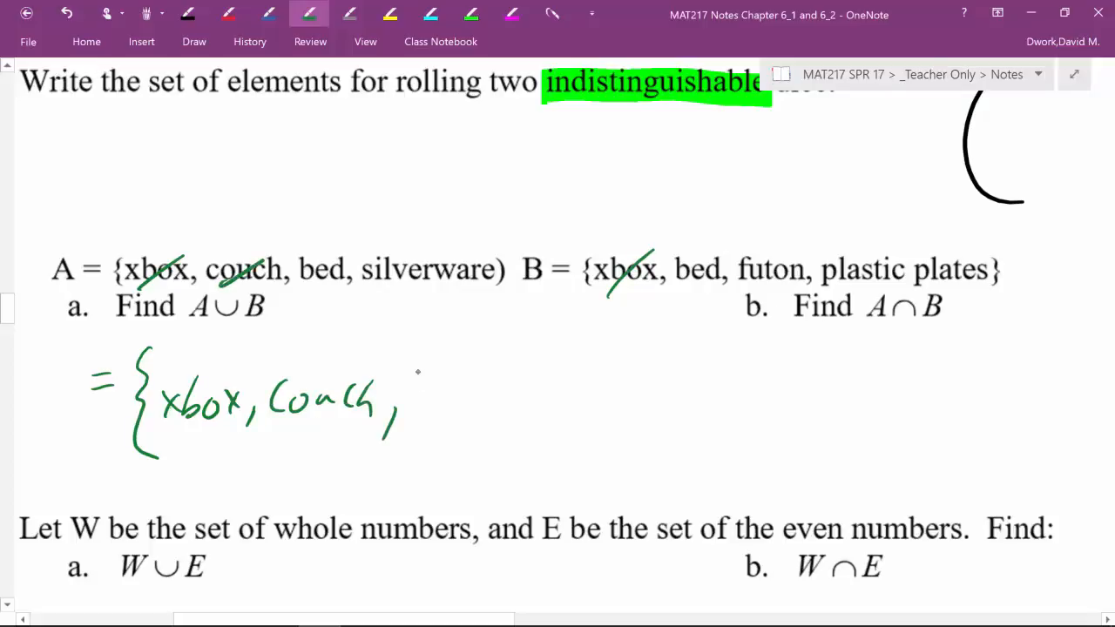
drag(427, 401, 474, 400)
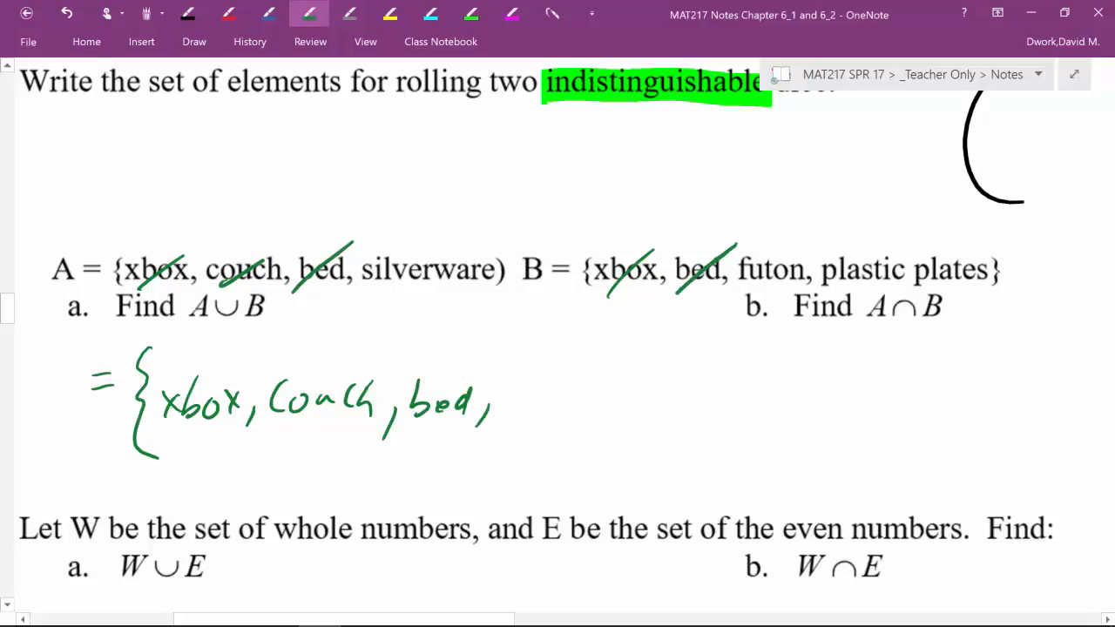
drag(506, 405, 566, 405)
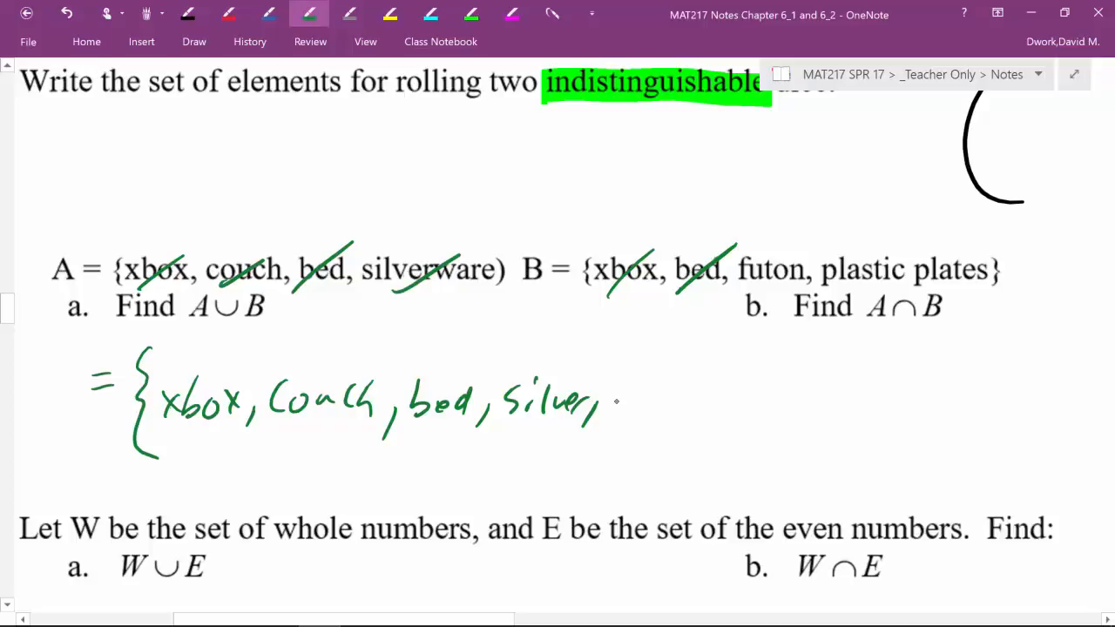
drag(601, 405, 683, 405)
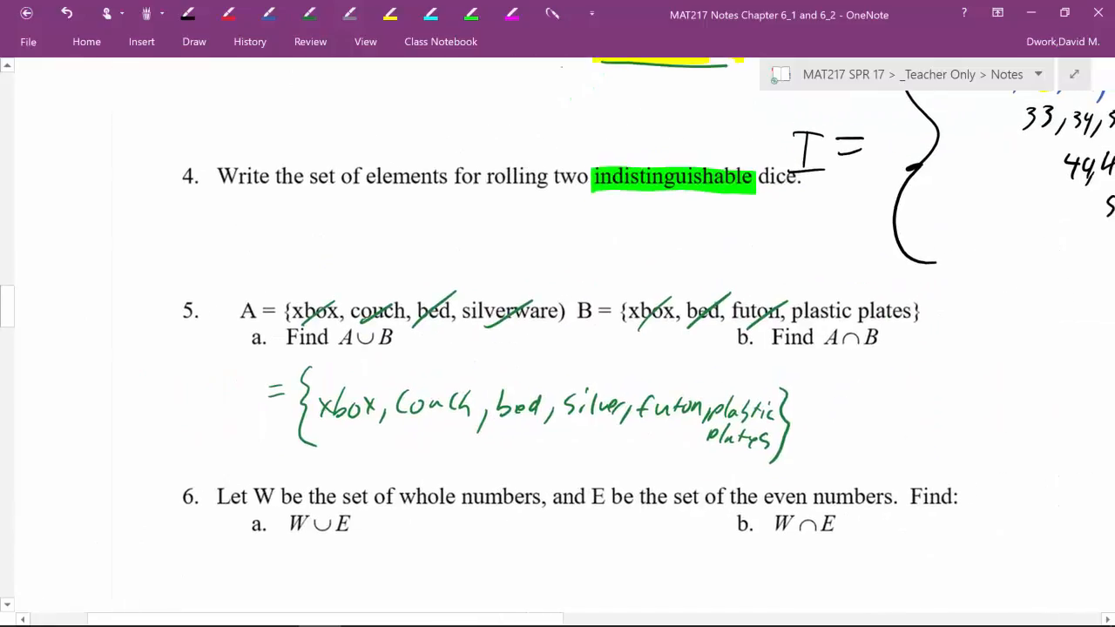
Select the handwritten union answer and drag it further left
click(531, 415)
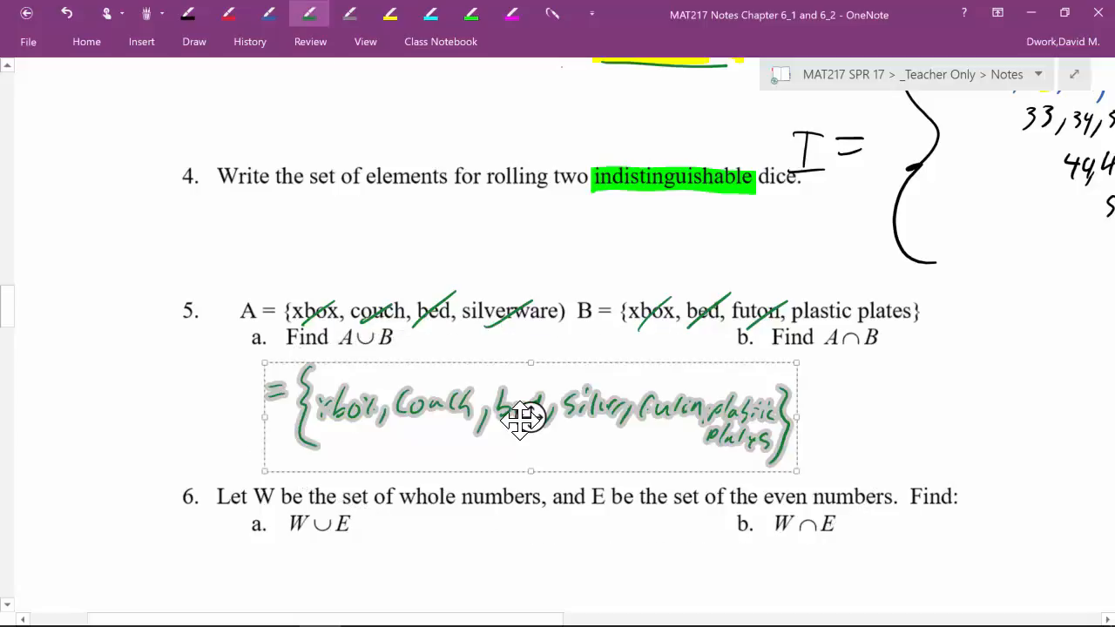
drag(523, 422, 368, 422)
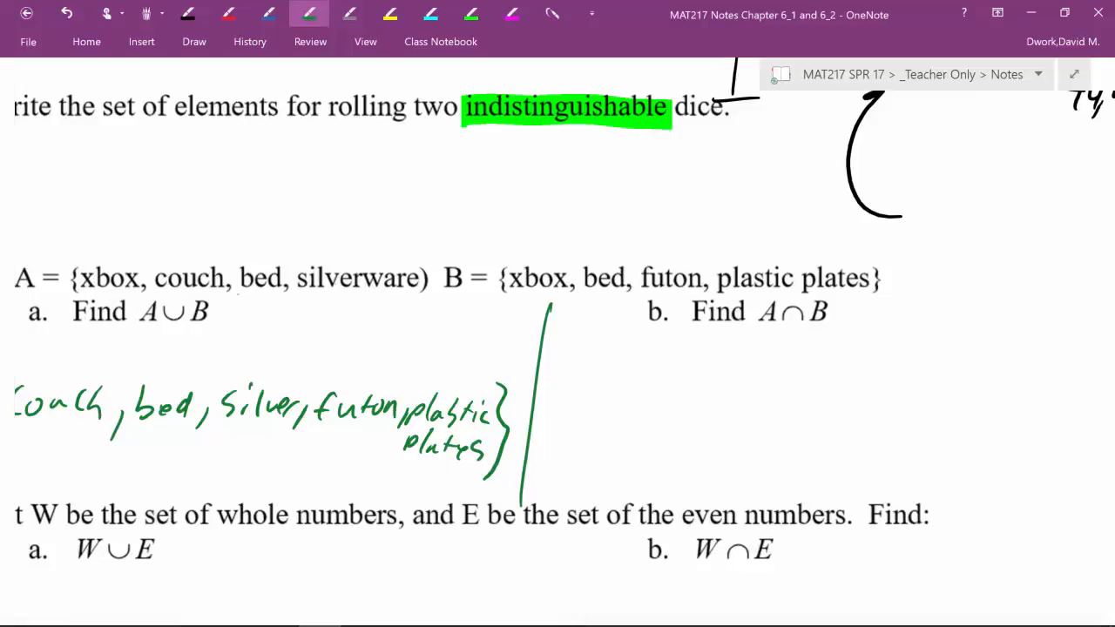
Handwrite '= {xbox, bed}' in green and tick xbox and bed in both sets
drag(588, 389, 614, 387)
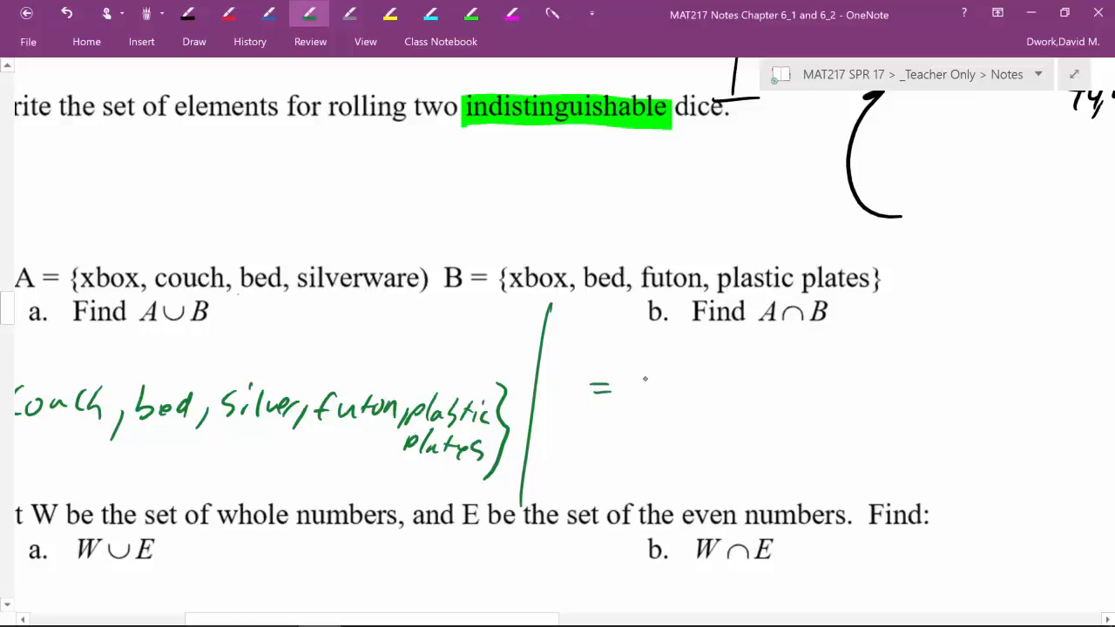
drag(660, 357, 657, 435)
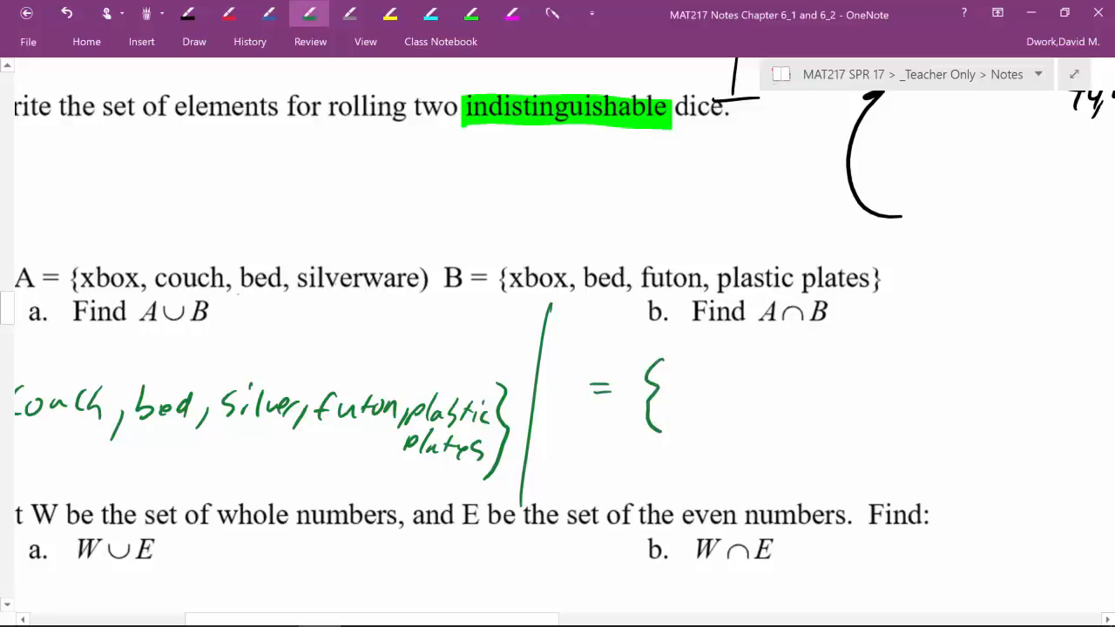
drag(671, 392, 758, 397)
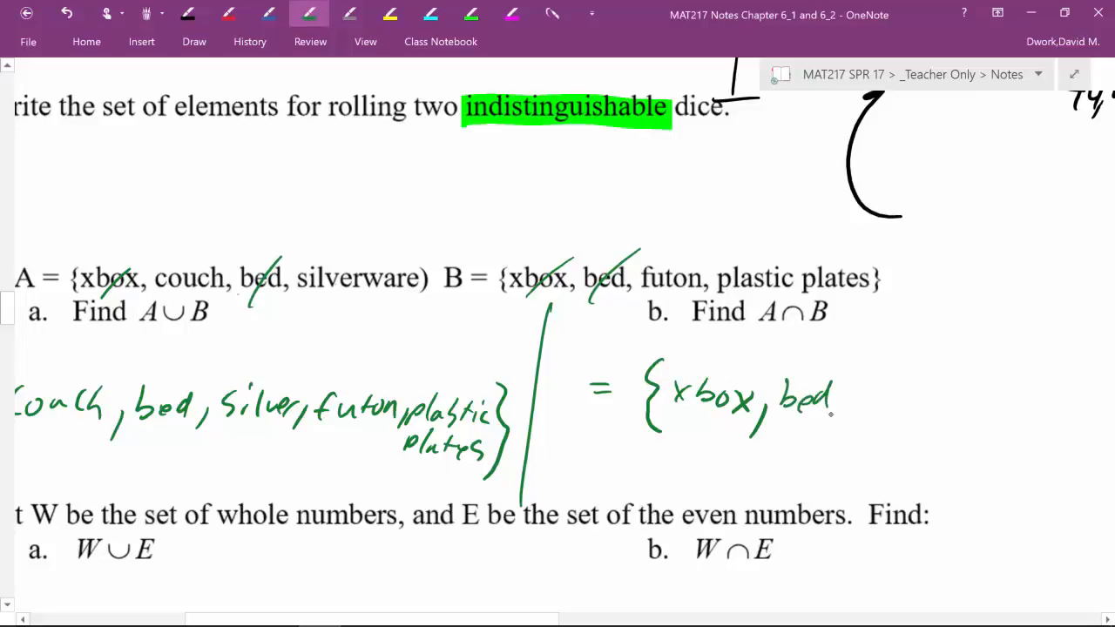
drag(831, 397, 844, 418)
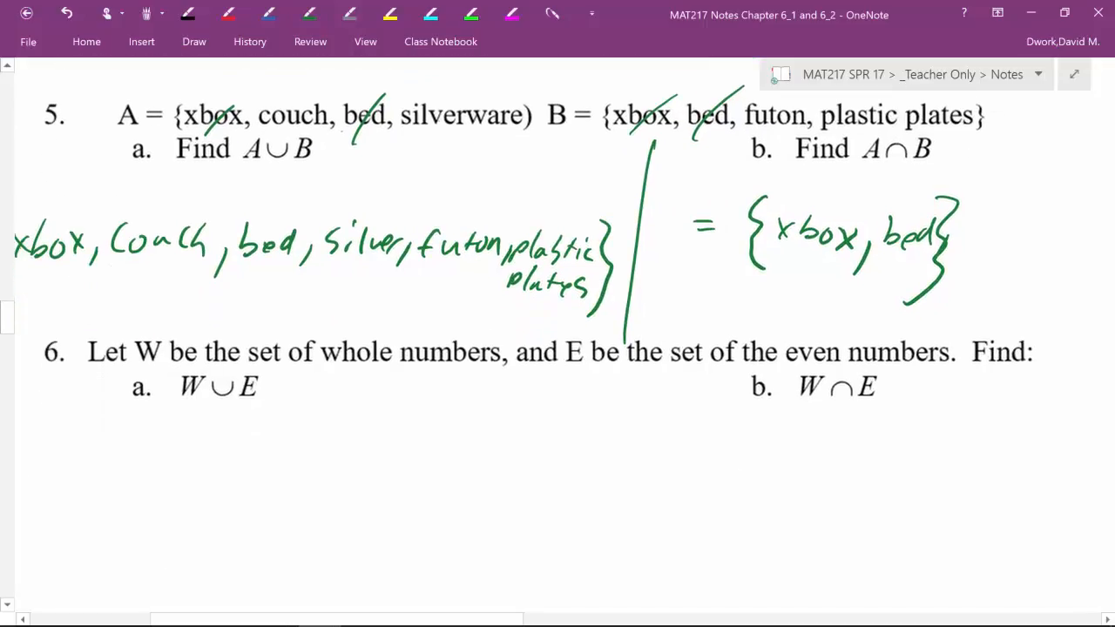
scroll(down, 3)
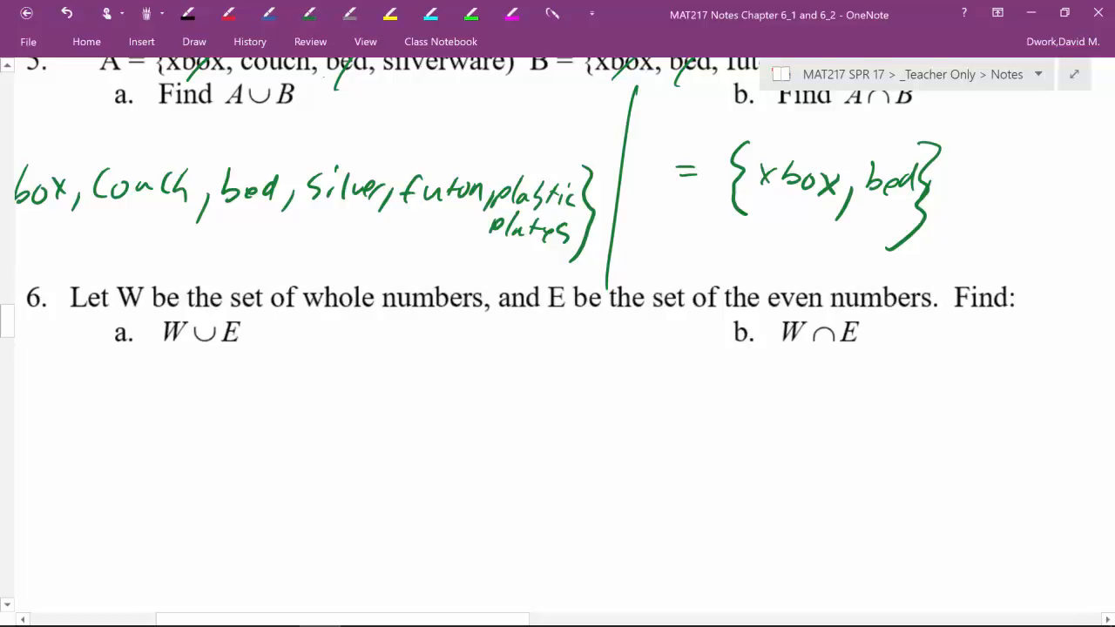
drag(307, 326, 352, 320)
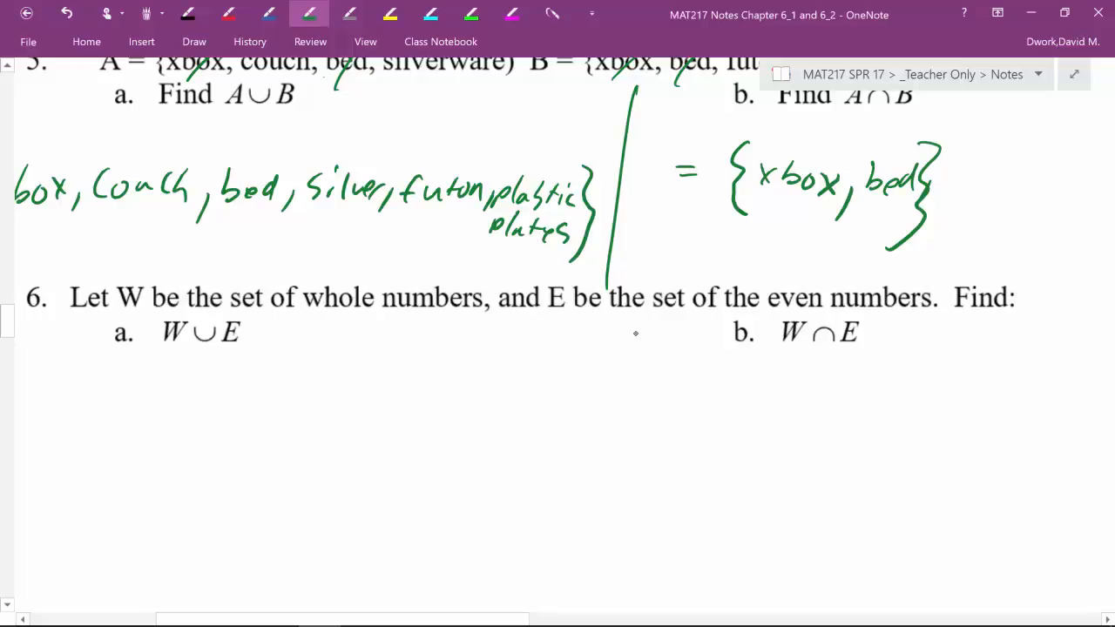
Circle the E in problem 6 and begin listing even numbers 2, 4, …
drag(540, 279, 571, 318)
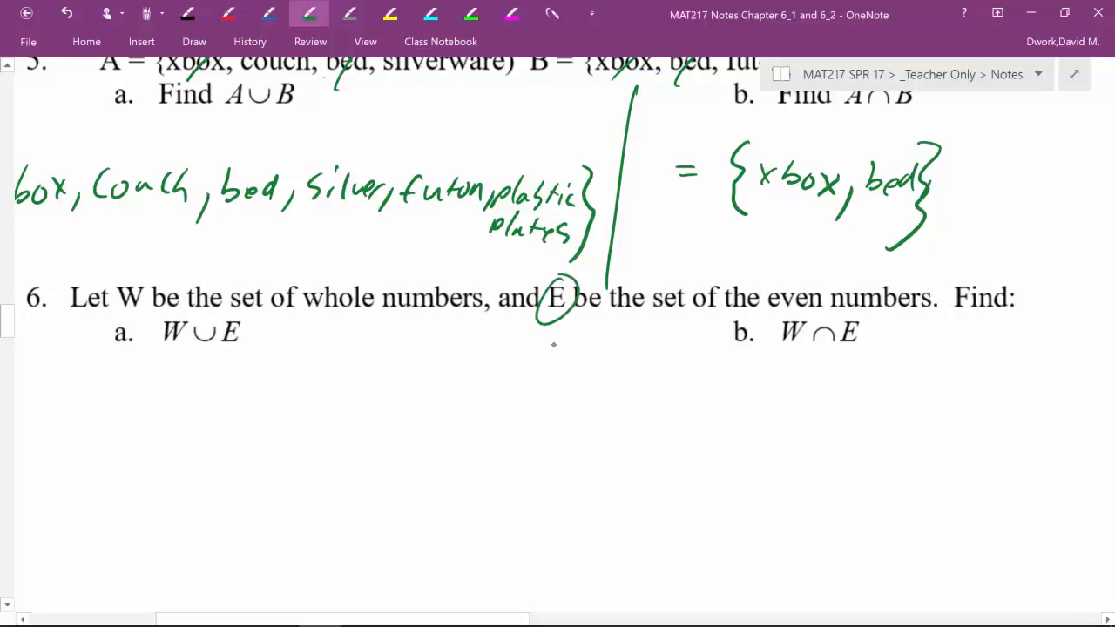
drag(531, 357, 601, 383)
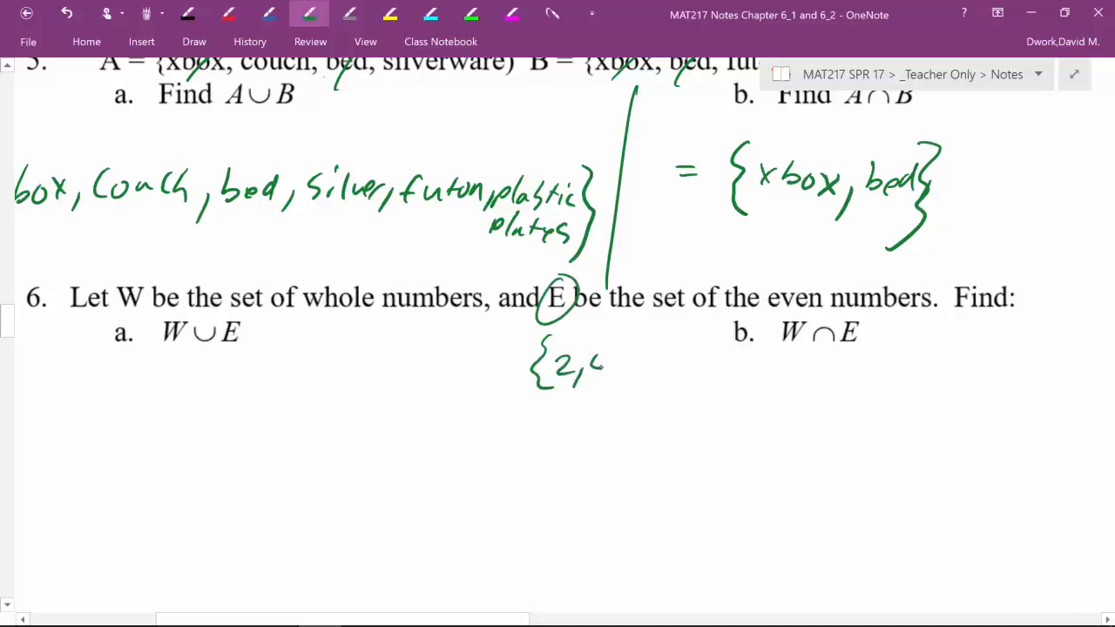
drag(592, 365, 688, 357)
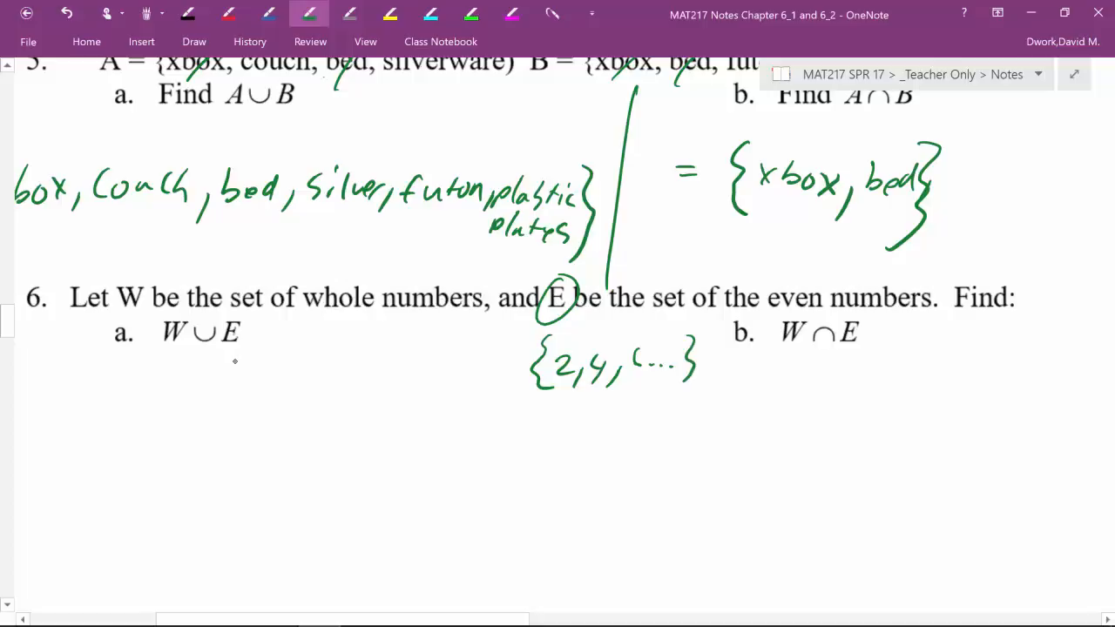
Rewrite the set as E = {…, -4, -2, 2, 4, 6…} in green ink
drag(131, 405, 131, 483)
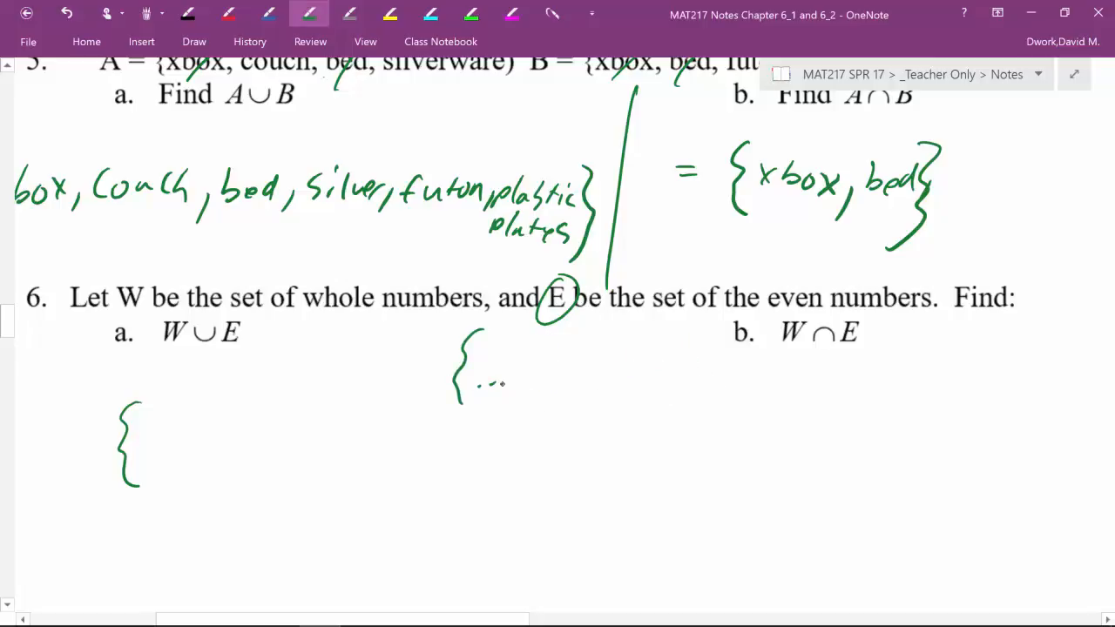
drag(514, 375, 601, 375)
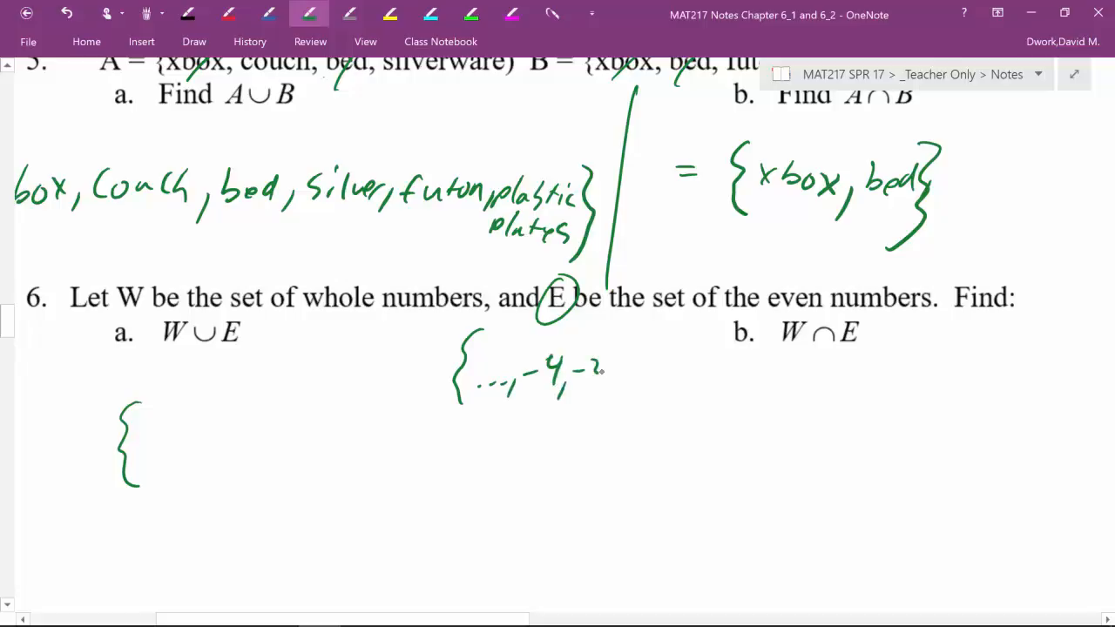
drag(609, 374, 649, 383)
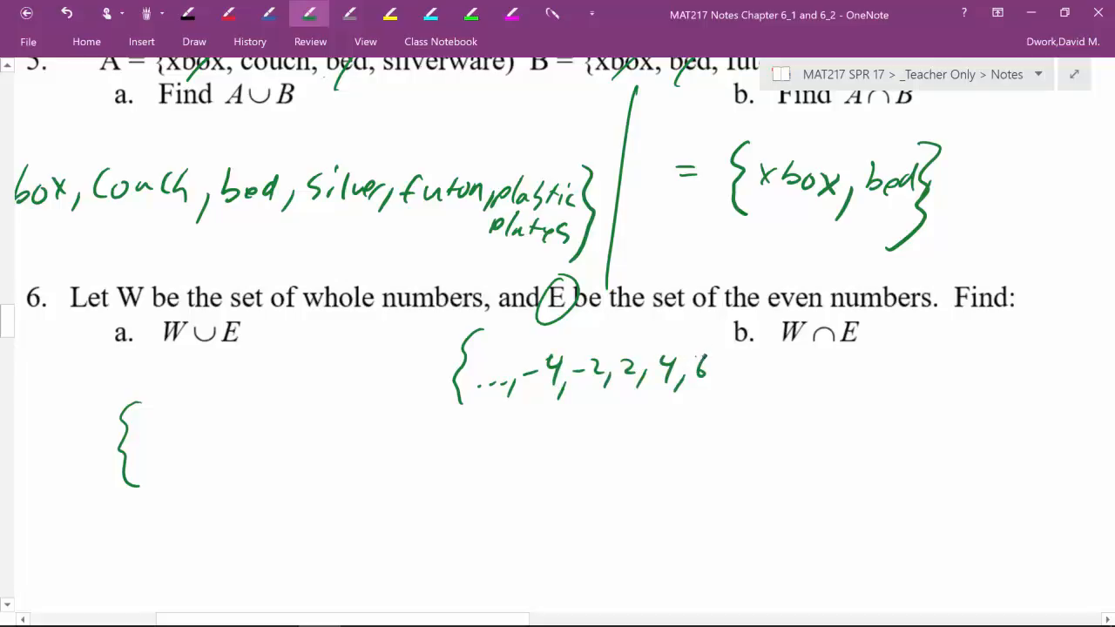
drag(714, 349, 718, 388)
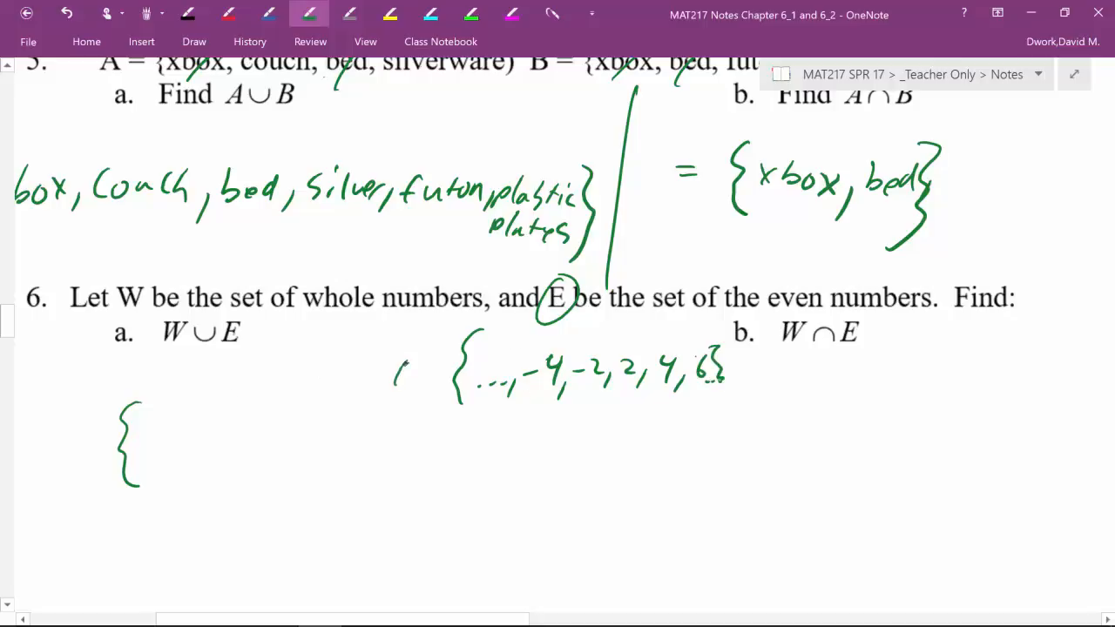
drag(396, 370, 427, 383)
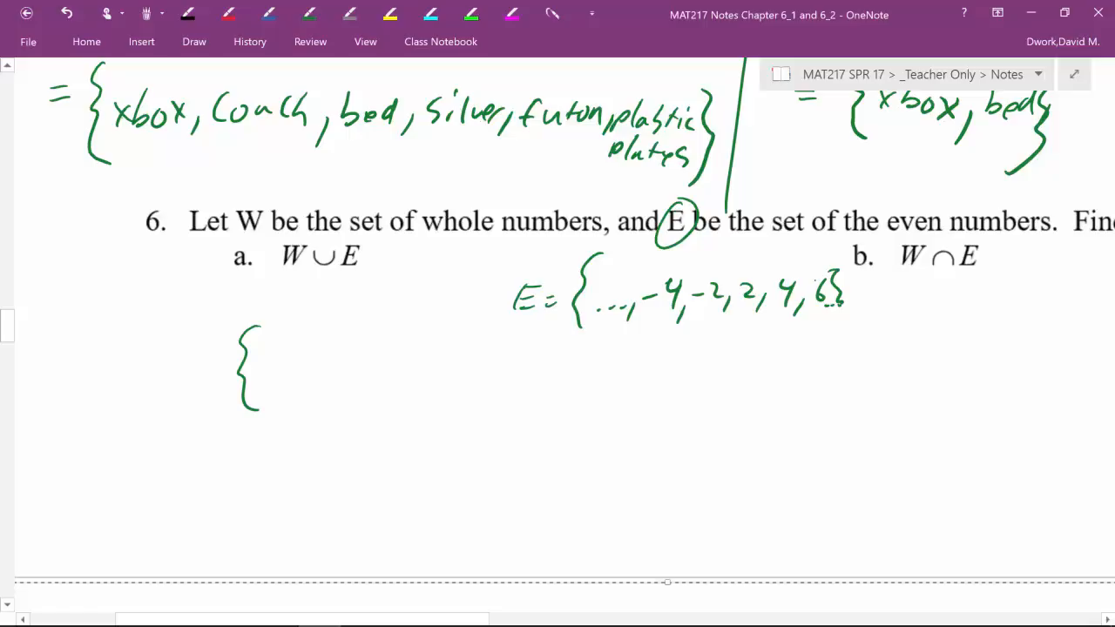
Draw an arrow at W and write the union {…, -4, -2, 0, 1, 2, 3, 4, 5, 6…}
drag(218, 288, 287, 262)
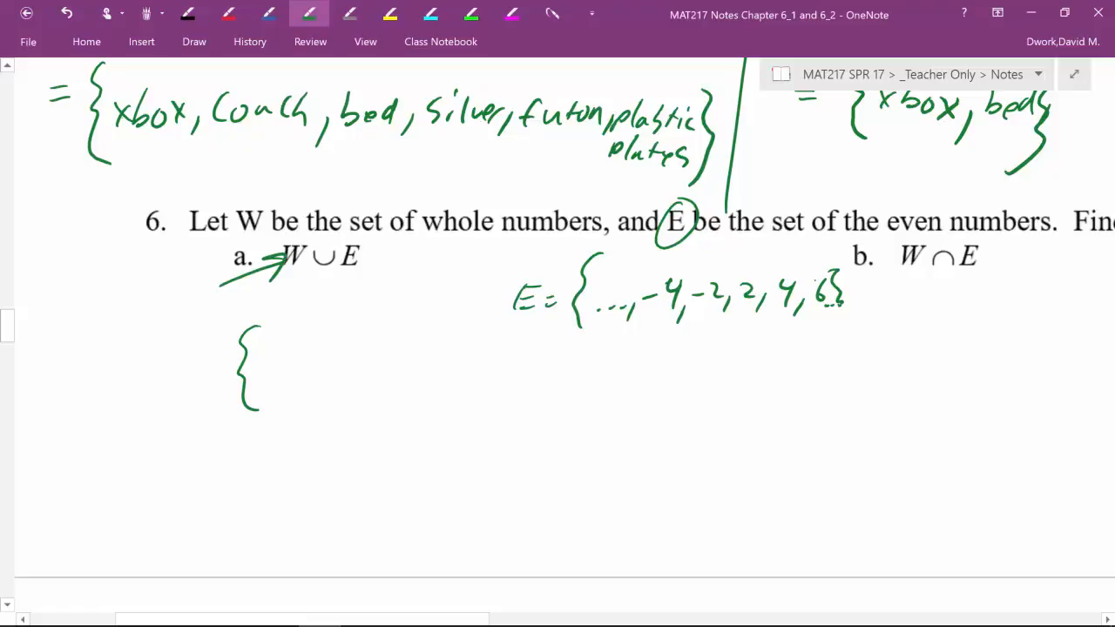
drag(266, 396, 318, 388)
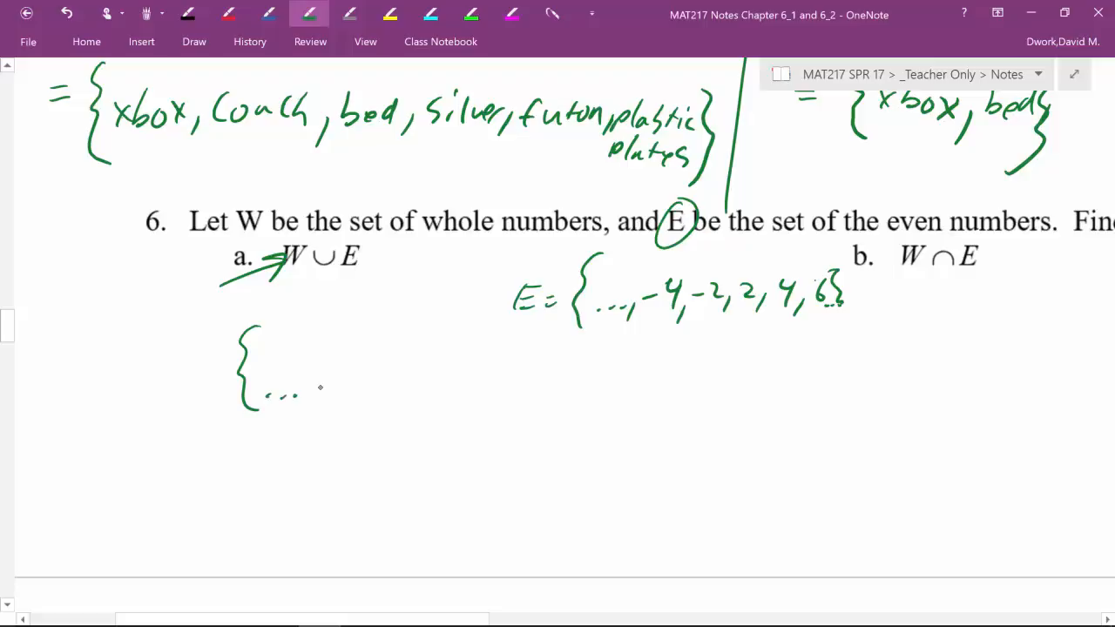
drag(309, 401, 383, 383)
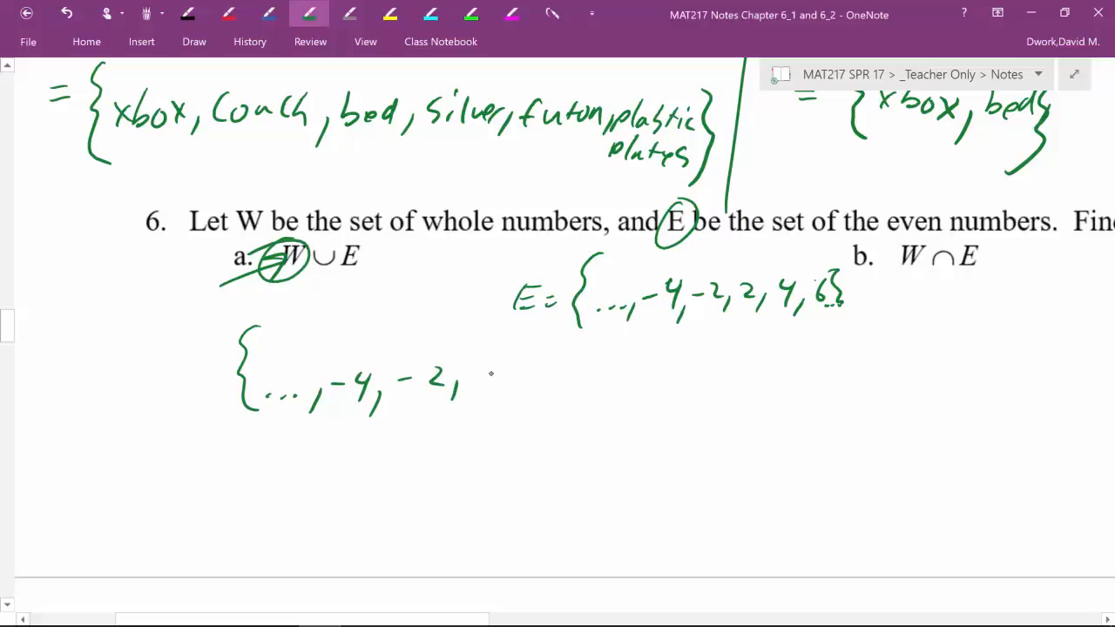
drag(474, 378, 548, 383)
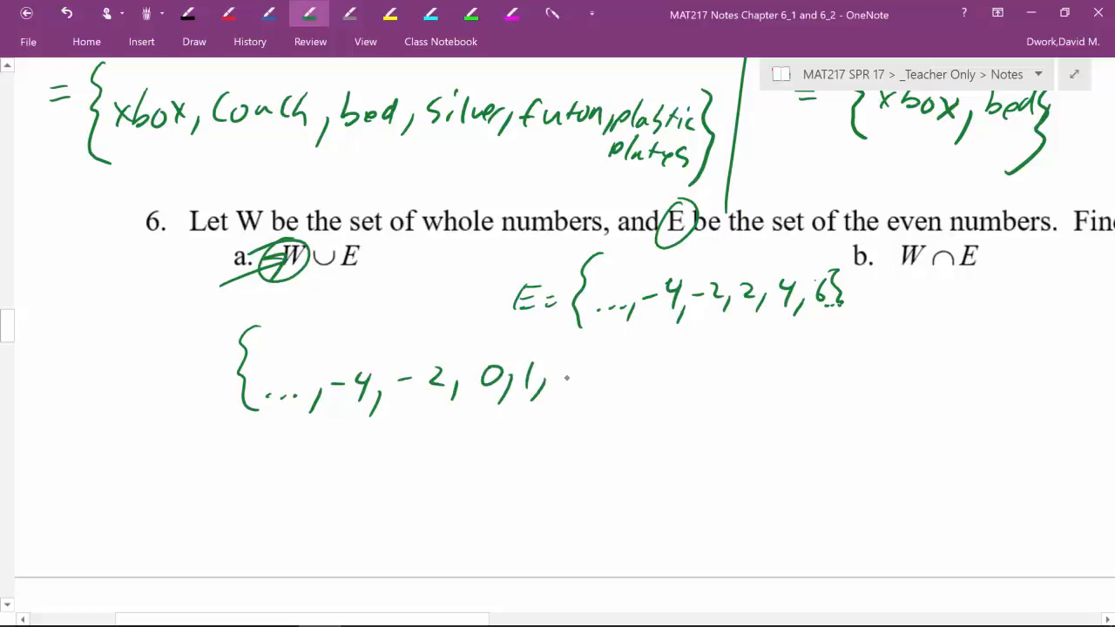
drag(566, 379, 632, 401)
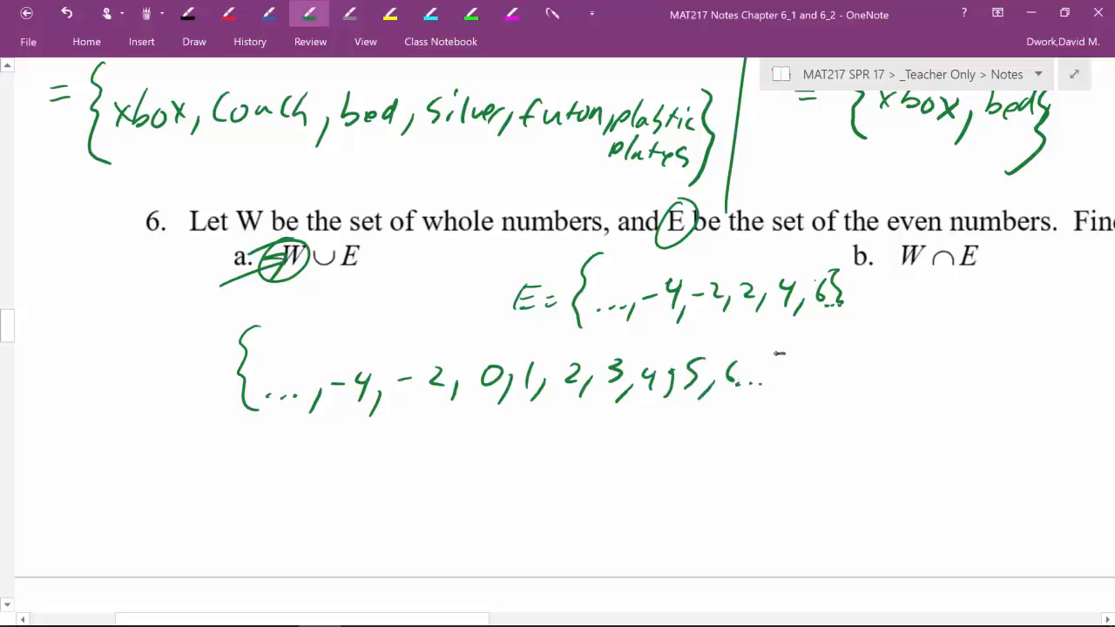
drag(765, 357, 788, 400)
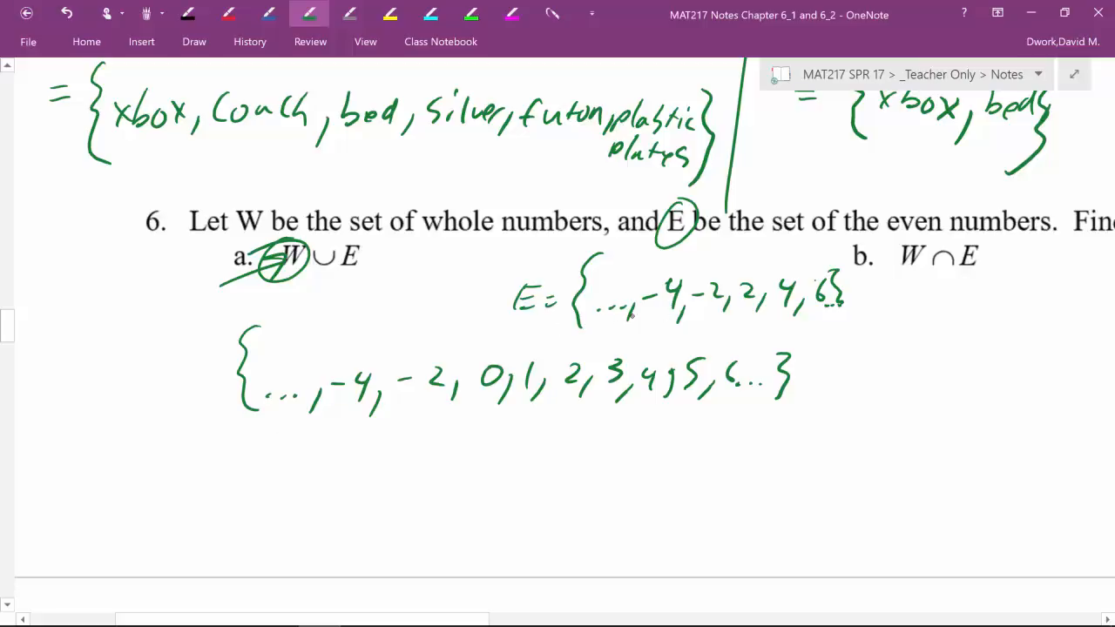
Handwrite W = {0, 1, 2, 3, …} in green
drag(52, 305, 68, 327)
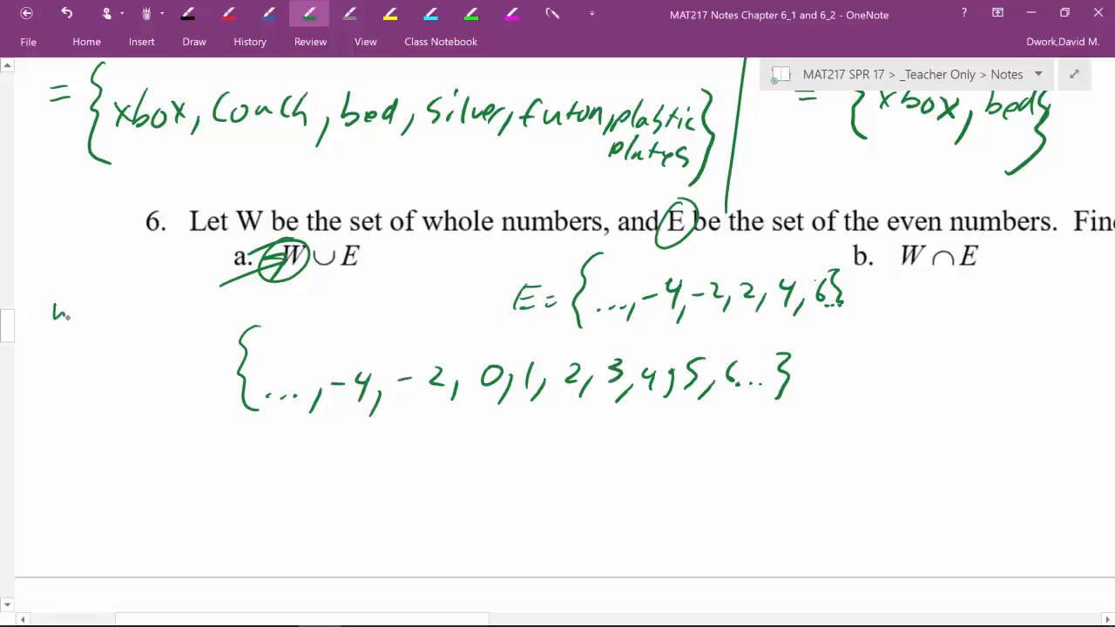
drag(52, 310, 174, 313)
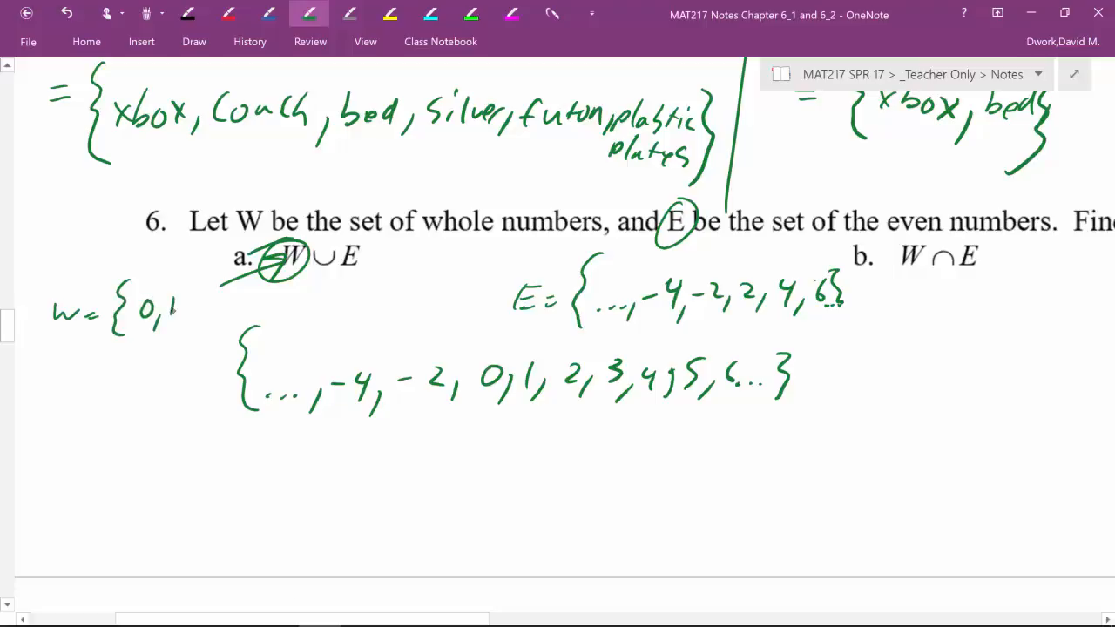
drag(174, 305, 253, 305)
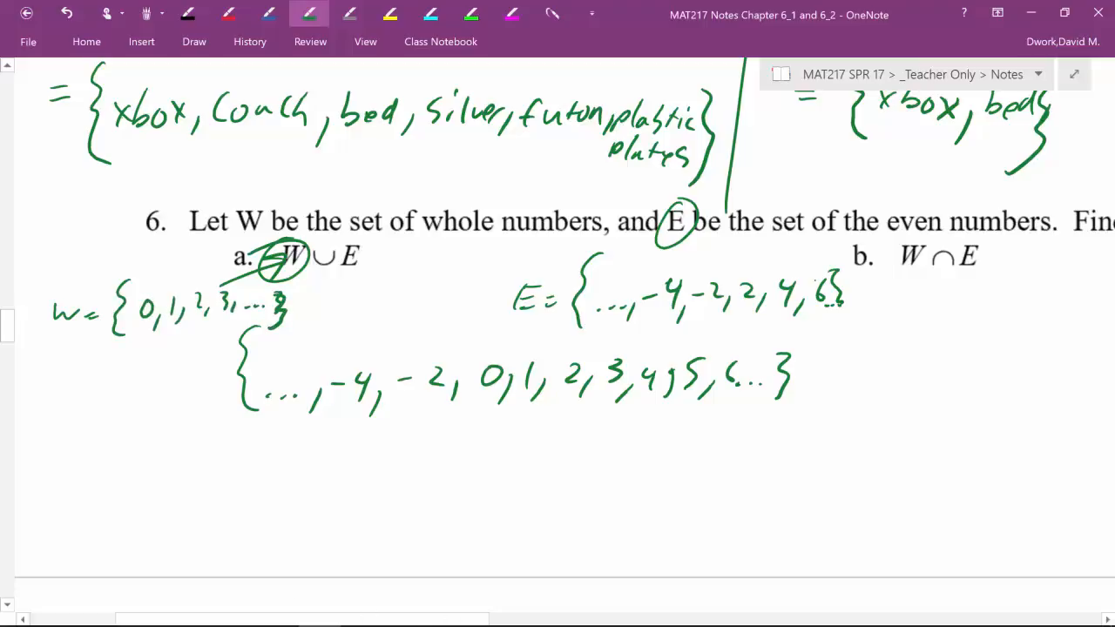
mouse_move(601, 324)
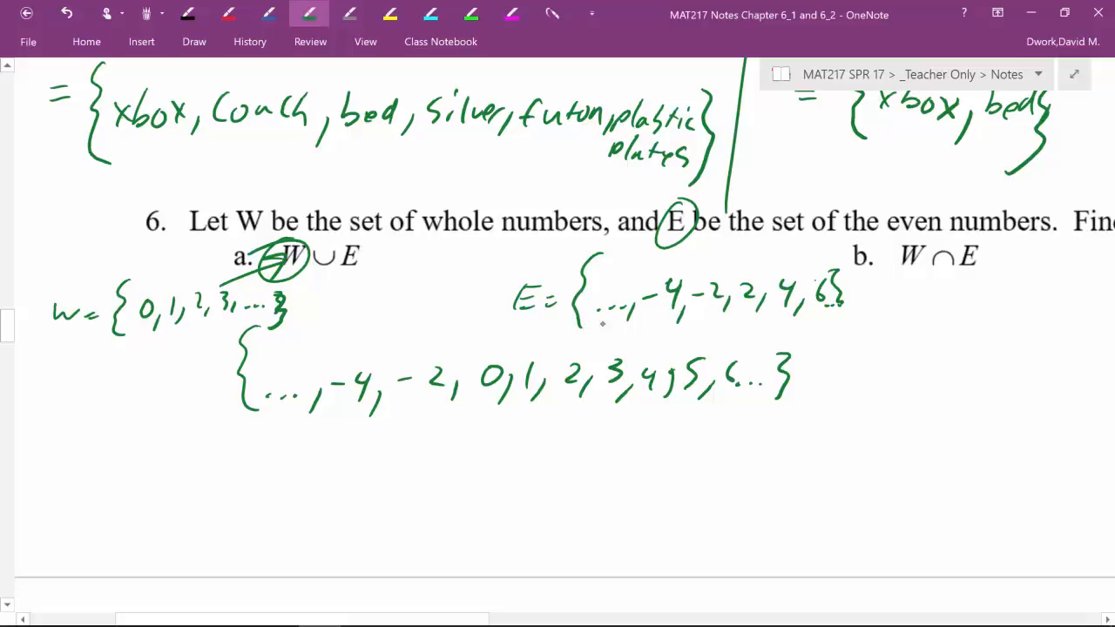
mouse_move(679, 329)
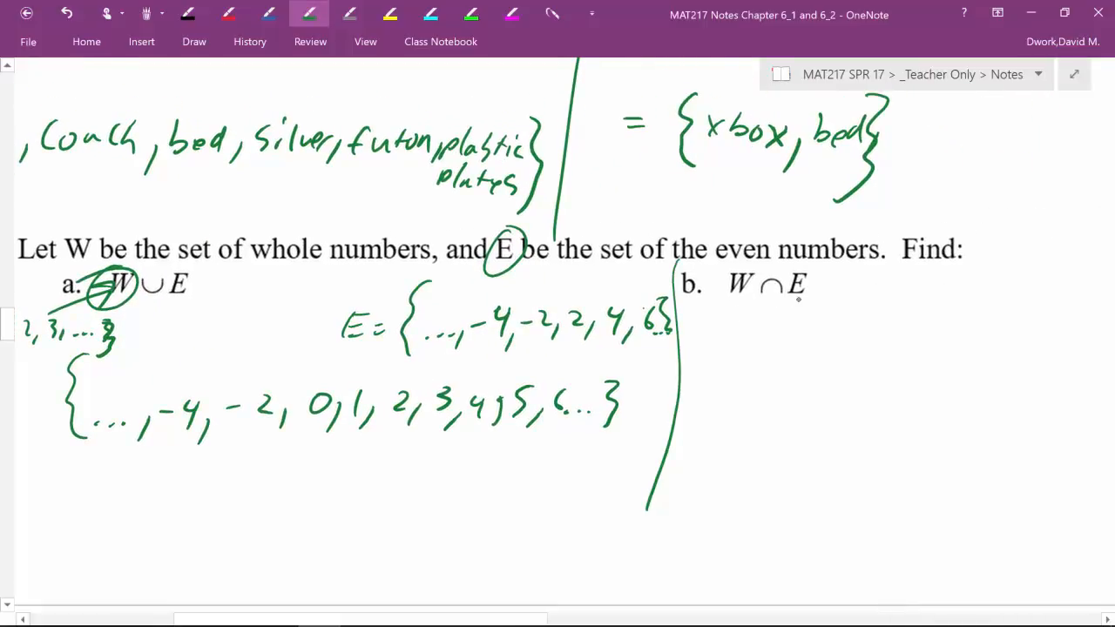
Write the intersection {2, 4, 6, 8, …} in braces under part b
drag(775, 336, 767, 387)
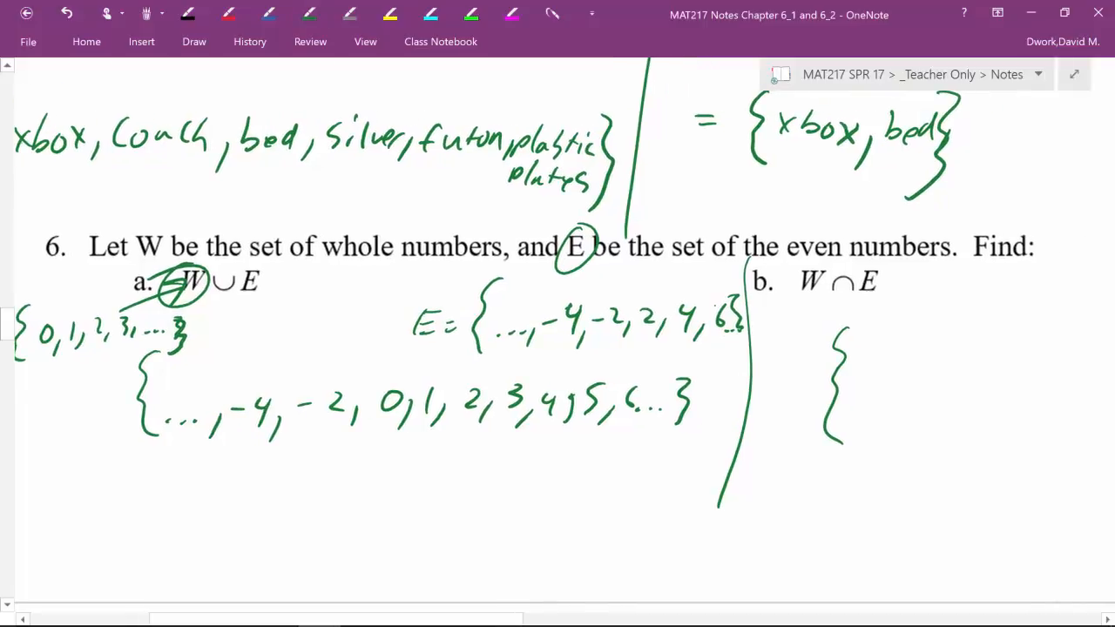
click(309, 14)
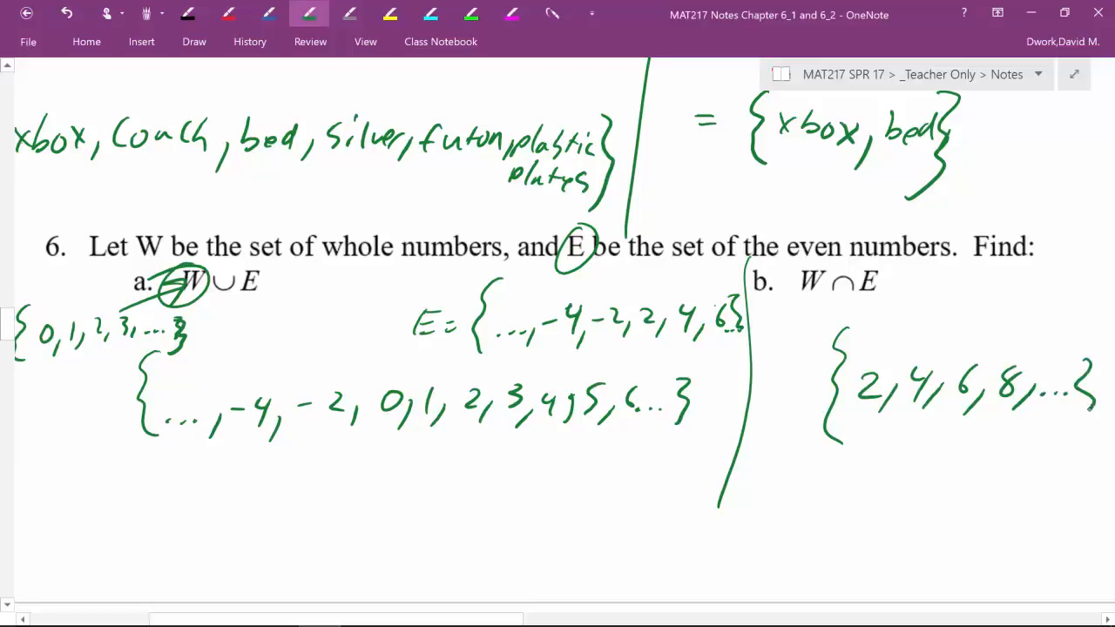
scroll(down, 3)
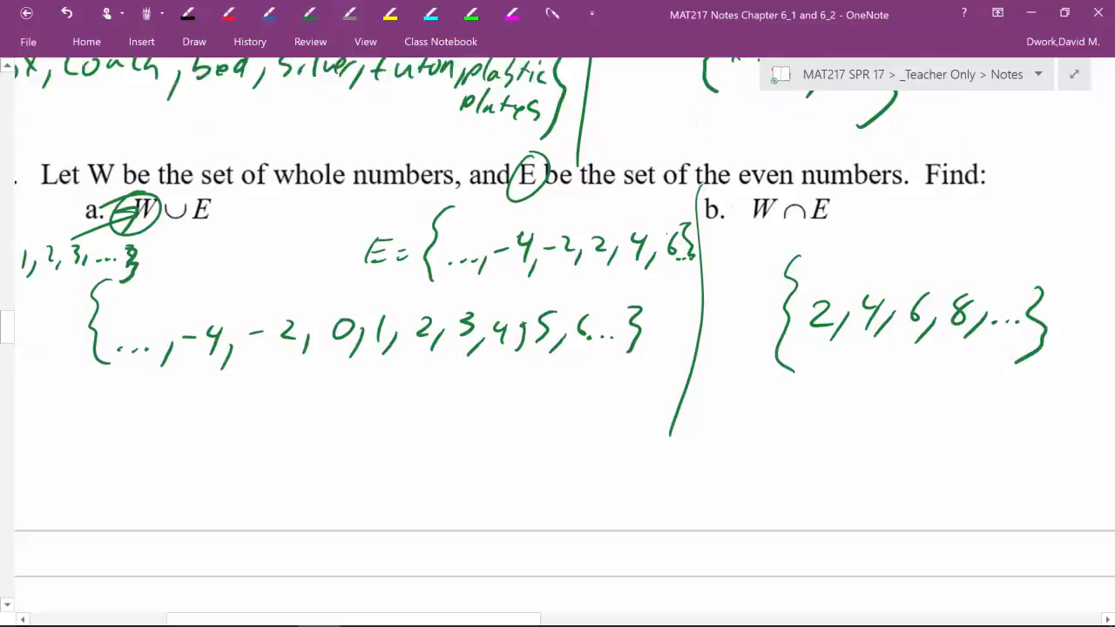
Scroll down to problem 7 on Venn diagrams about U.S. Armed Forces members
scroll(down, 3)
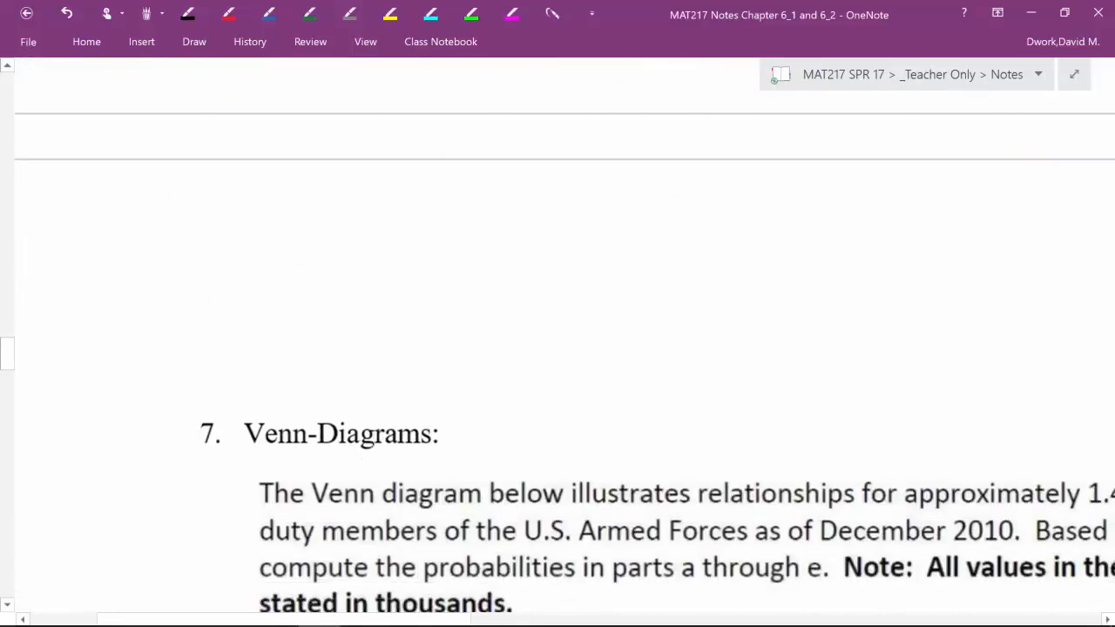
scroll(down, 3)
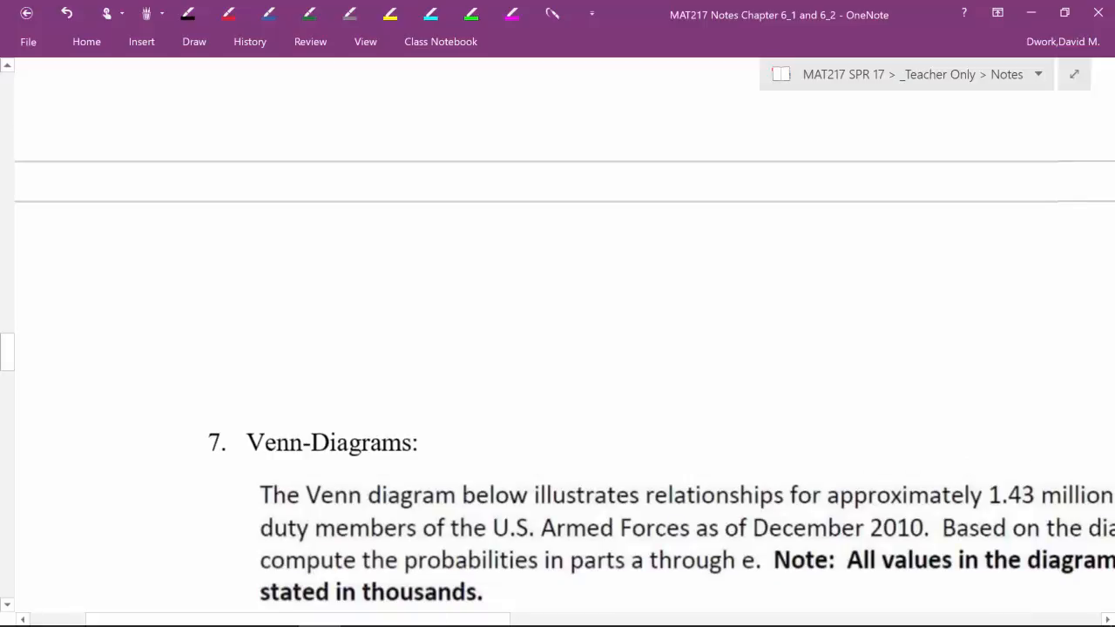
click(309, 13)
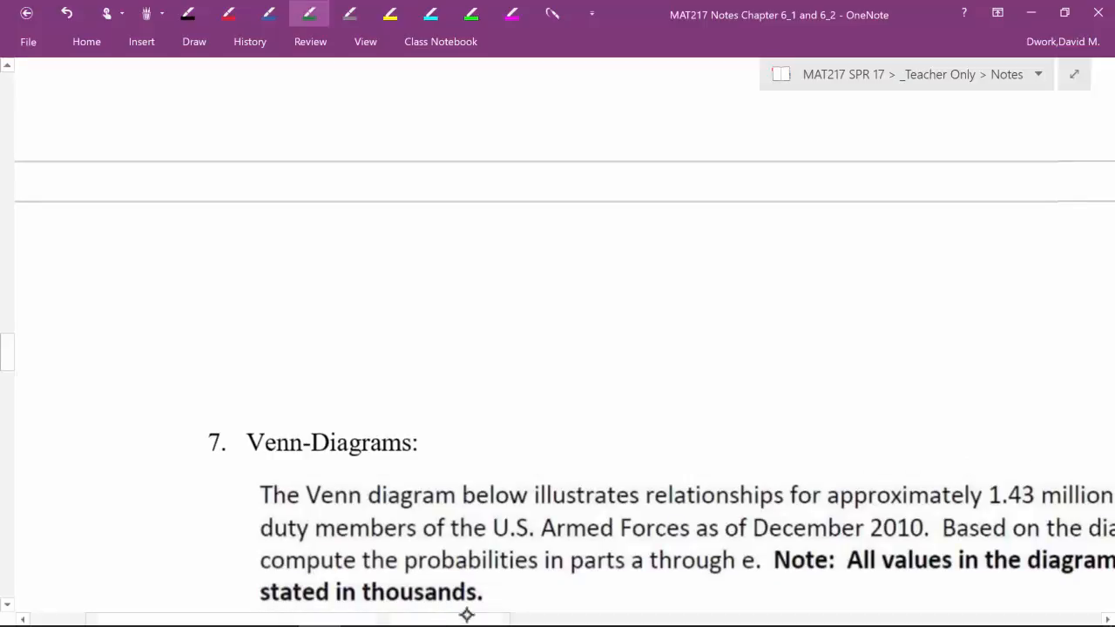